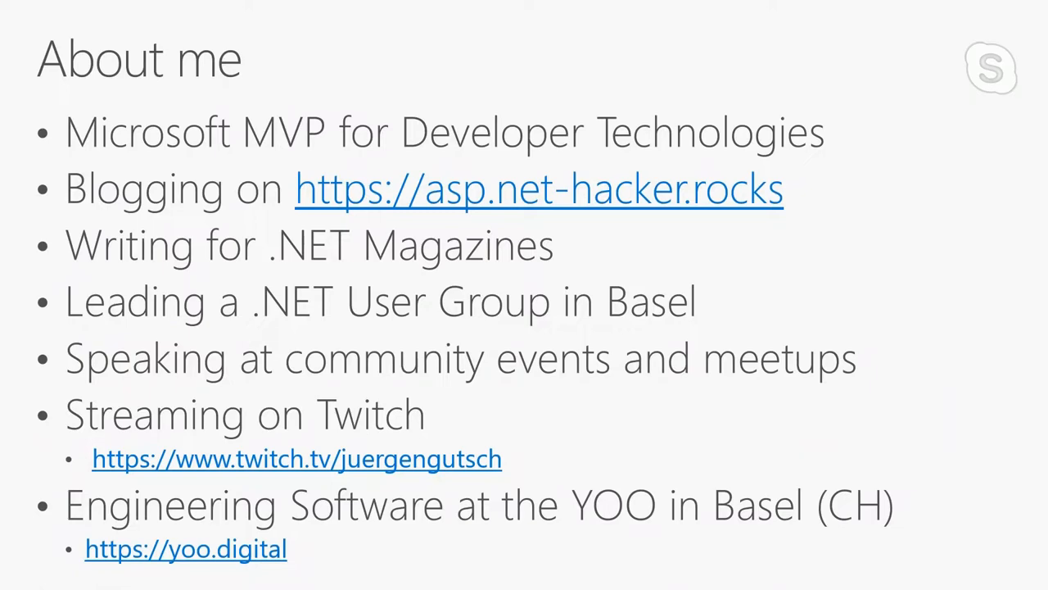
# Advance to the slide on how development started in 2016
pyautogui.press('Right')
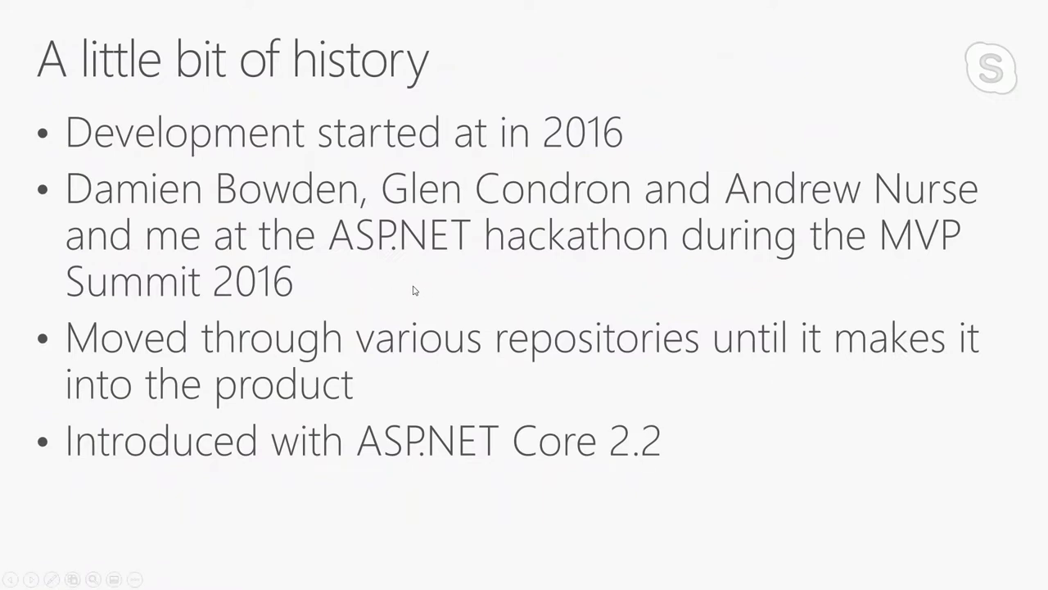
pyautogui.moveTo(391, 332)
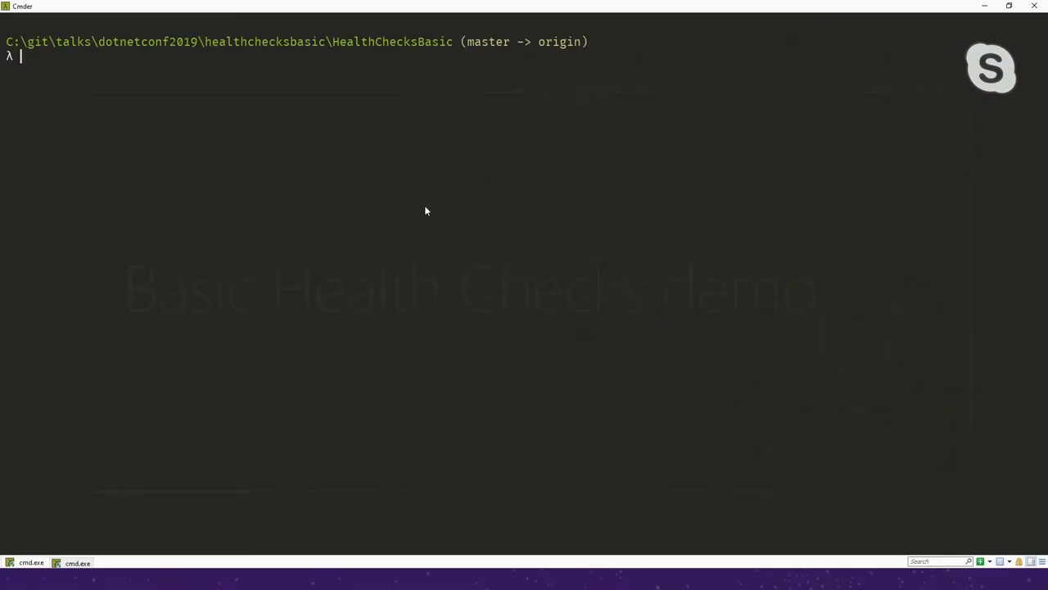
pyautogui.moveTo(366, 177)
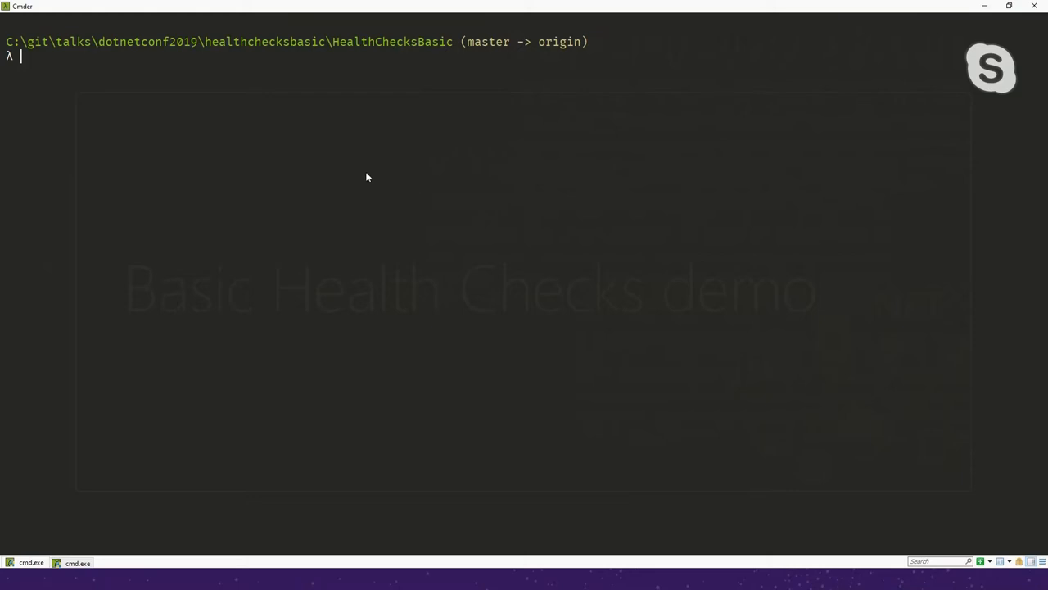
pyautogui.moveTo(318, 159)
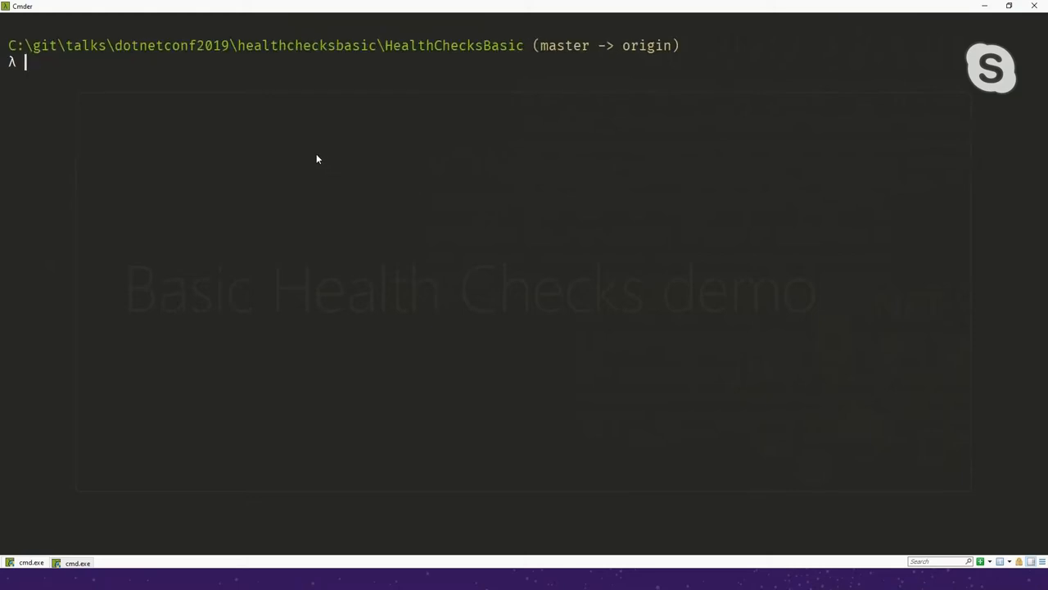
# Launch VS Code on the HealthChecksBasic folder with 'code .'
pyautogui.write('code')
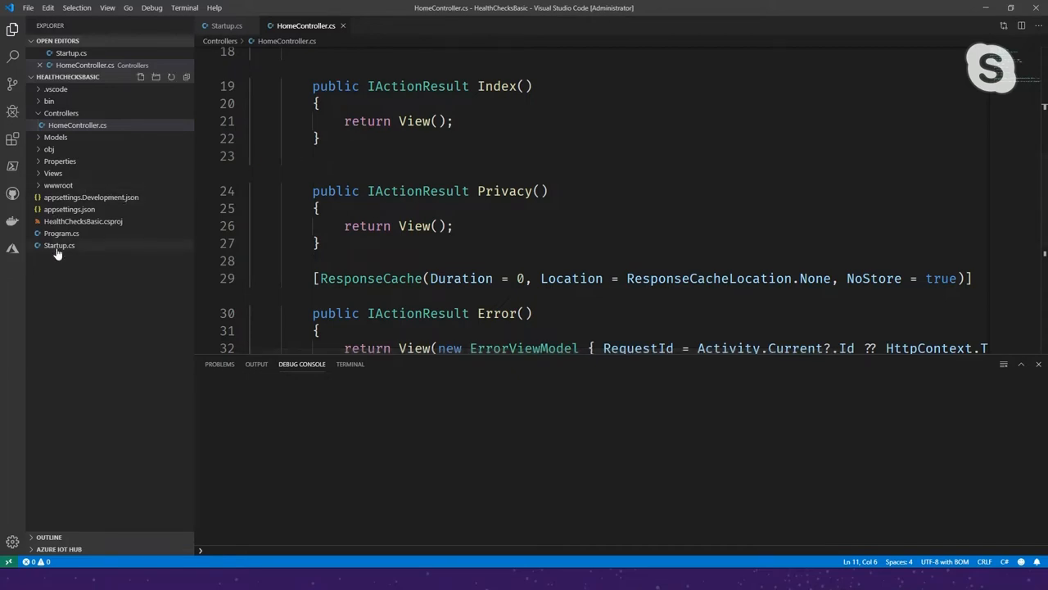
# Walk through Startup.cs, highlighting AddHealthChecks and the MapHealthChecks("/health") line
pyautogui.click(59, 245)
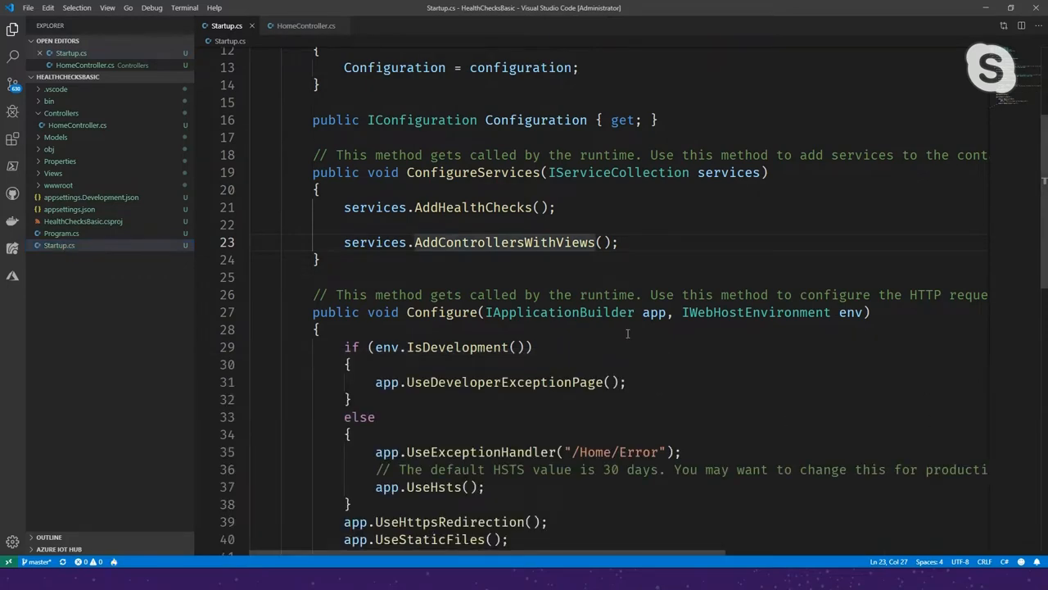
pyautogui.click(319, 260)
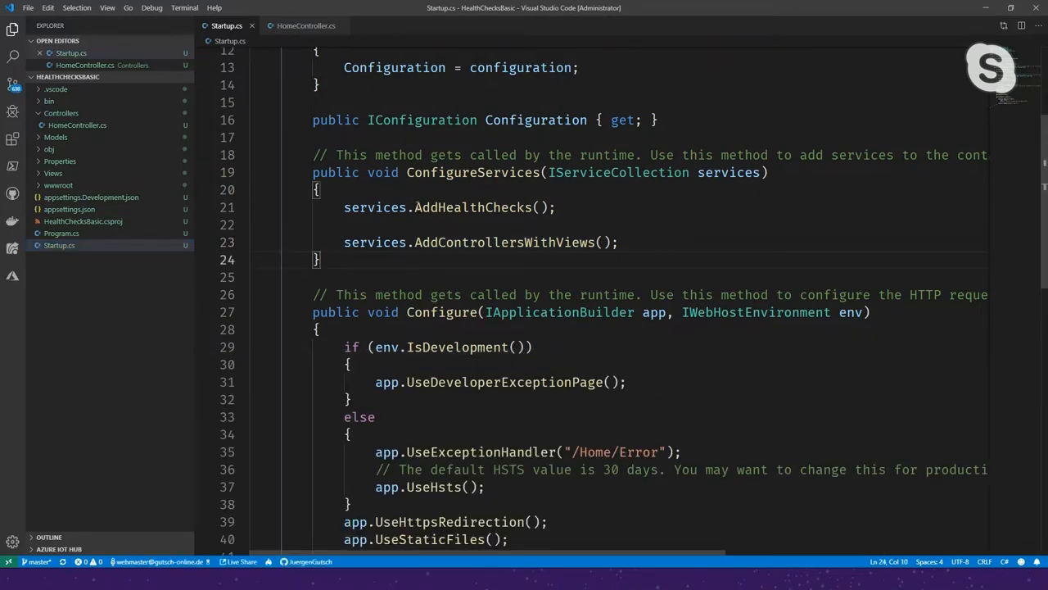
pyautogui.doubleClick(472, 242)
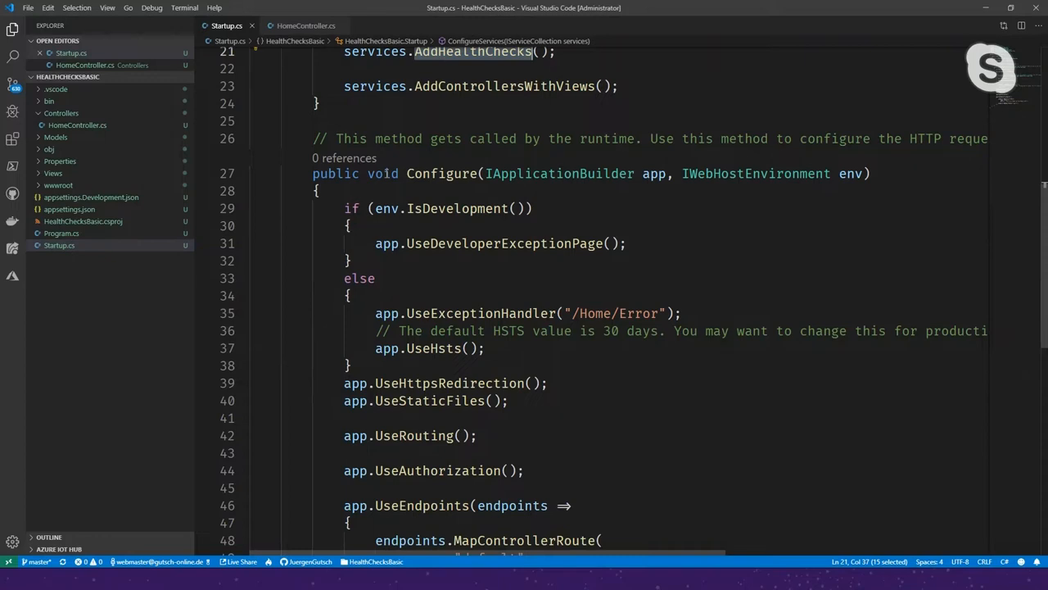
pyautogui.scroll(-3)
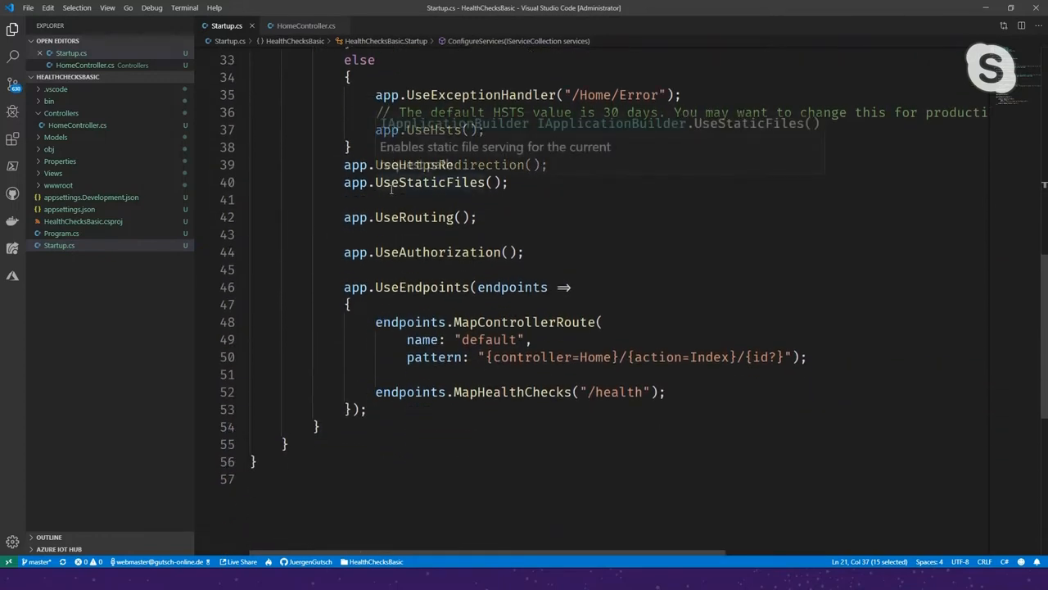
pyautogui.moveTo(375, 391)
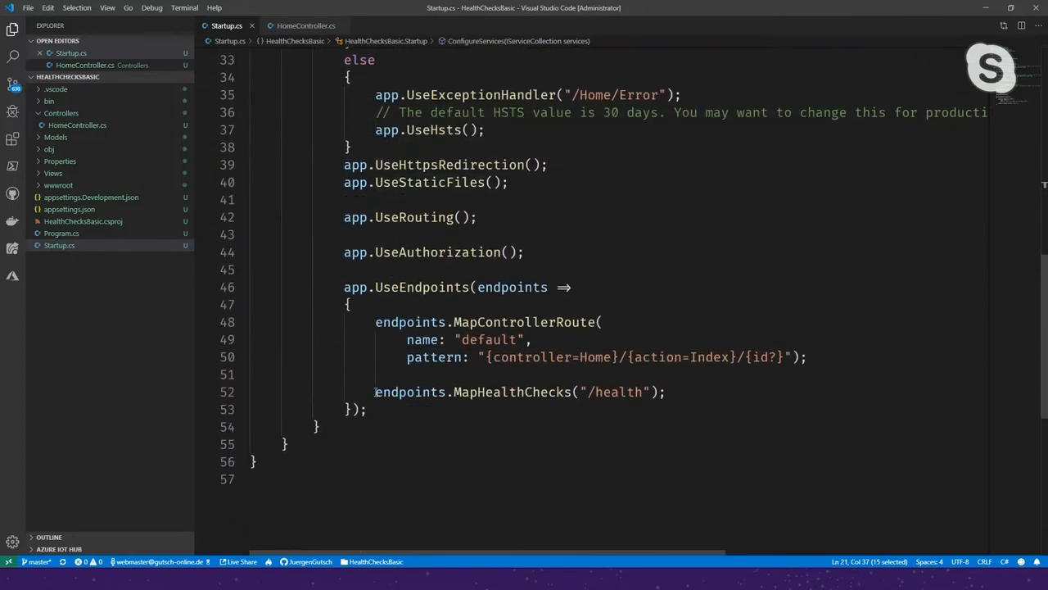
pyautogui.tripleClick(520, 391)
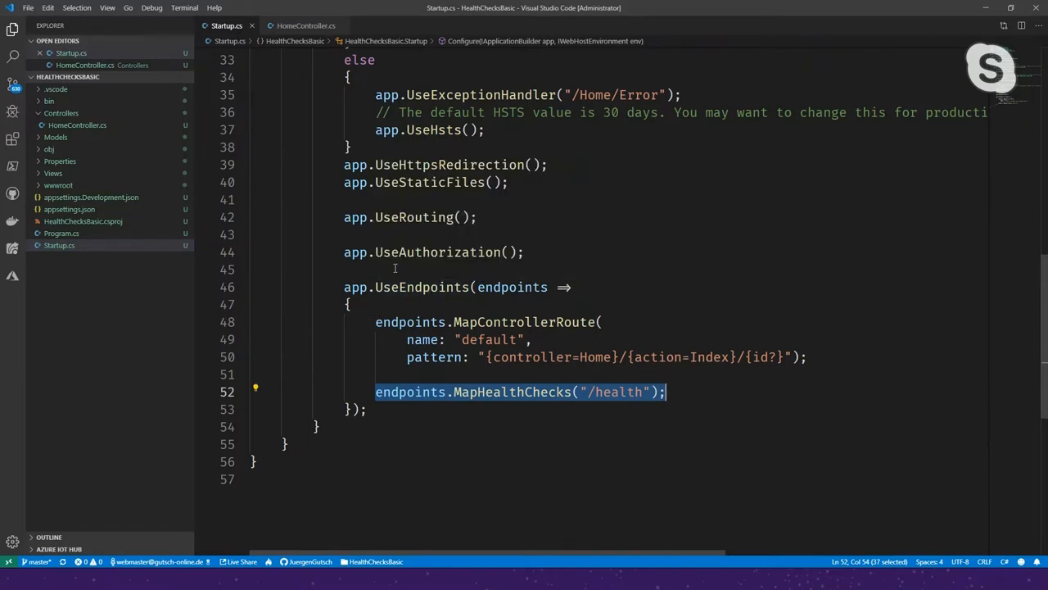
pyautogui.moveTo(423, 267)
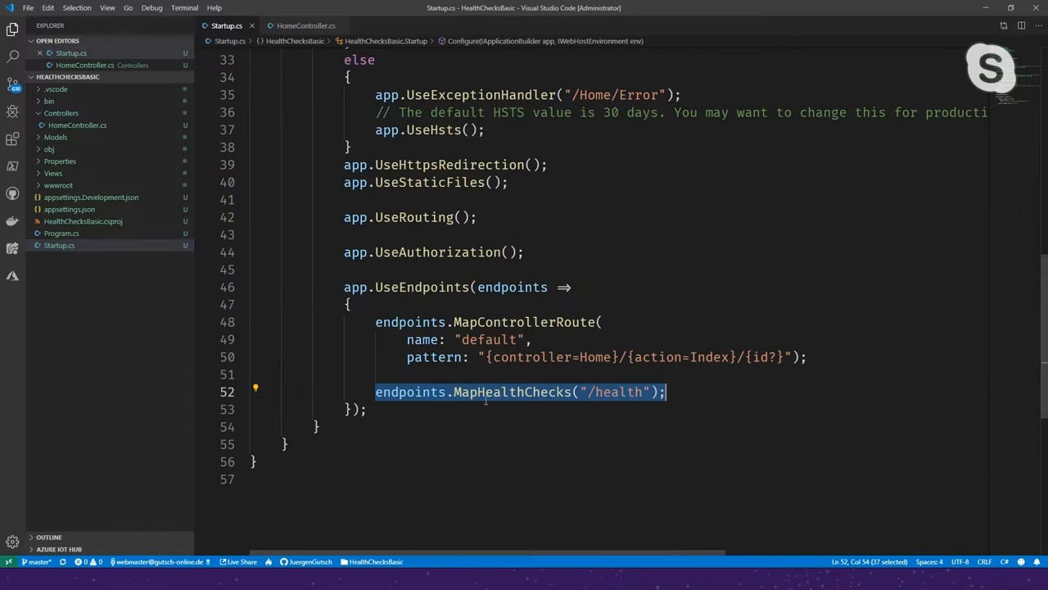
pyautogui.click(620, 391)
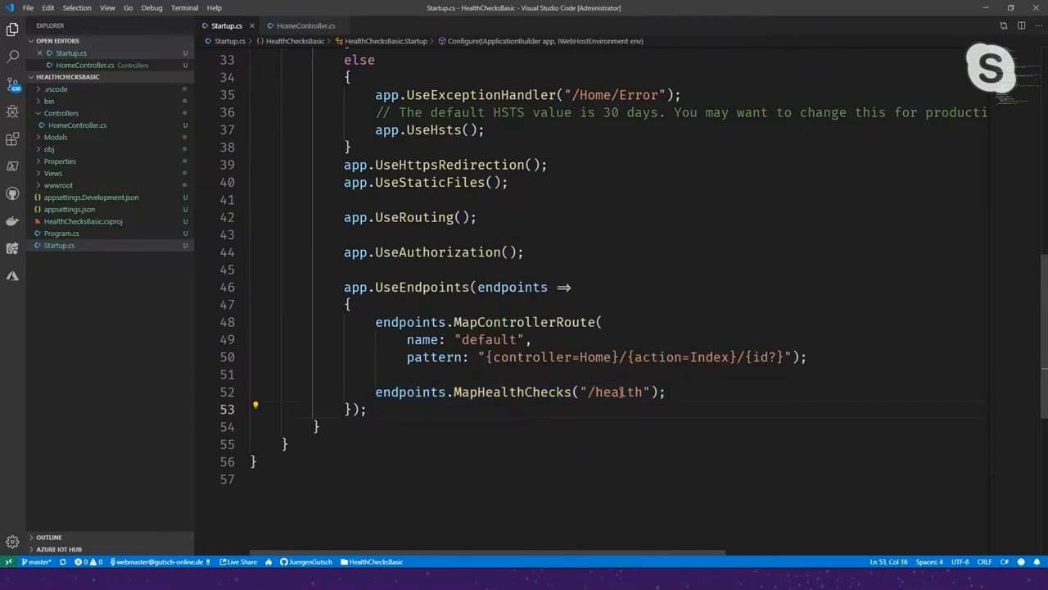
pyautogui.doubleClick(619, 392)
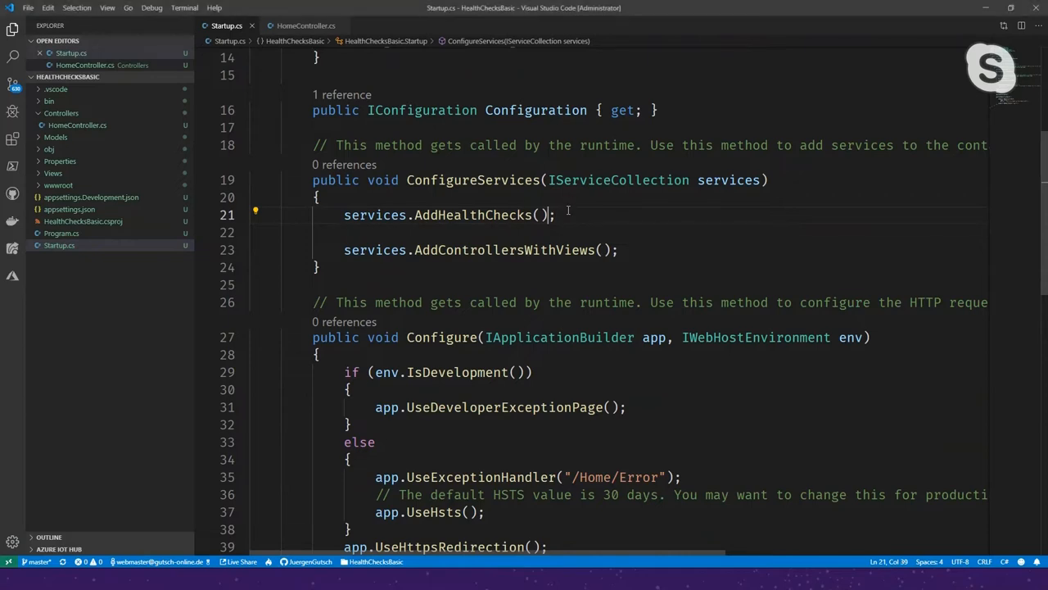
# Chain a healthy Foo check ('Foo is OK!', foo_tag) and an unhealthy Bar check ('BAR is NOK!')
pyautogui.write('.AddCheck("Foo", () => HealthCheckResult.Healthy("Foo is OK!"), tags: new[] { "foo_tag" })')
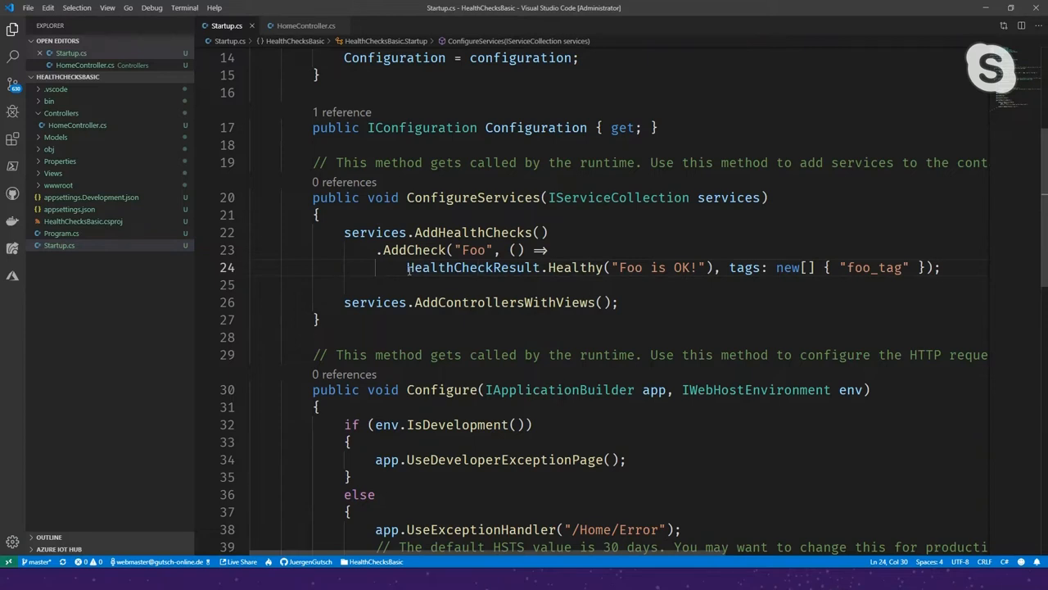
pyautogui.moveTo(408, 267); pyautogui.dragTo(719, 267)
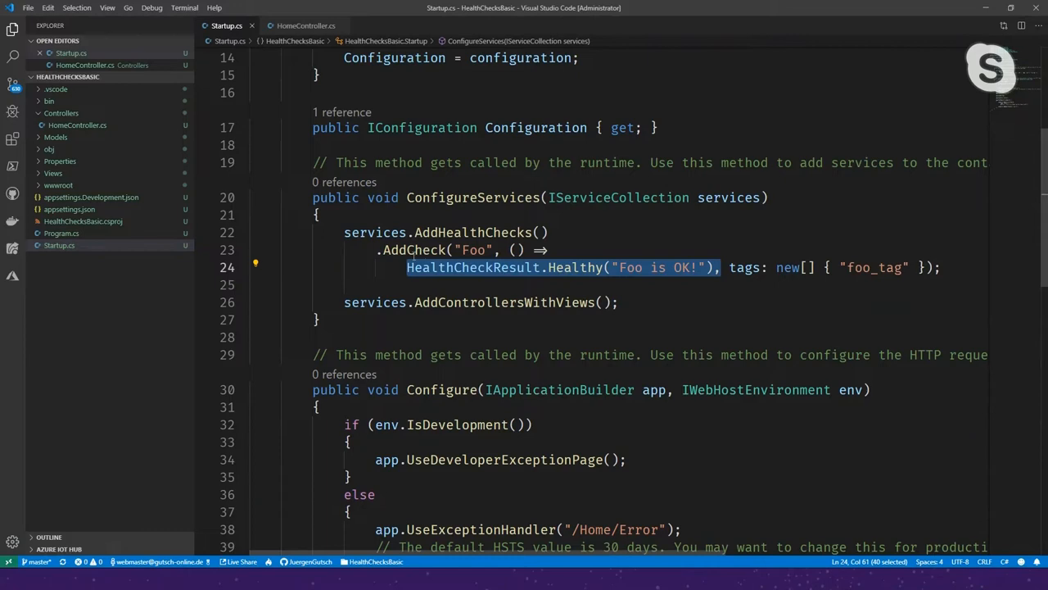
pyautogui.click(549, 232)
pyautogui.write('.AddCheck')
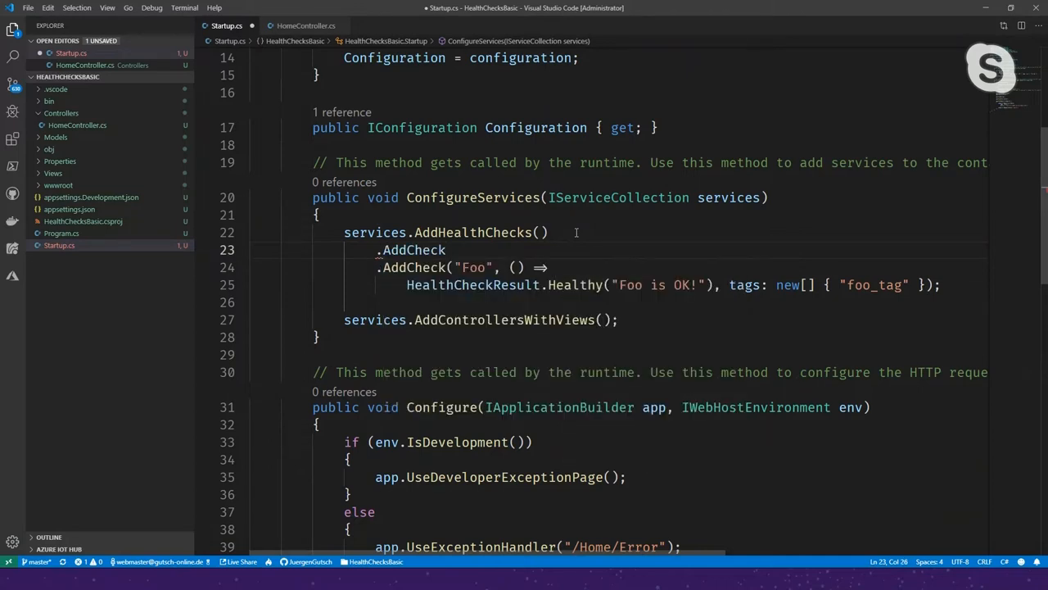
pyautogui.write('(')
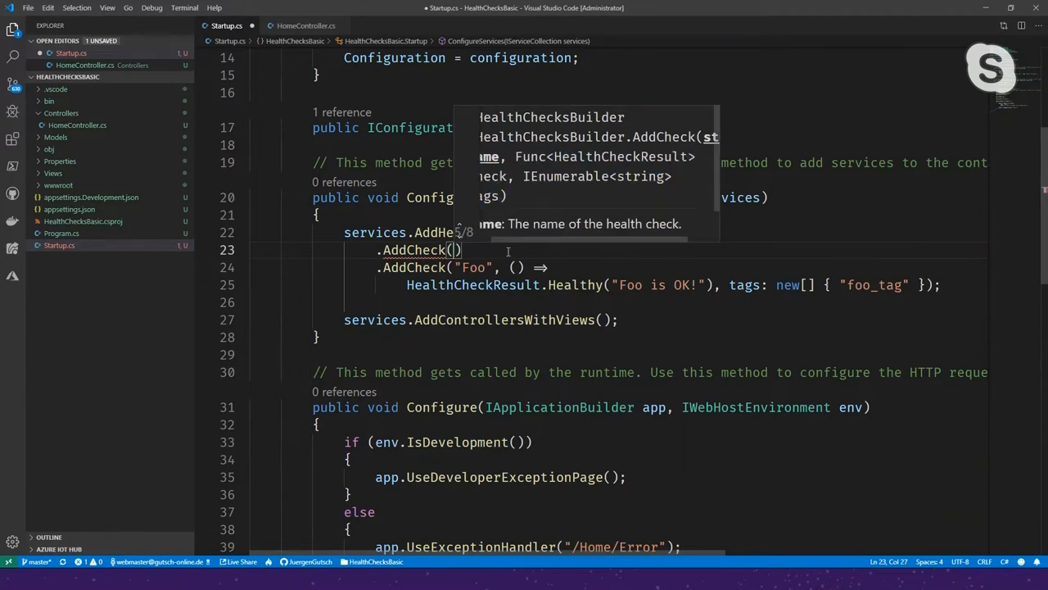
pyautogui.moveTo(520, 178)
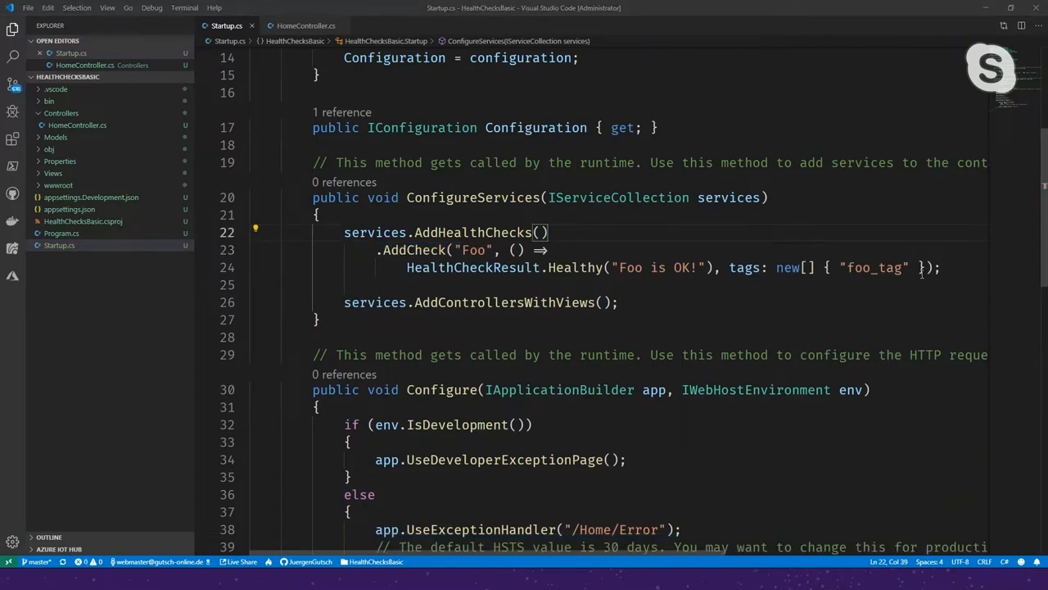
pyautogui.write('.AddCheck("Bar", () => HealthCheckResult.Unhealthy("BAR is NOK!"), tags: new[] { "bar_tag" })')
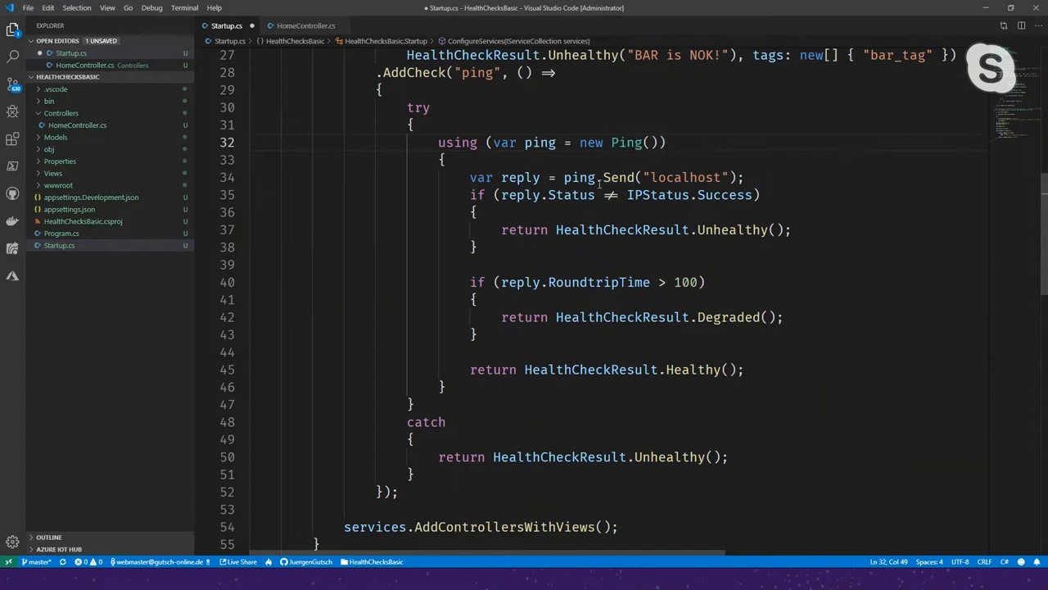
pyautogui.moveTo(567, 195)
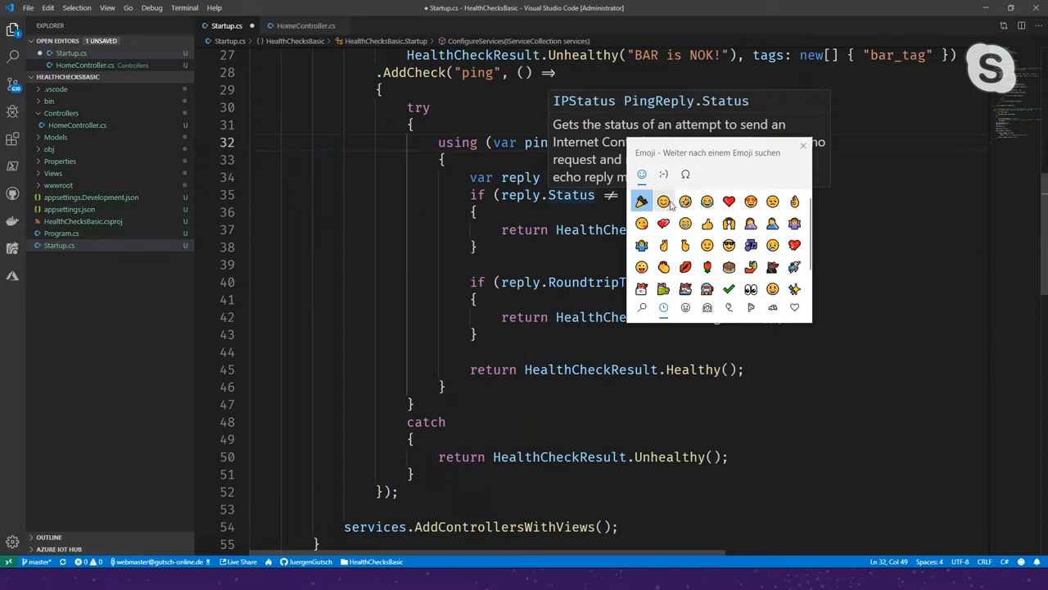
pyautogui.click(664, 203)
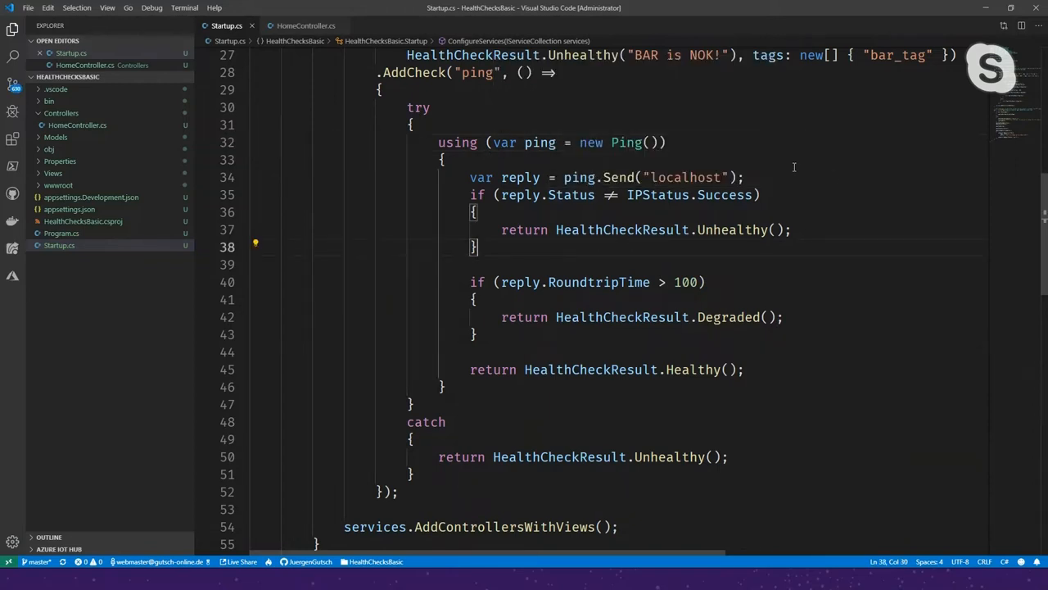
pyautogui.tripleClick(606, 178)
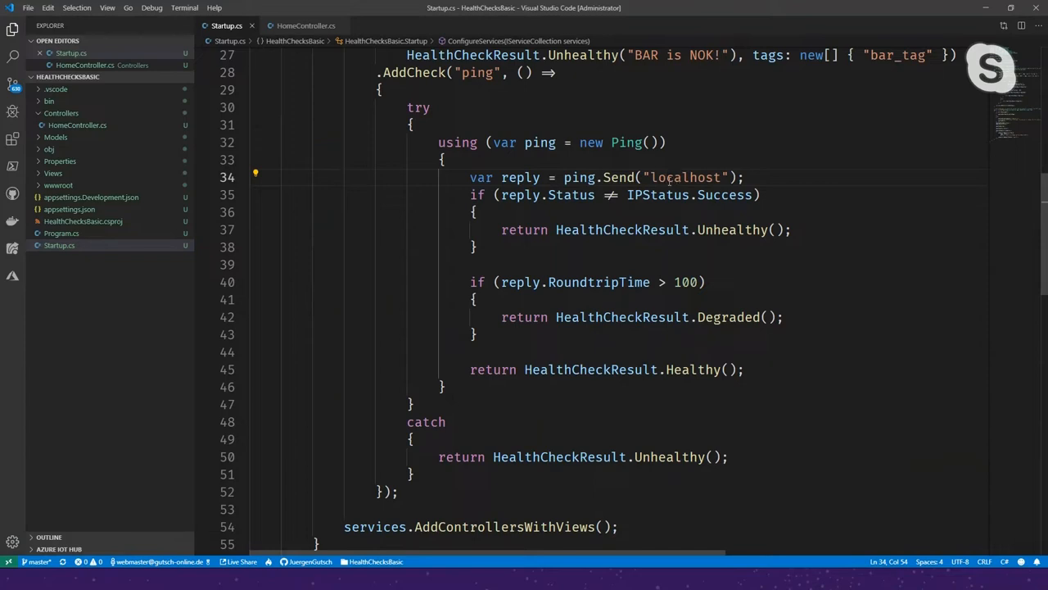
pyautogui.moveTo(655, 177)
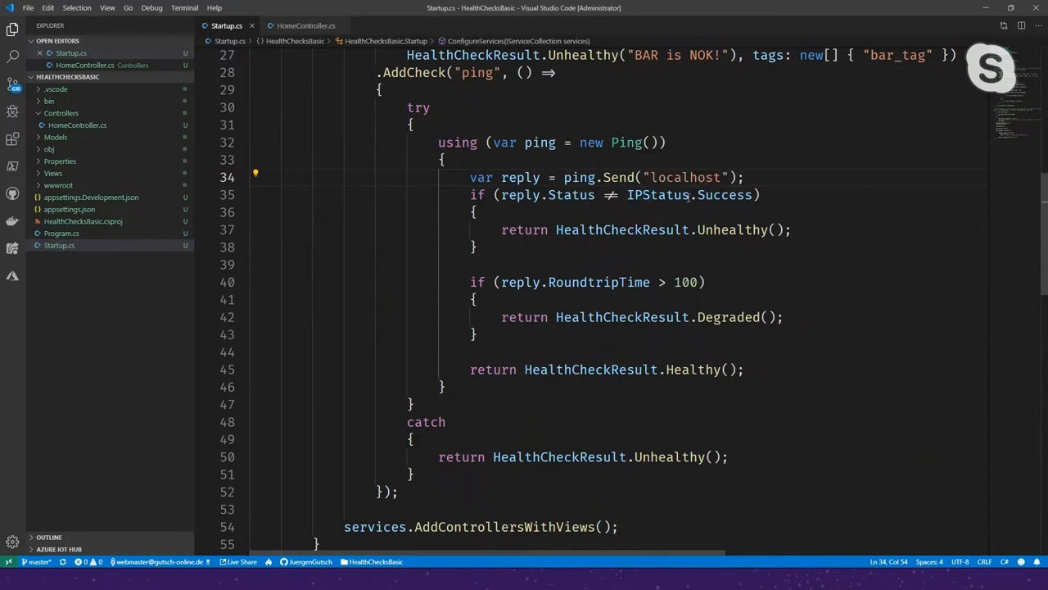
pyautogui.doubleClick(685, 177)
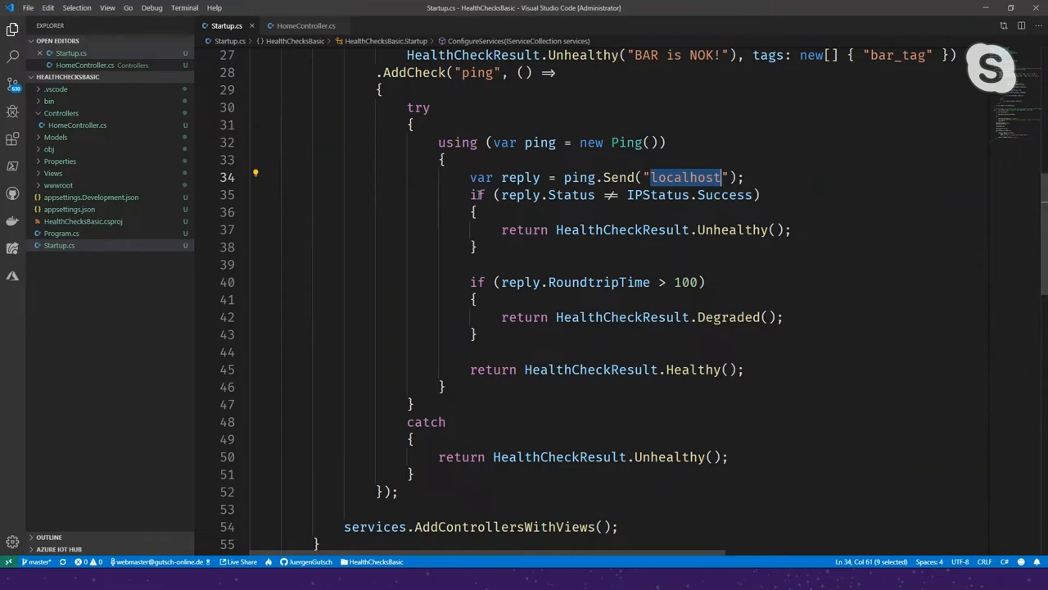
pyautogui.moveTo(502, 230)
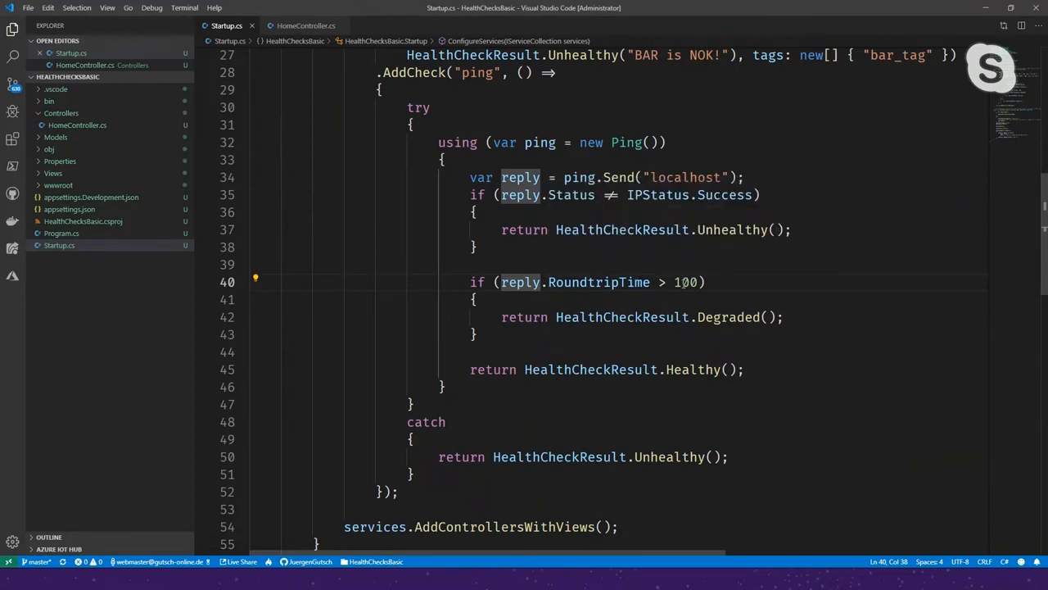
pyautogui.tripleClick(639, 317)
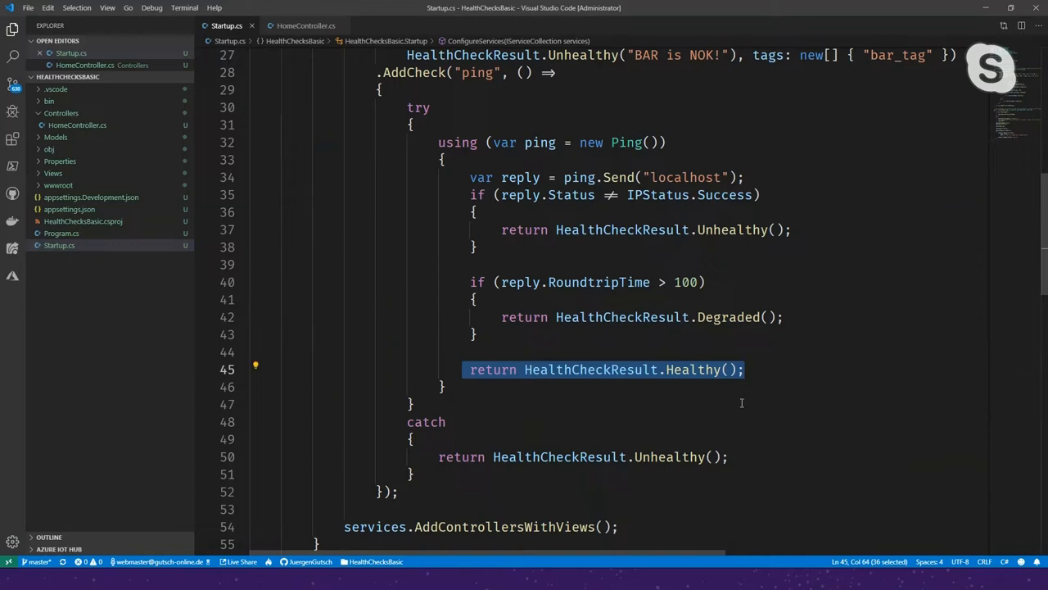
pyautogui.scroll(-3)
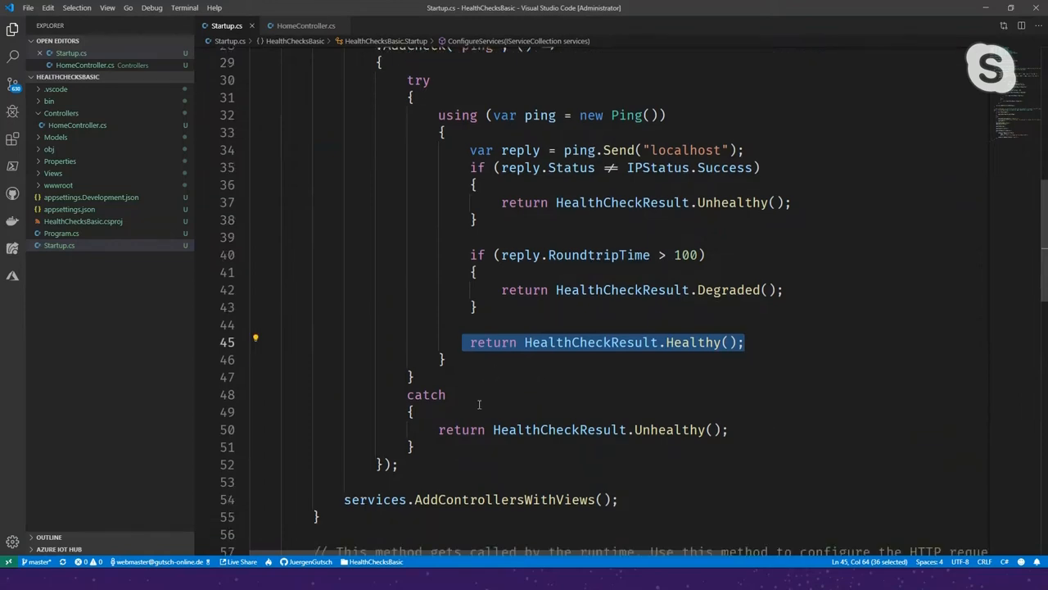
pyautogui.scroll(-3)
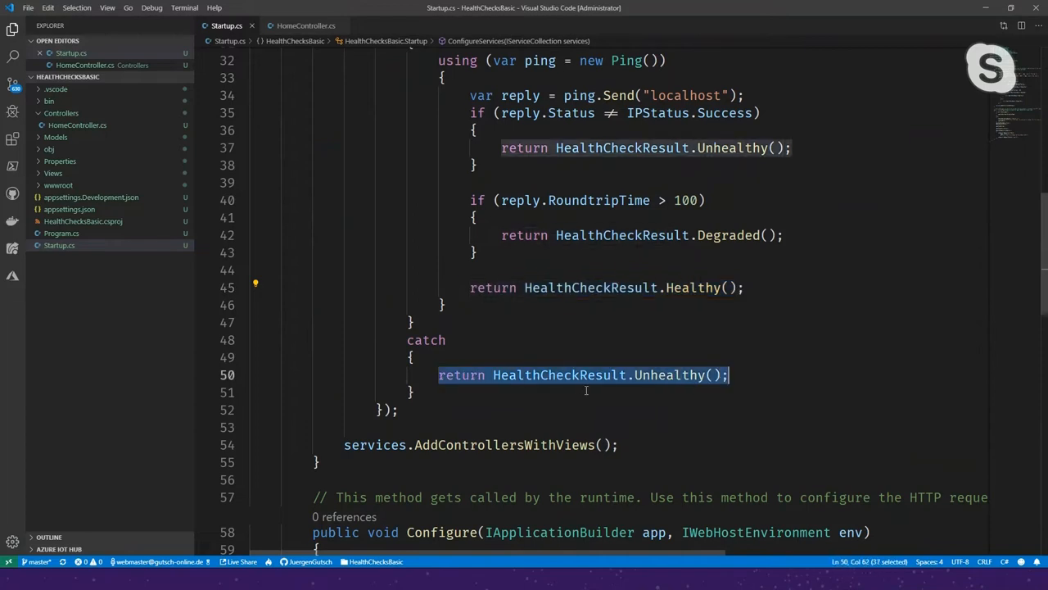
pyautogui.scroll(-3)
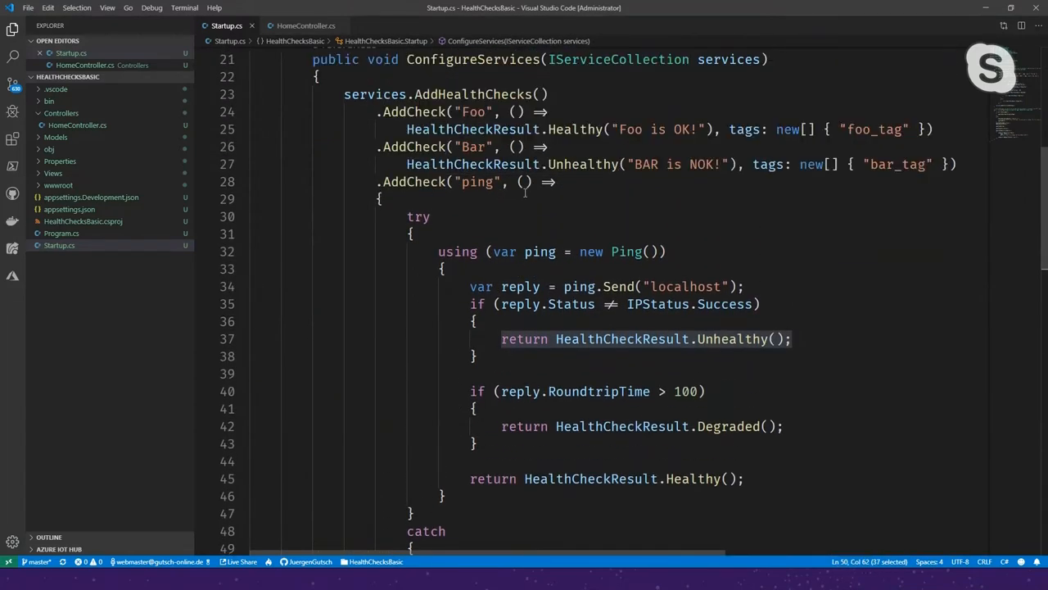
pyautogui.scroll(-3)
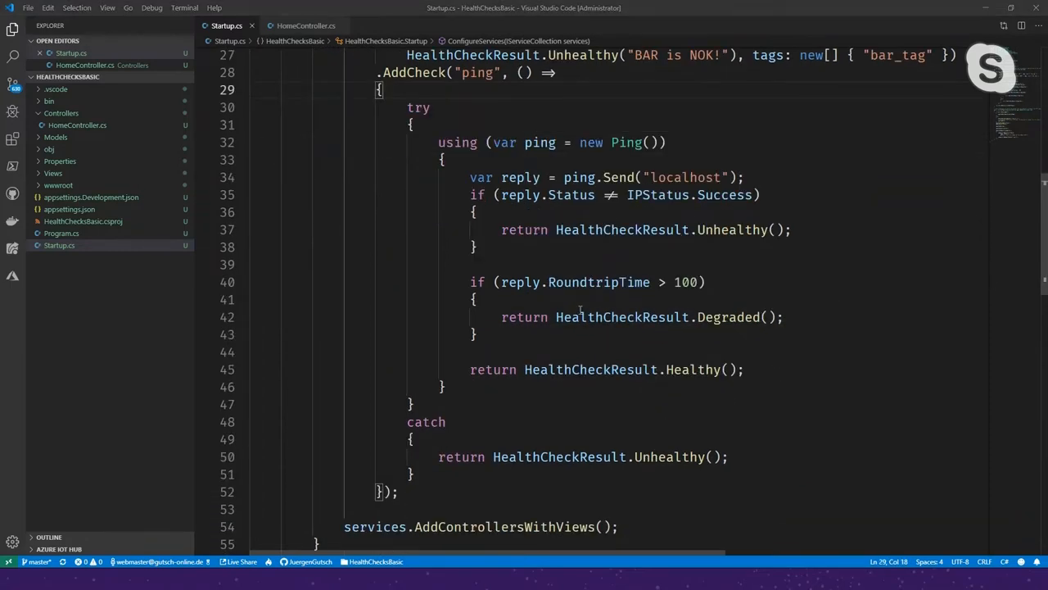
pyautogui.scroll(-3)
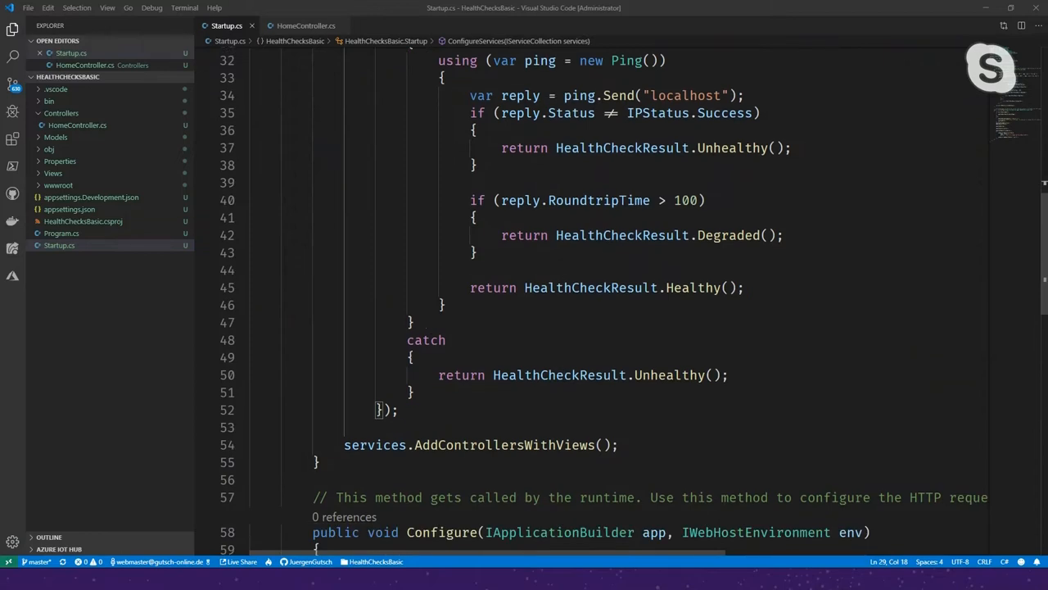
# Scroll through Startup.cs and fold the Configure method body
pyautogui.scroll(-3)
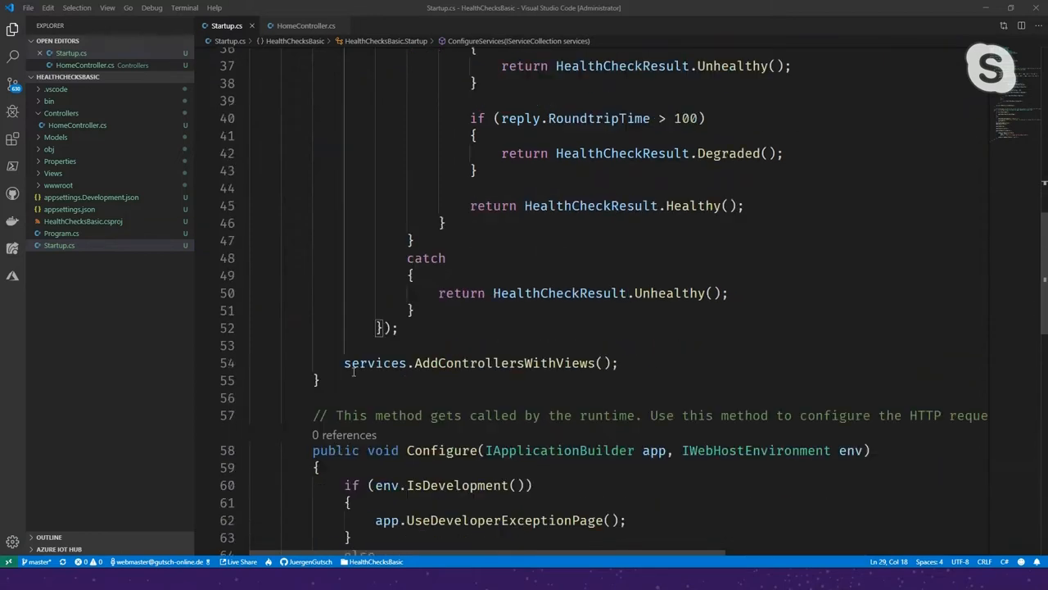
pyautogui.scroll(-3)
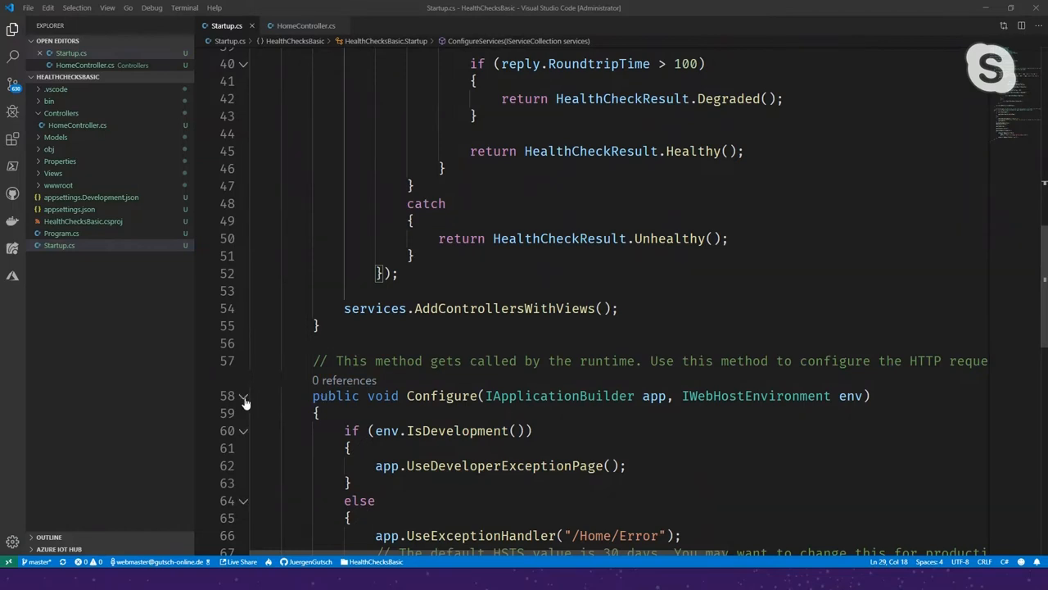
pyautogui.click(244, 395)
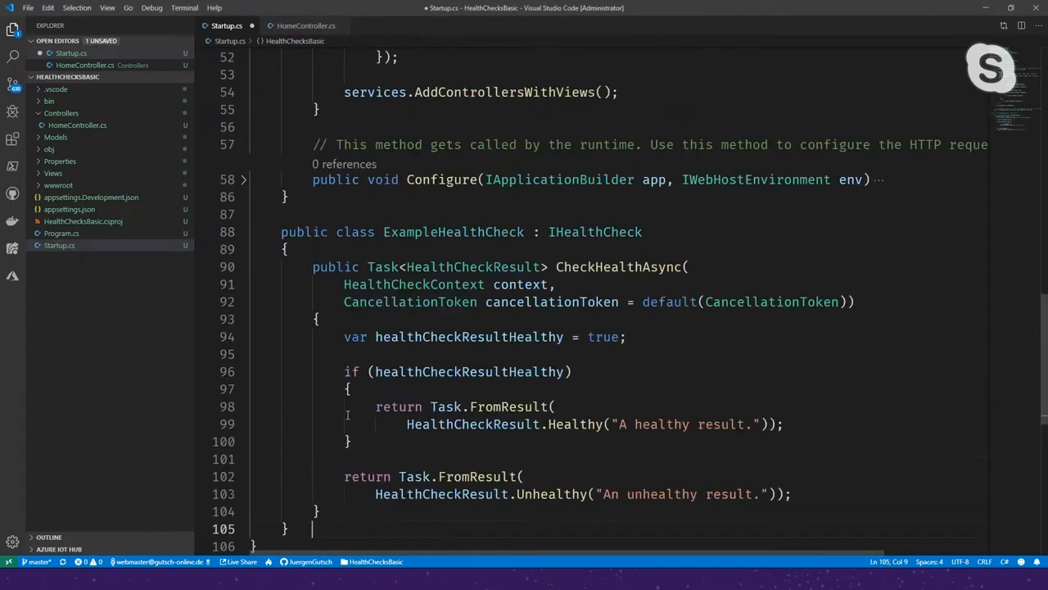
pyautogui.moveTo(595, 249)
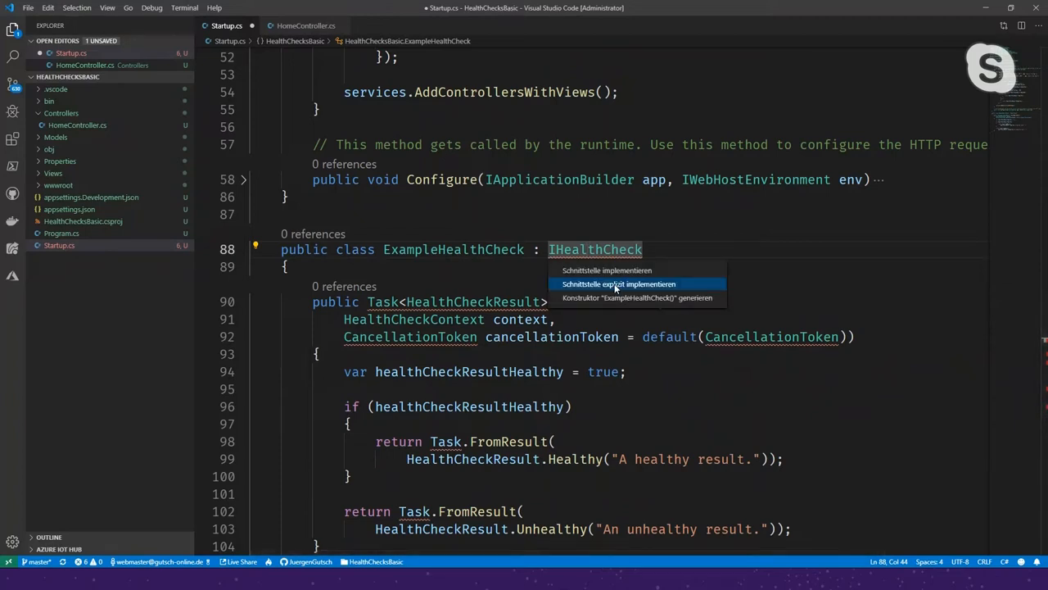
pyautogui.moveTo(606, 270)
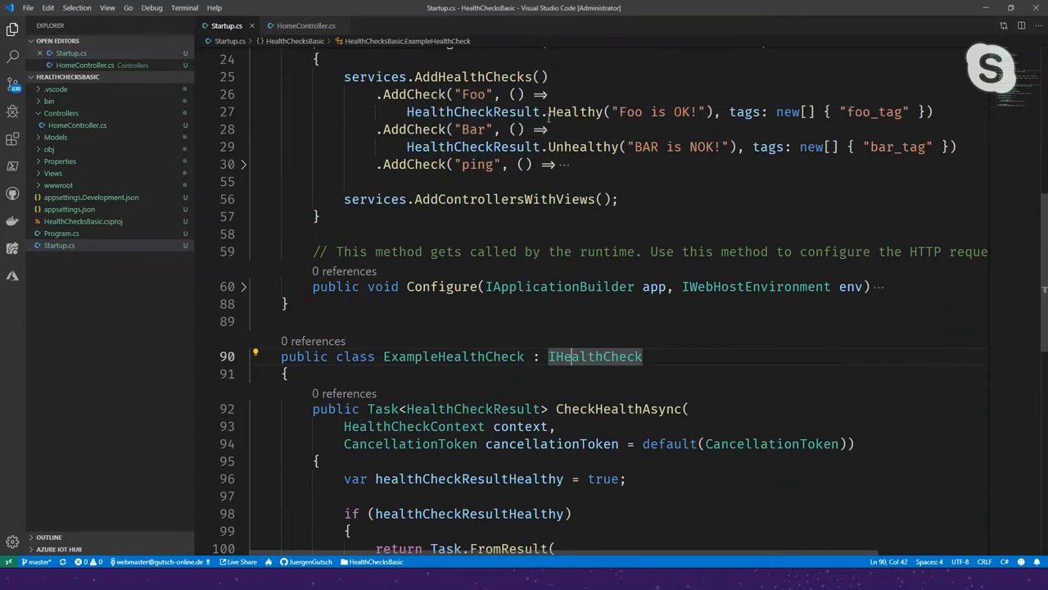
pyautogui.scroll(-3)
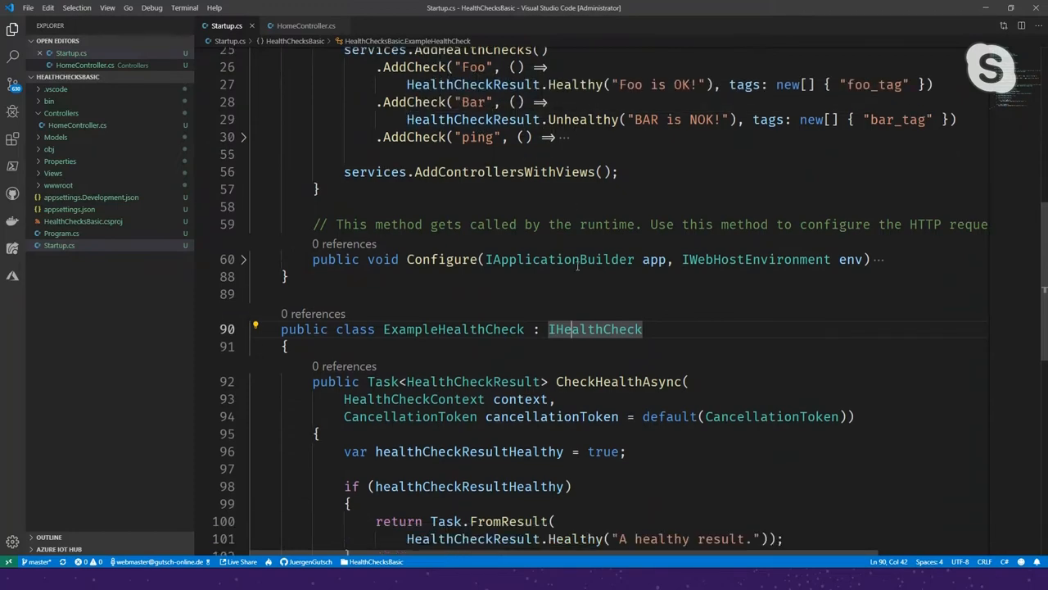
pyautogui.scroll(-3)
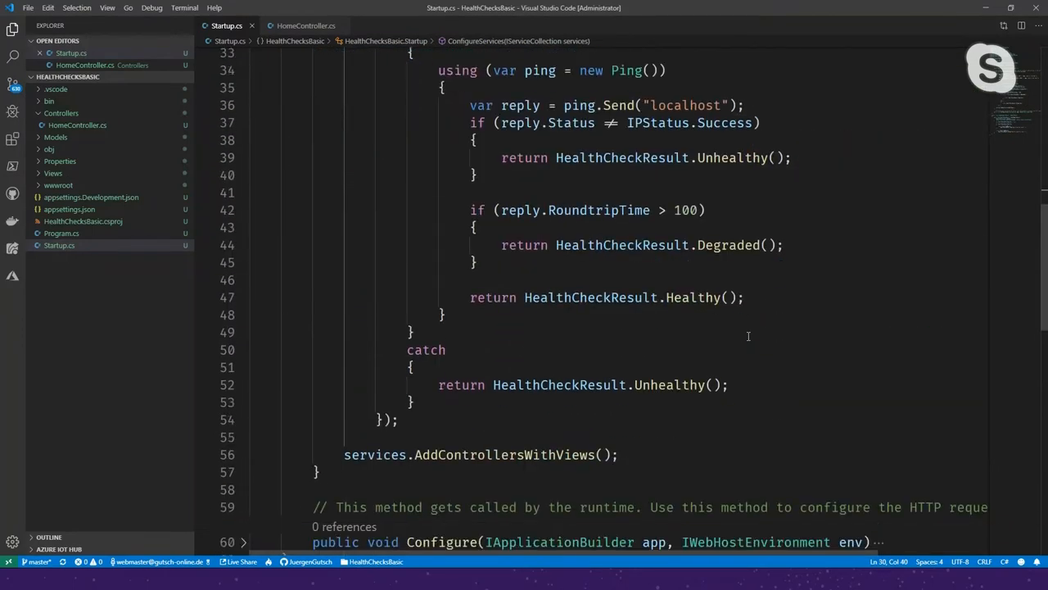
# Chain a new AddCheck for ExampleHealthCheck named 'sample'
pyautogui.press('Enter')
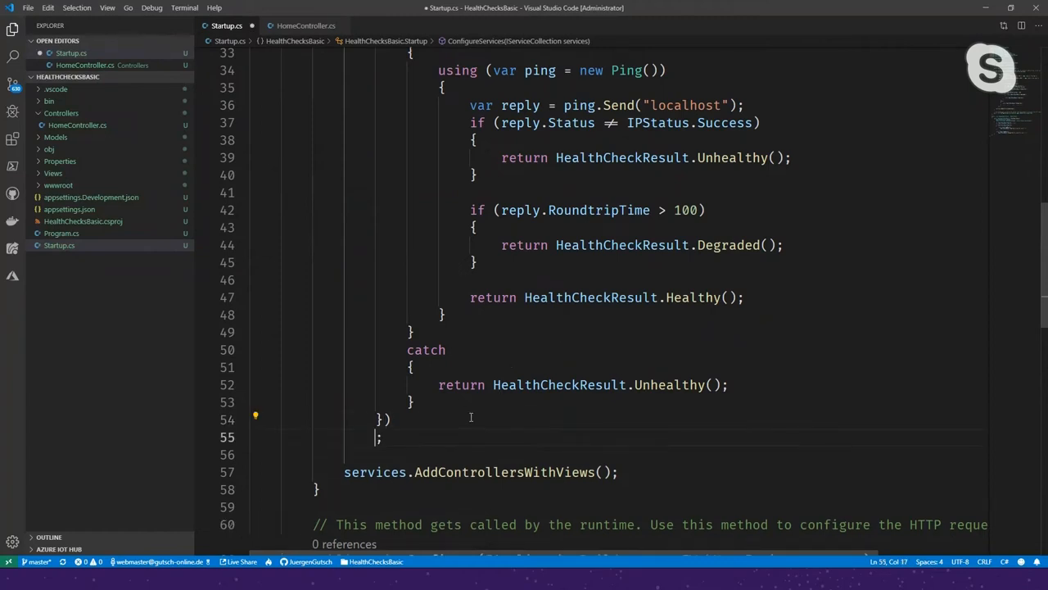
pyautogui.write('.a')
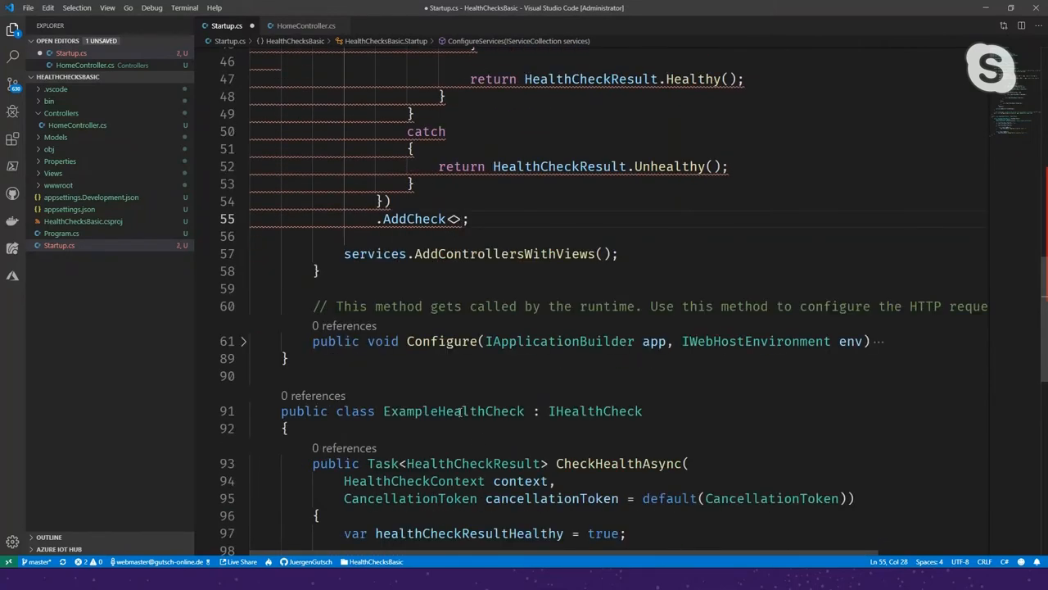
pyautogui.write('ExampleHealthCheck')
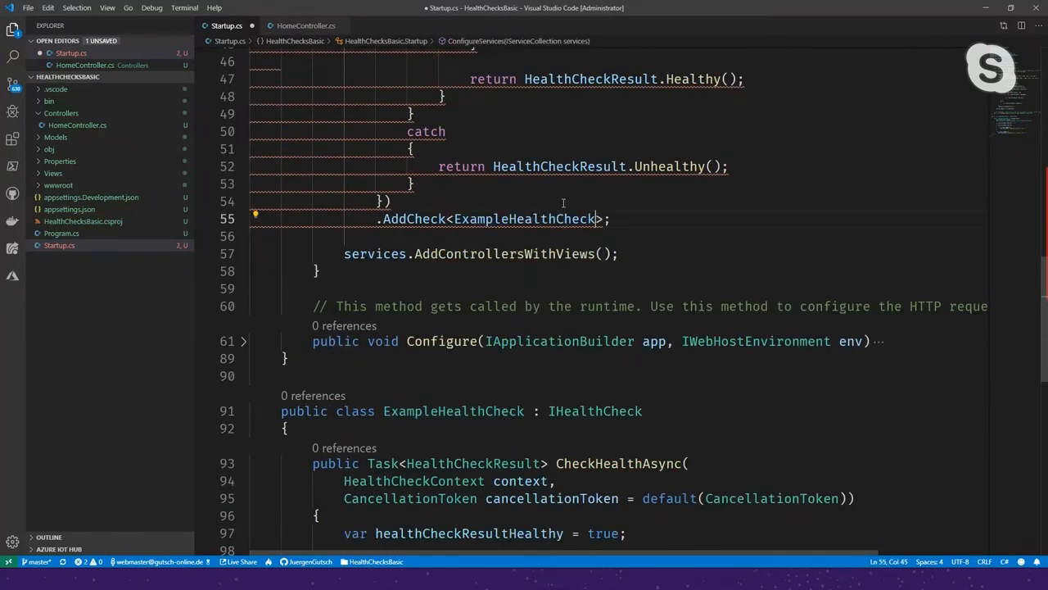
pyautogui.write('()')
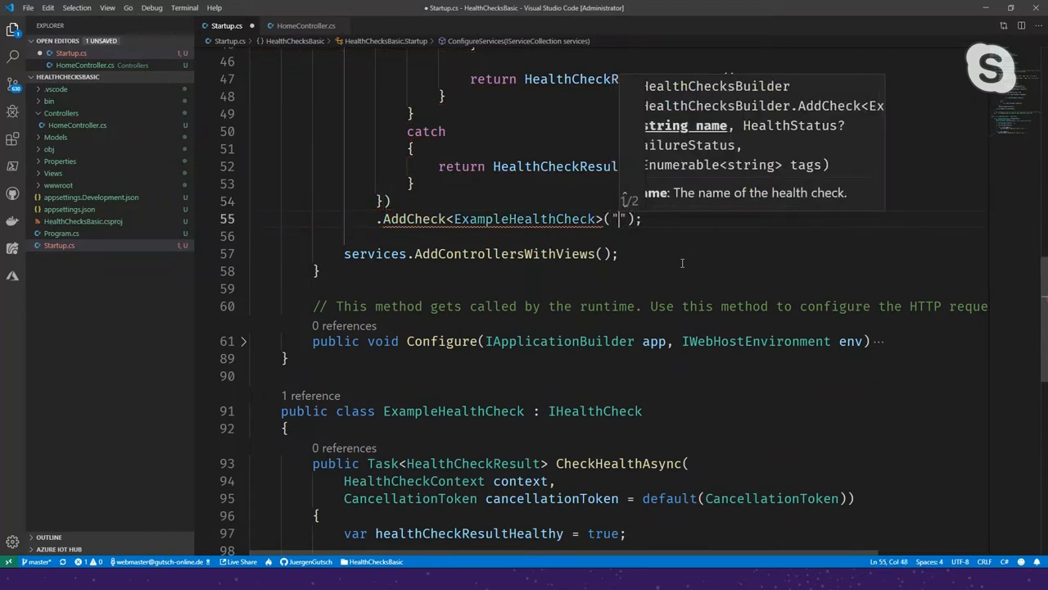
pyautogui.write('sample')
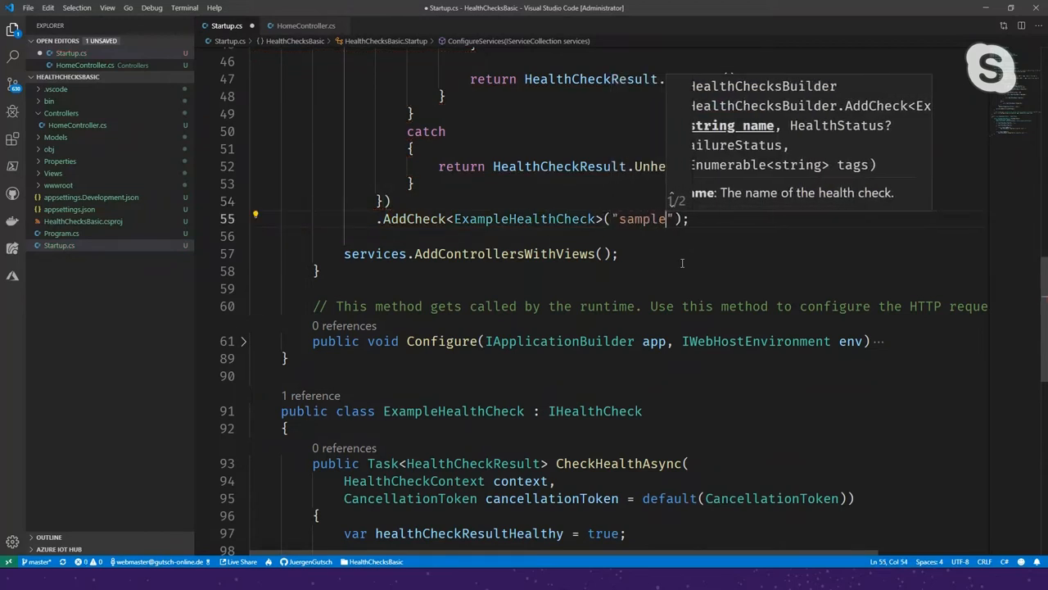
pyautogui.write(',')
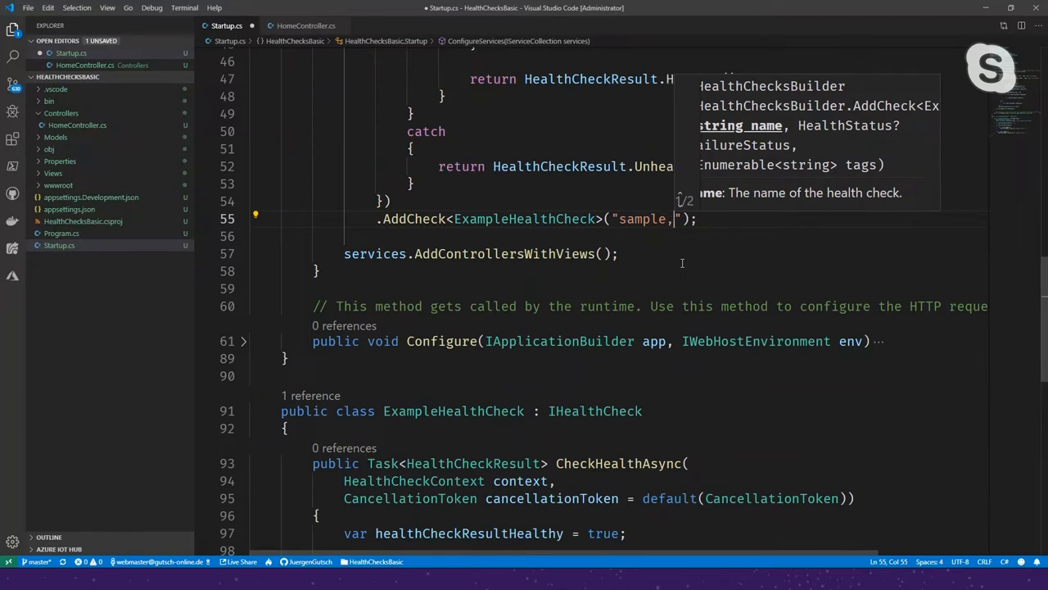
# Fill in null as failure status and new[] { "sample" } as tags
pyautogui.press('Backspace')
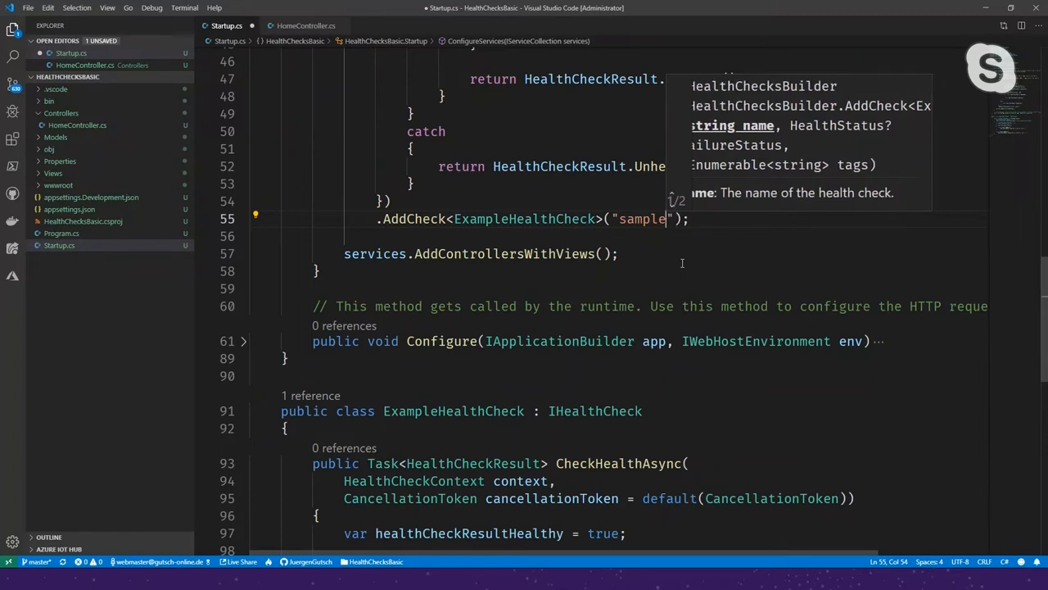
pyautogui.write(',')
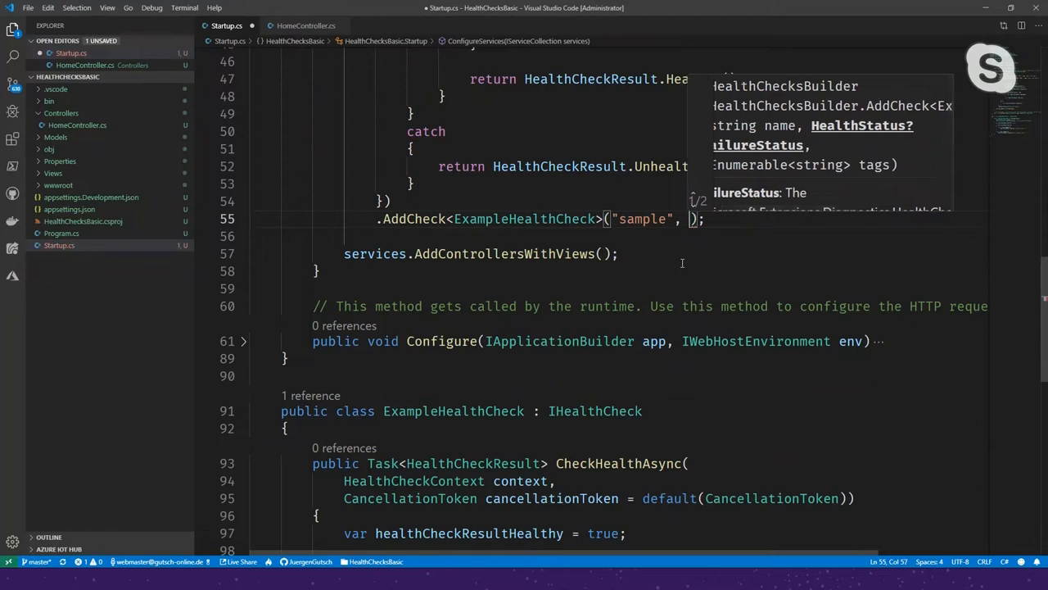
pyautogui.write('null,')
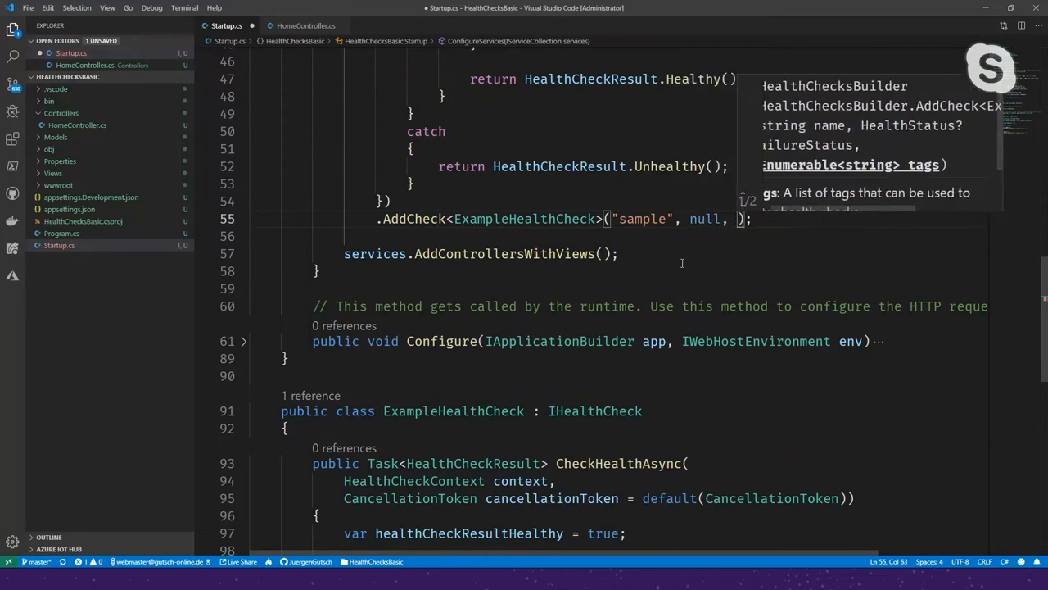
pyautogui.write('null')
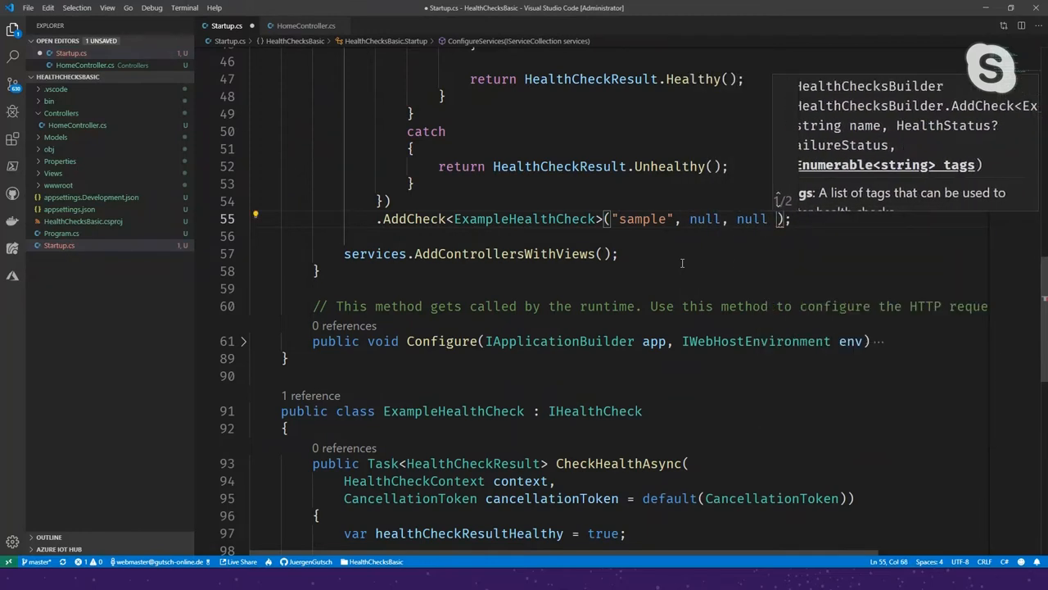
pyautogui.write('new')
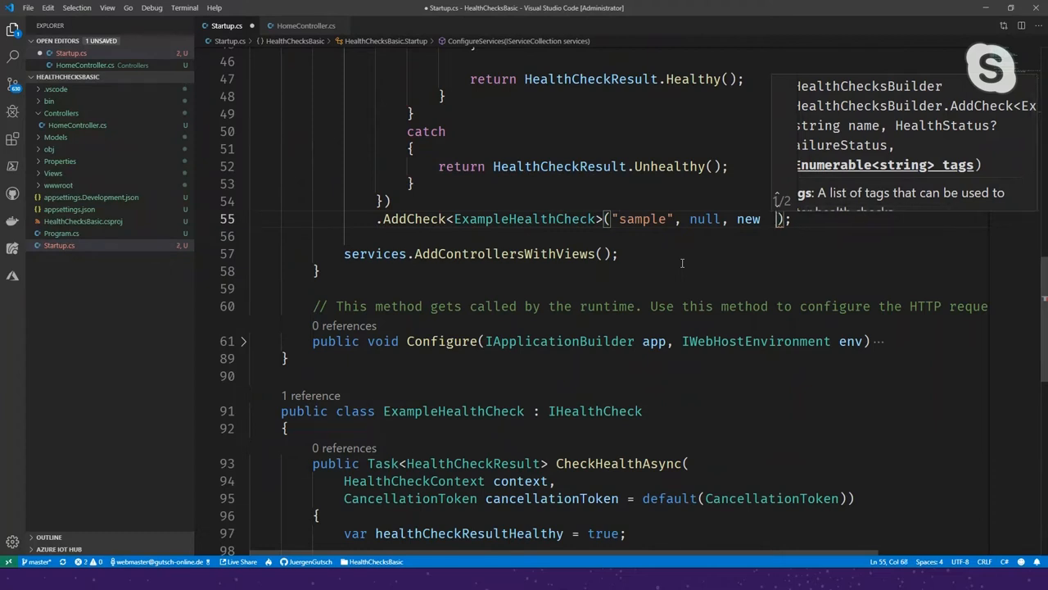
pyautogui.write('[]{')
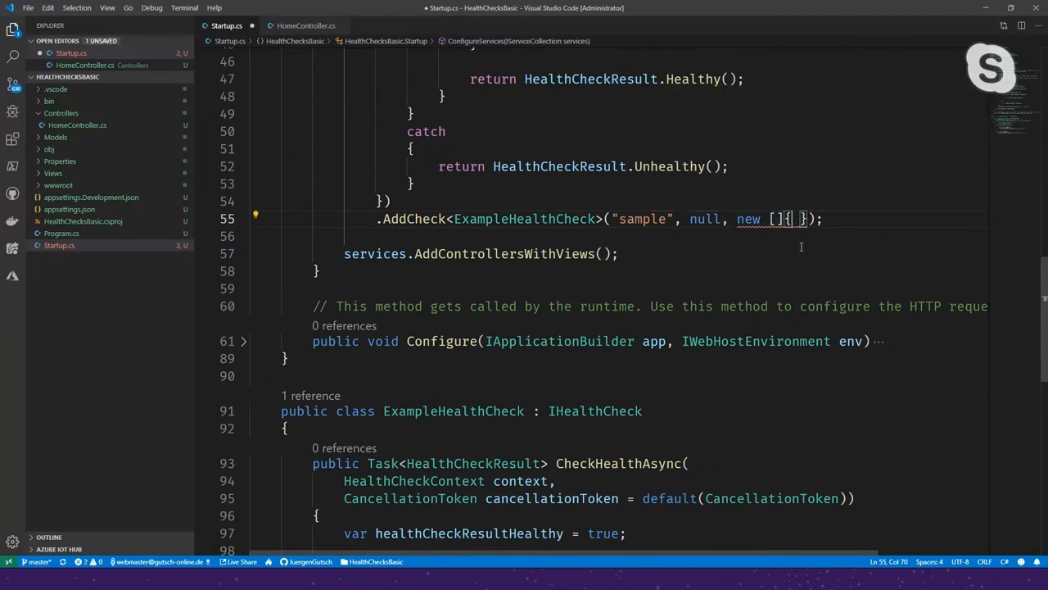
pyautogui.write('""')
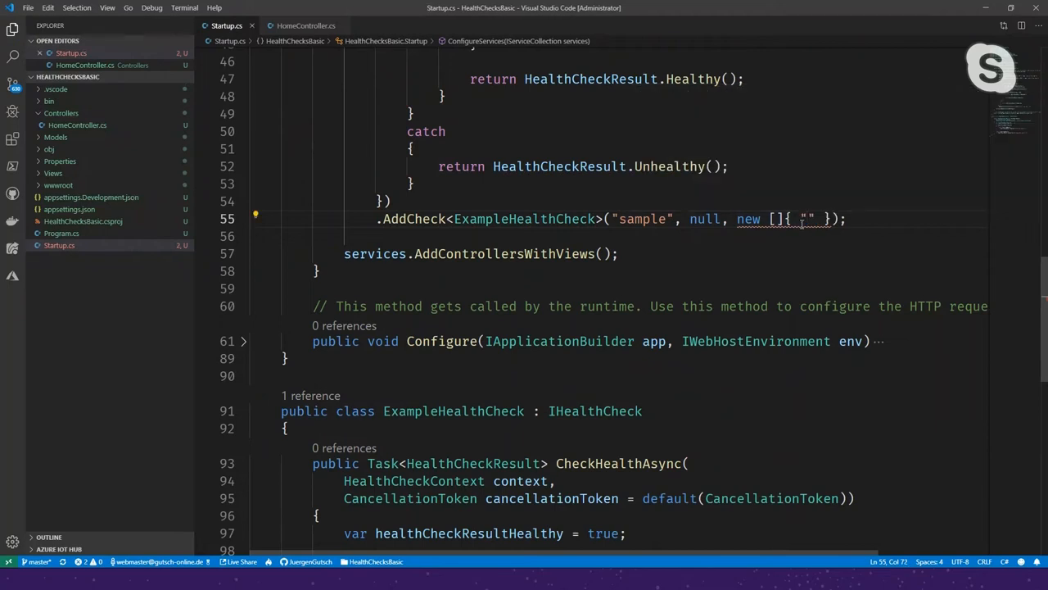
pyautogui.write('sample')
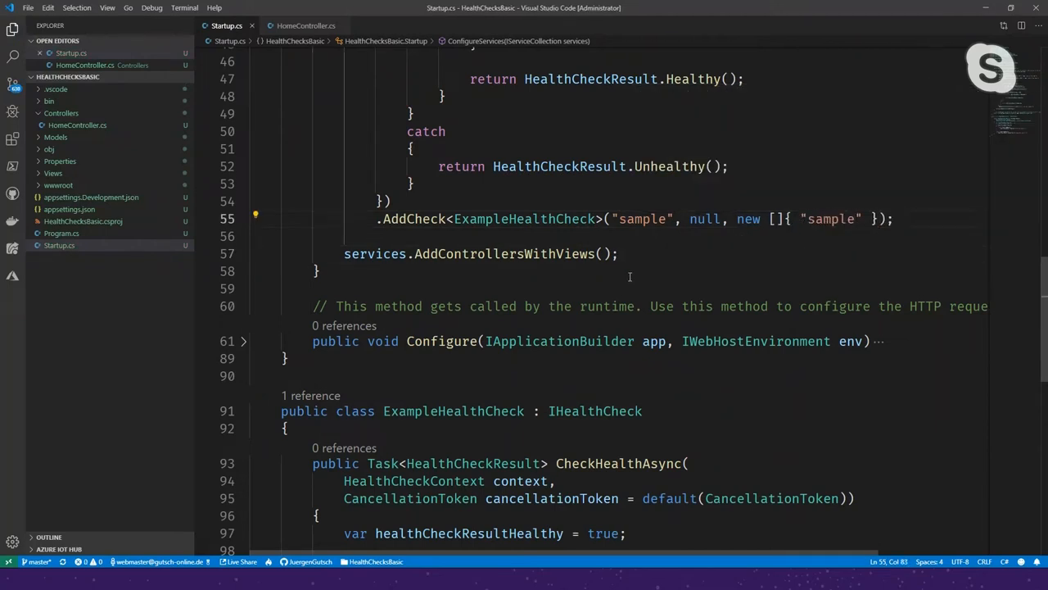
pyautogui.moveTo(389, 331)
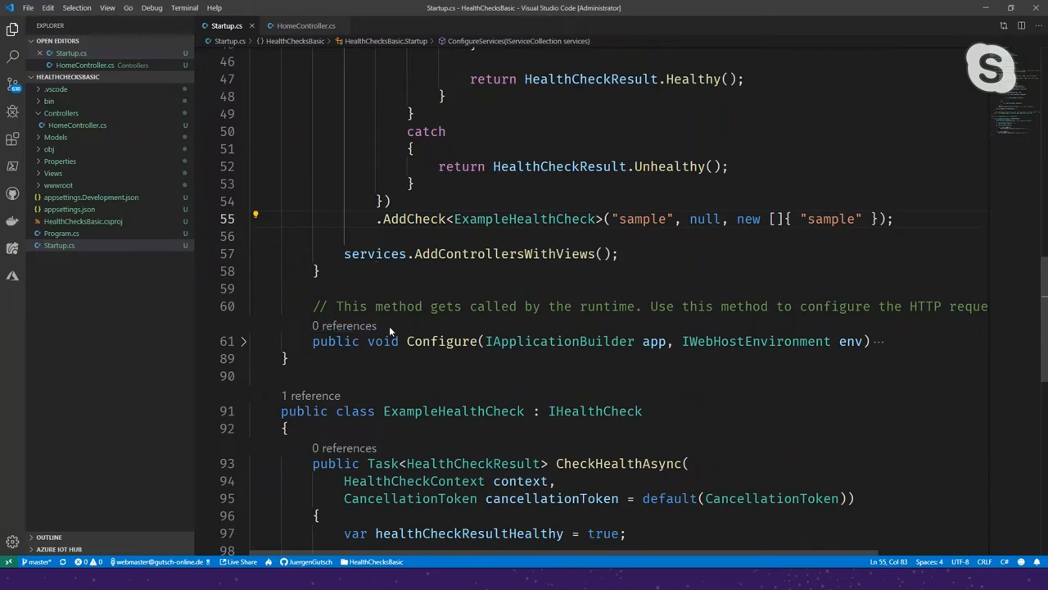
# Scroll down to review the ExampleHealthCheck class
pyautogui.scroll(-3)
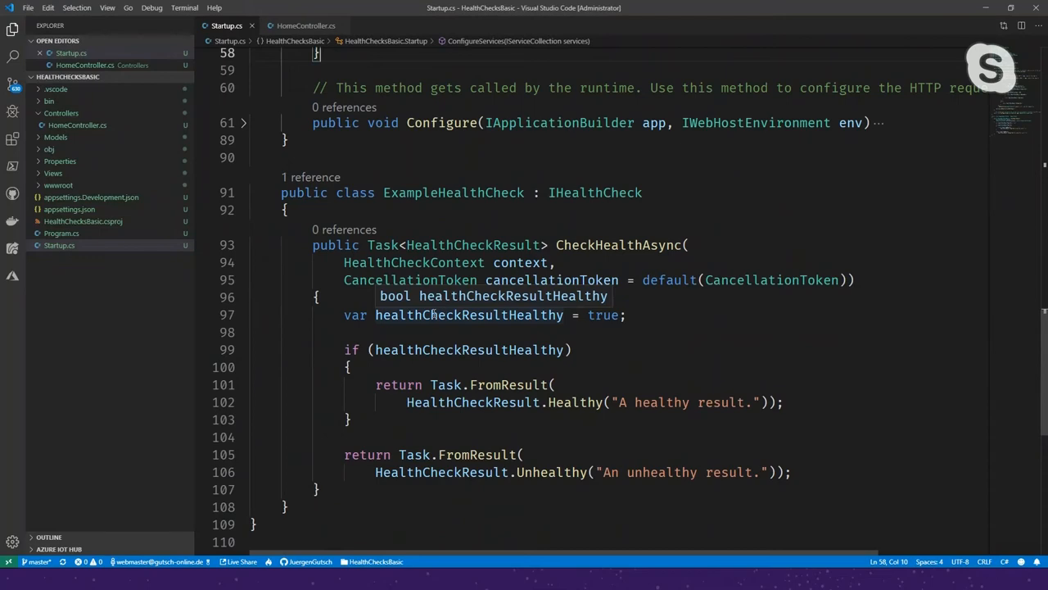
pyautogui.scroll(-3)
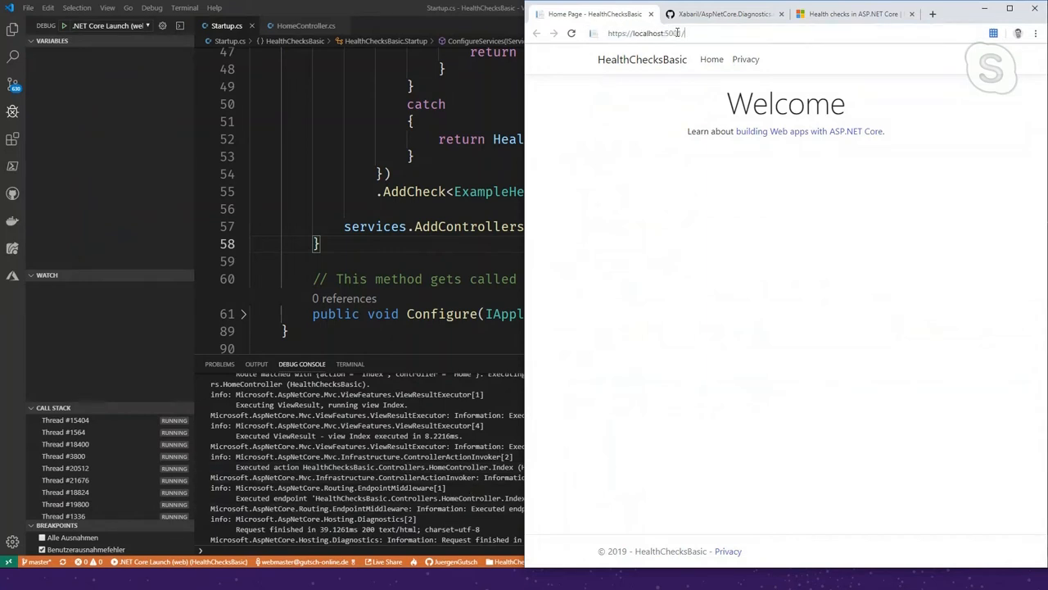
# Append /health to the localhost:5001 address in the browser
pyautogui.click(647, 33)
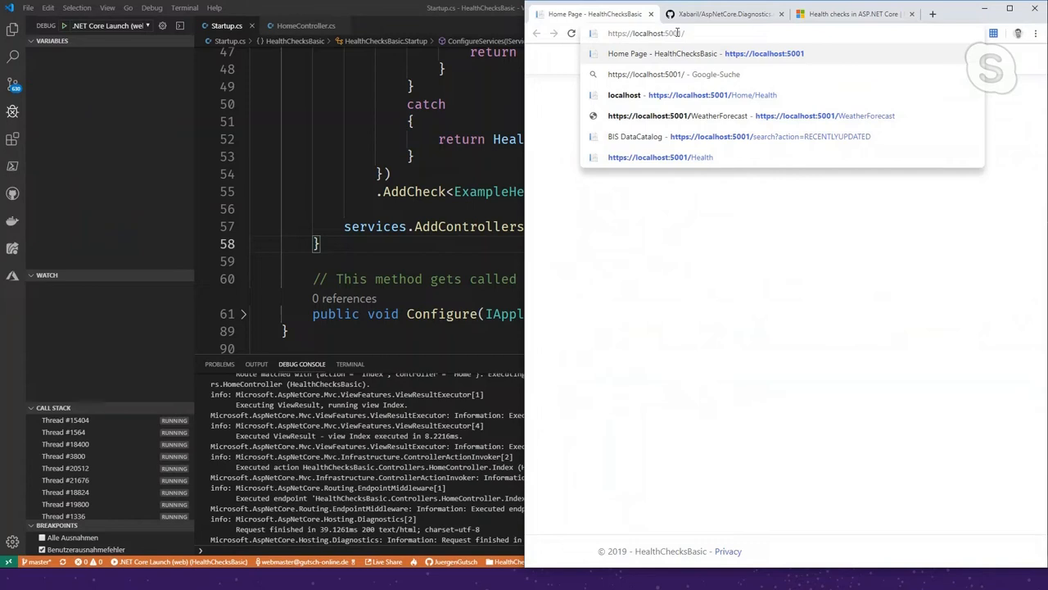
pyautogui.write('hel')
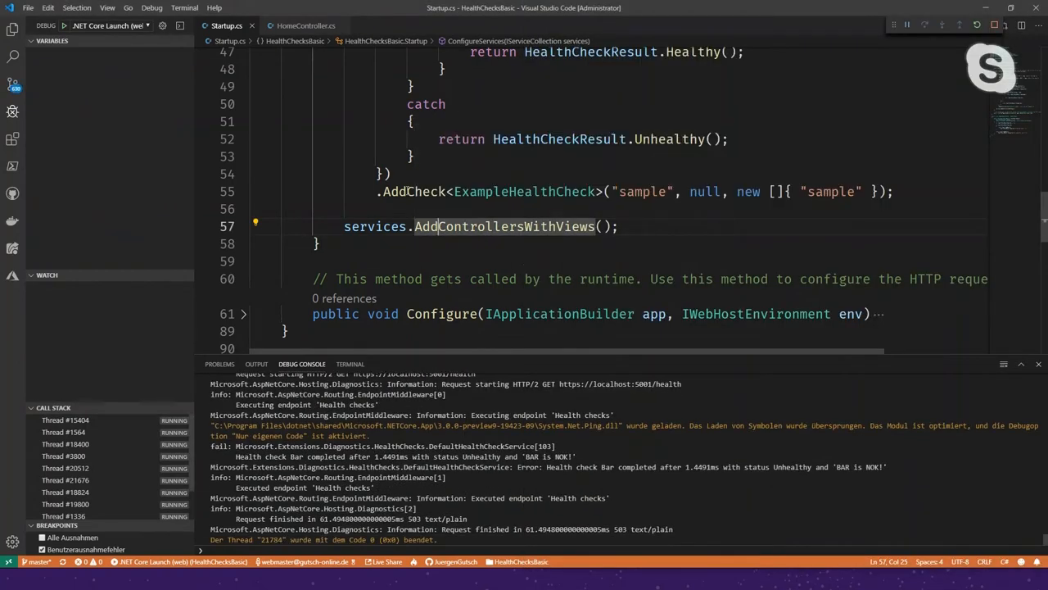
# Scroll up to ConfigureServices and edit the Bar check's Unhealthy result
pyautogui.scroll(3)
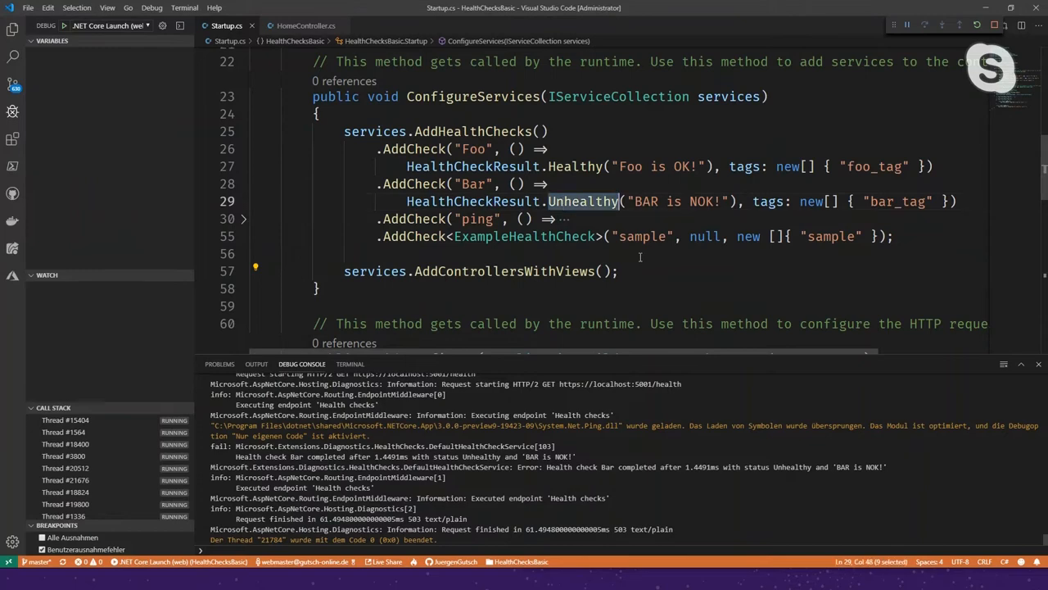
pyautogui.moveTo(583, 202)
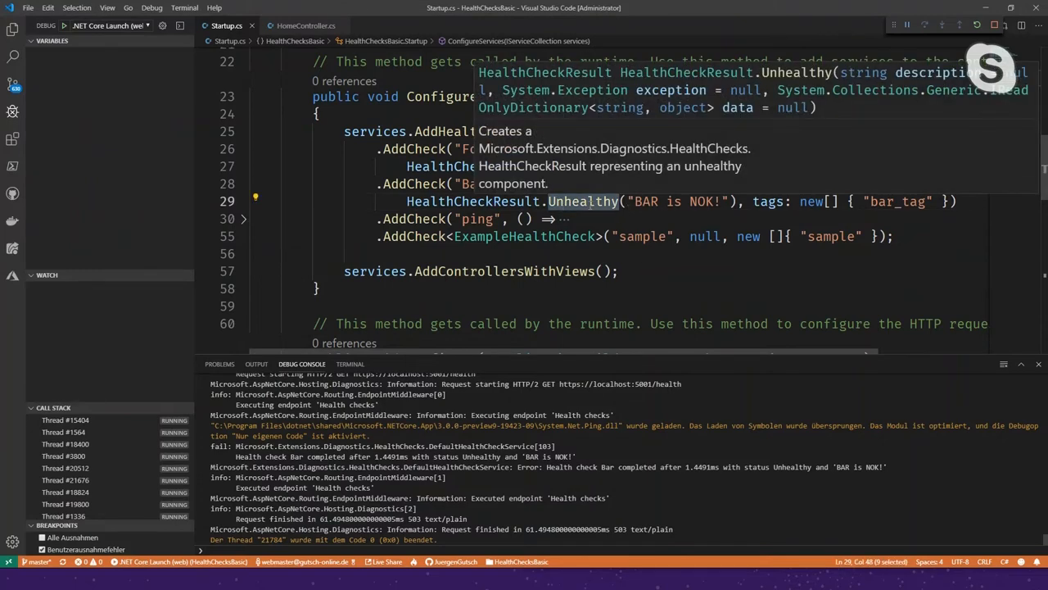
pyautogui.click(244, 218)
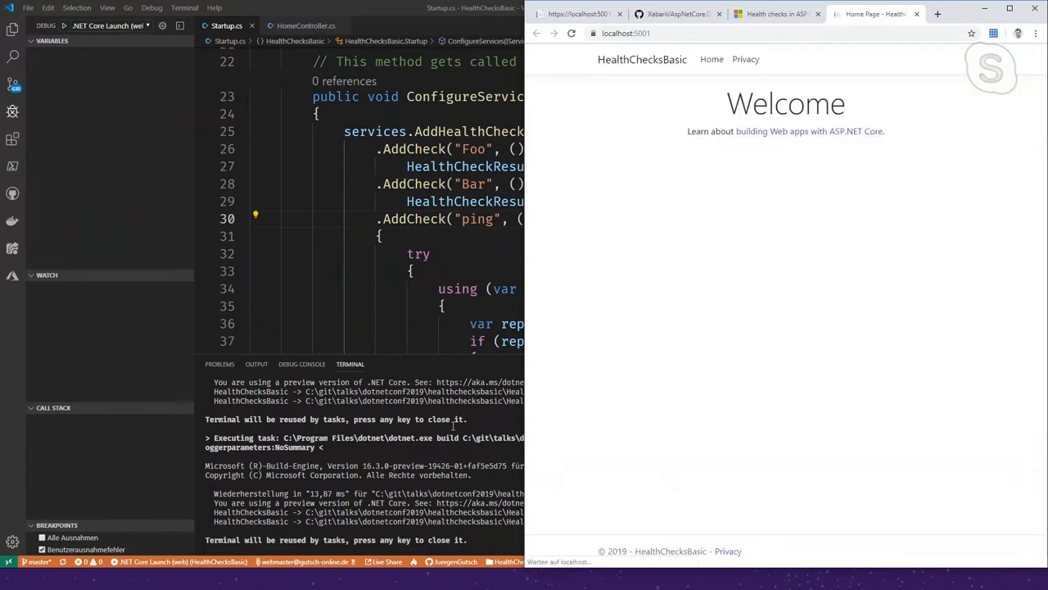
# Return to the localhost:5001/health tab, reload it, and select 'Healthy' in the response
pyautogui.click(774, 14)
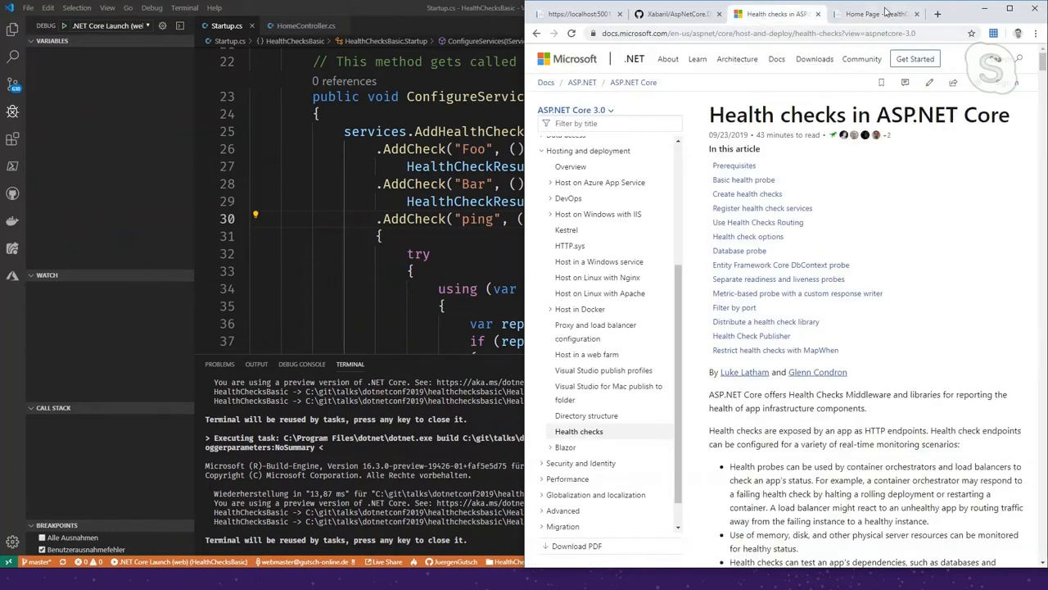
pyautogui.click(577, 14)
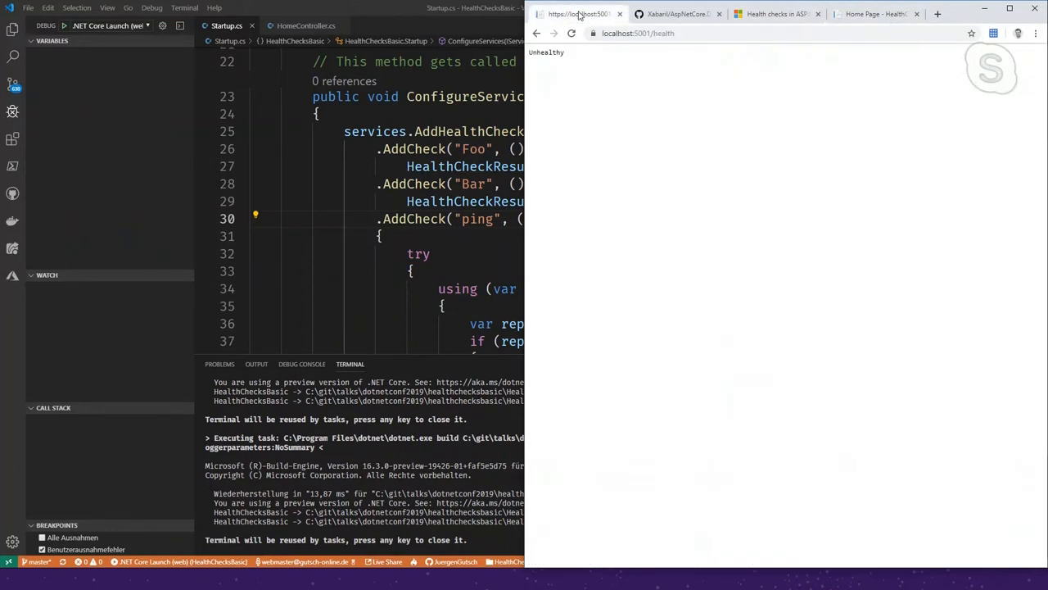
pyautogui.click(571, 33)
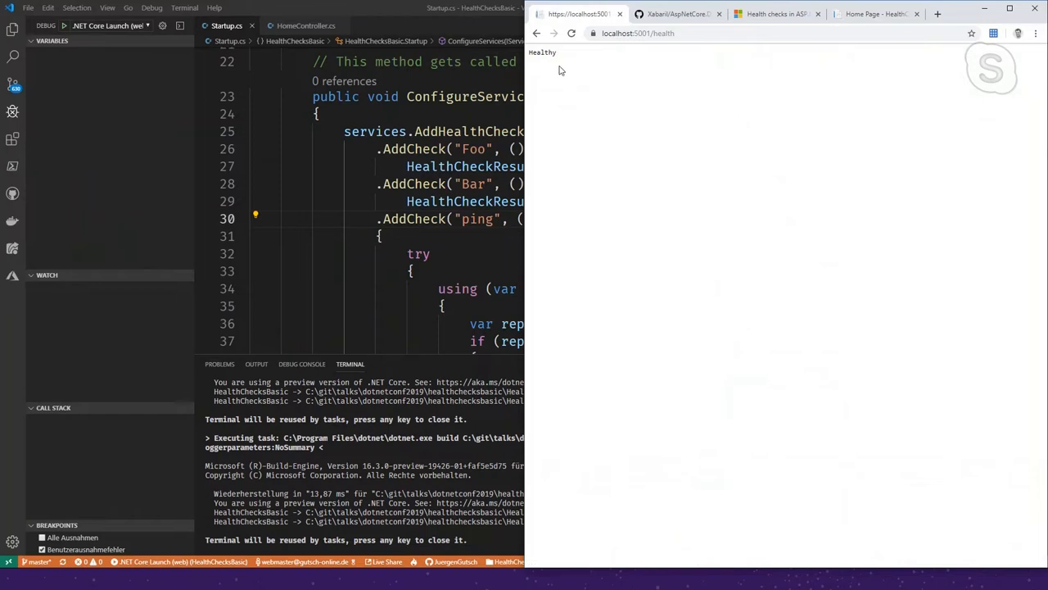
pyautogui.doubleClick(542, 51)
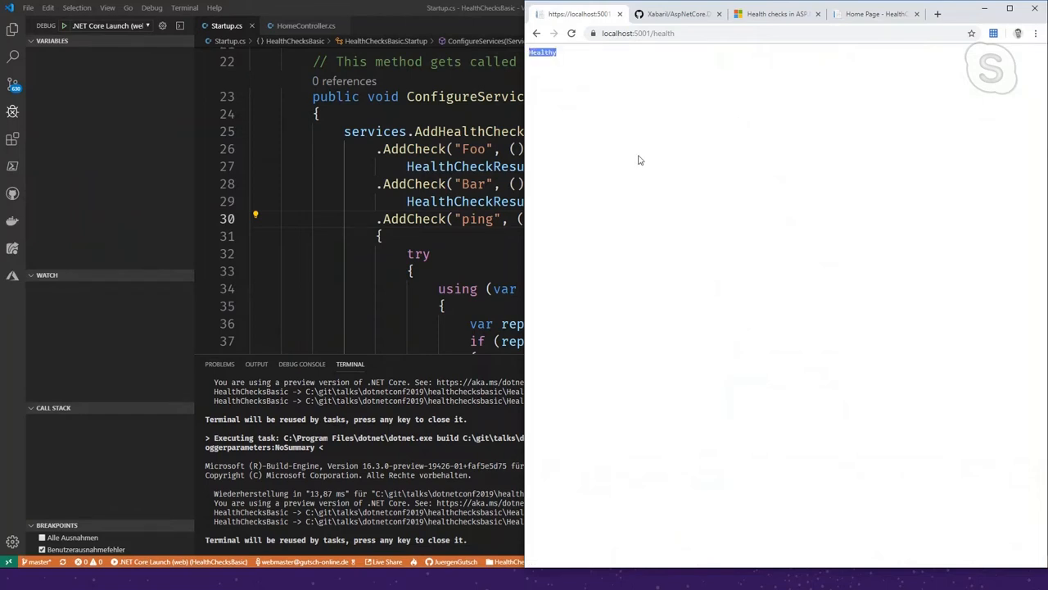
pyautogui.moveTo(877, 14)
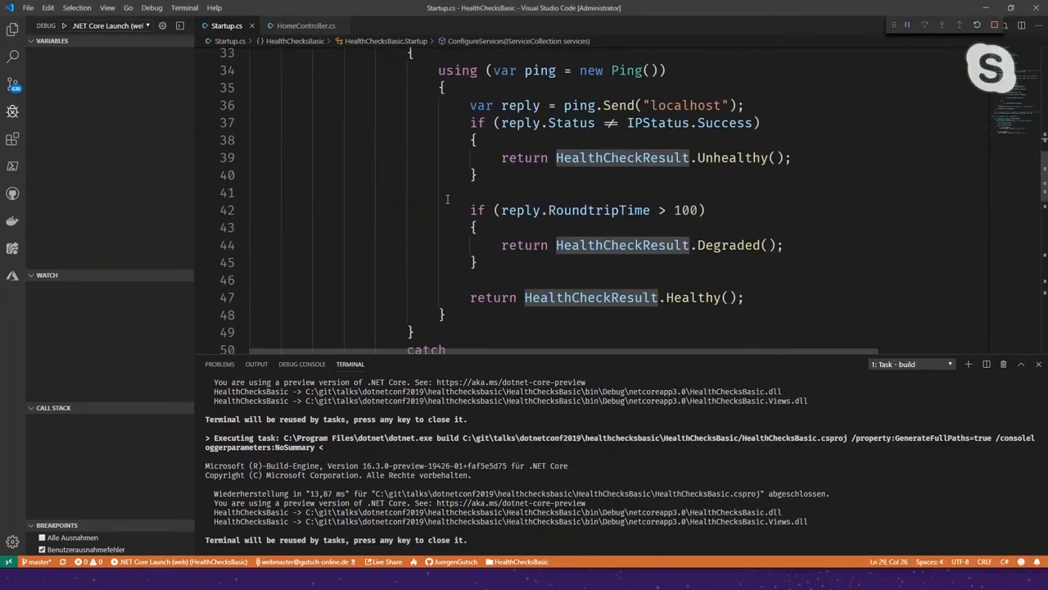
# Review fixes for the unresolved UIResponseWriter, then delete MapHealthChecks' HealthCheckOptions argument
pyautogui.scroll(-3)
pyautogui.write('ResponseWriter = UIResponseWriter.WriteHealthCheckUIResponse')
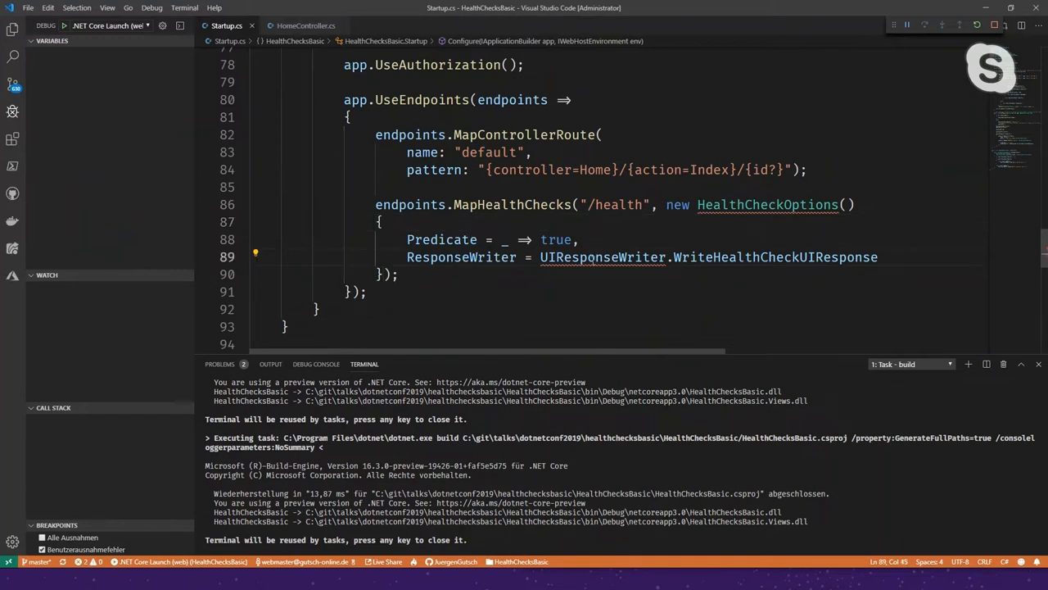
pyautogui.click(602, 256)
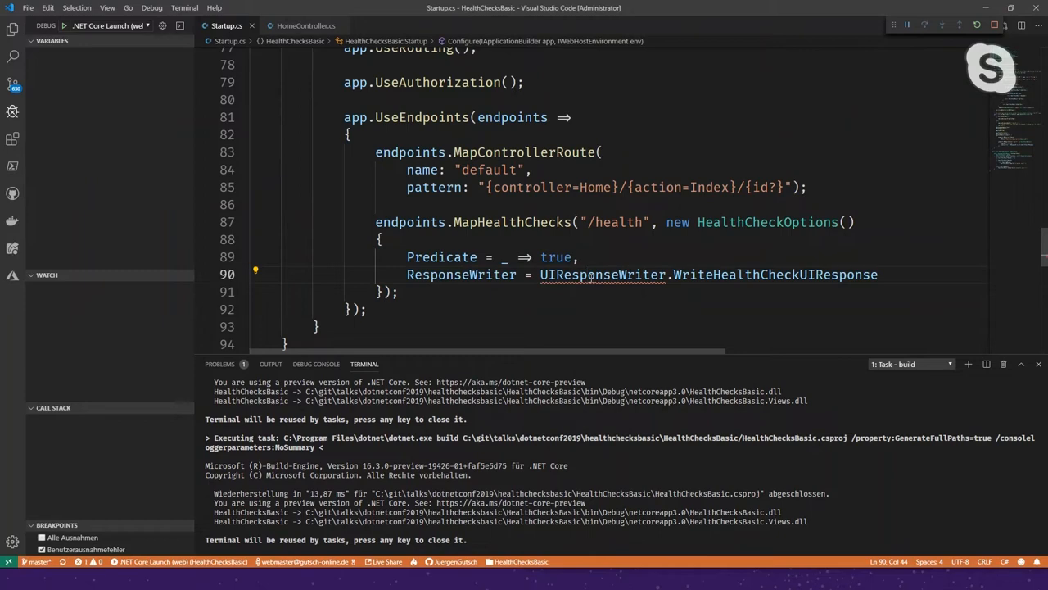
pyautogui.click(602, 274)
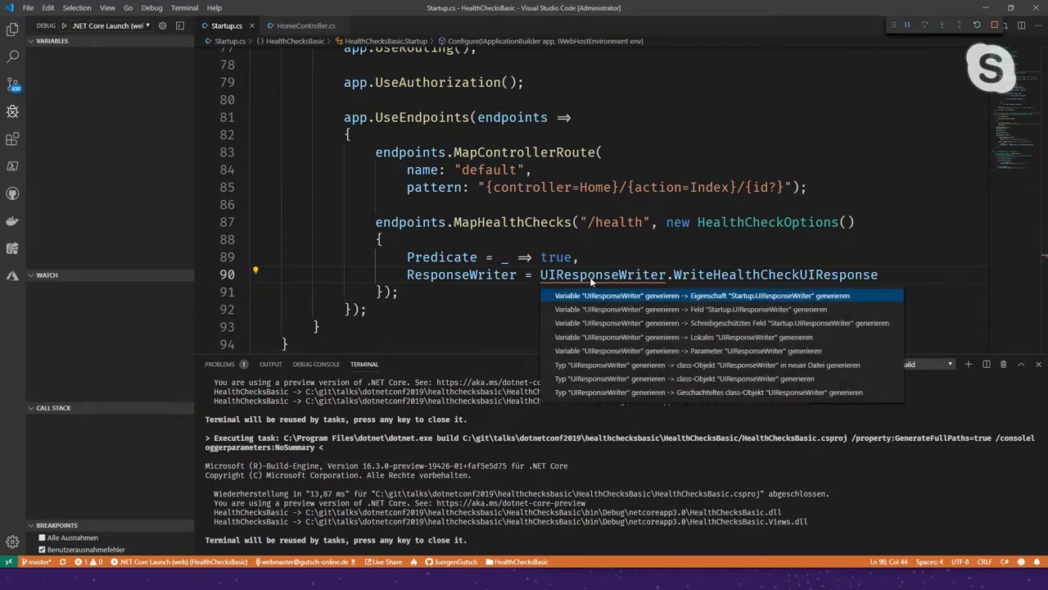
pyautogui.press('Escape')
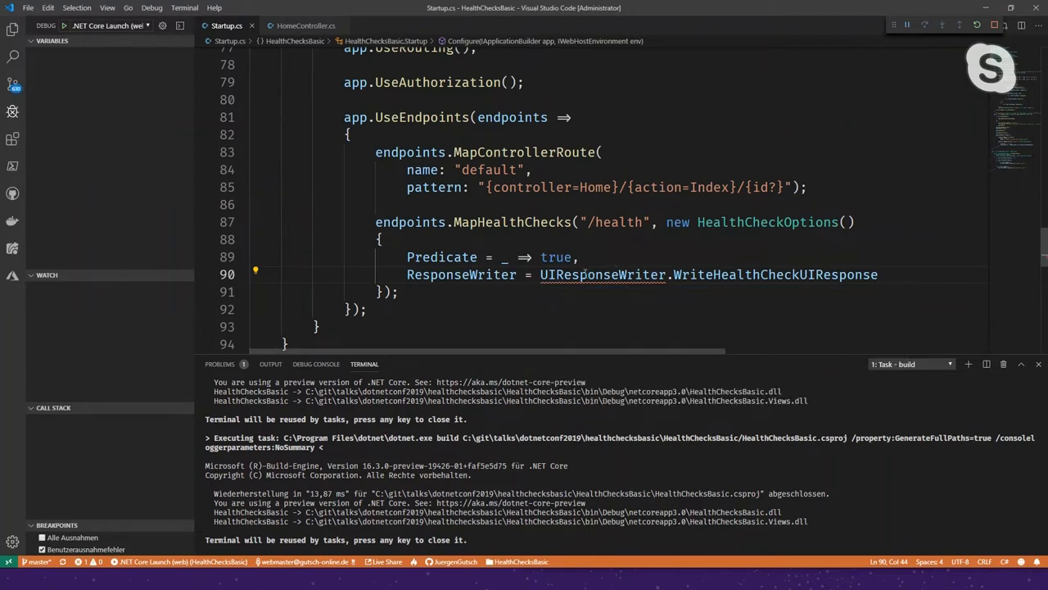
pyautogui.moveTo(602, 275)
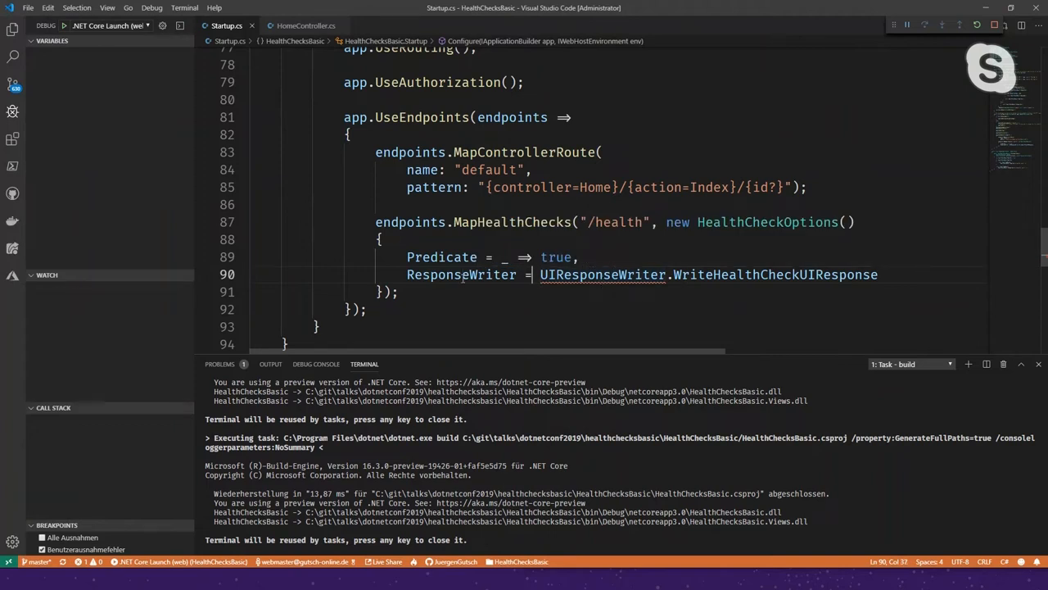
pyautogui.moveTo(460, 275)
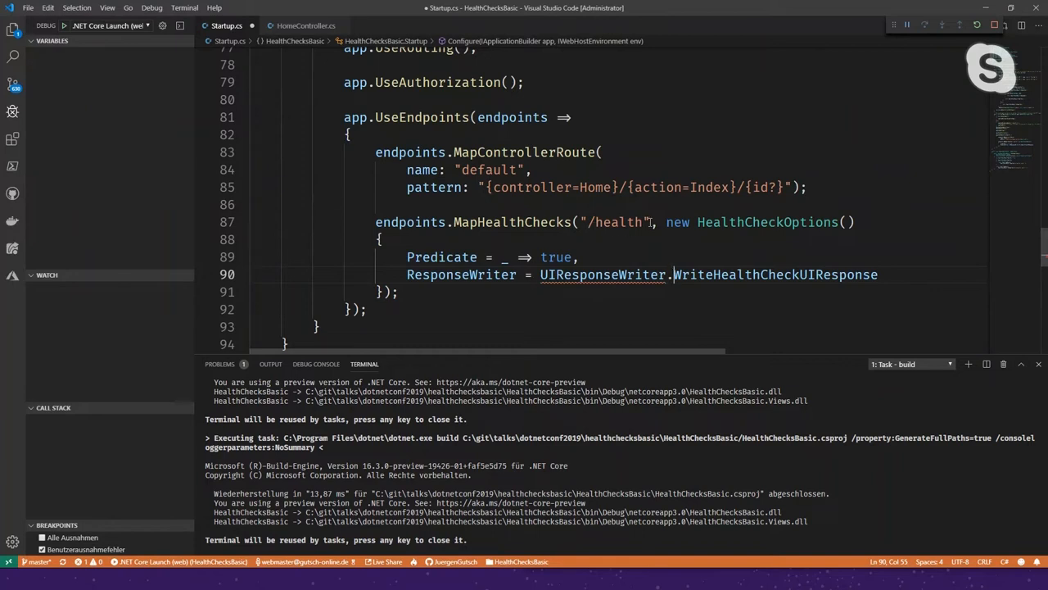
pyautogui.moveTo(651, 222); pyautogui.dragTo(385, 292)
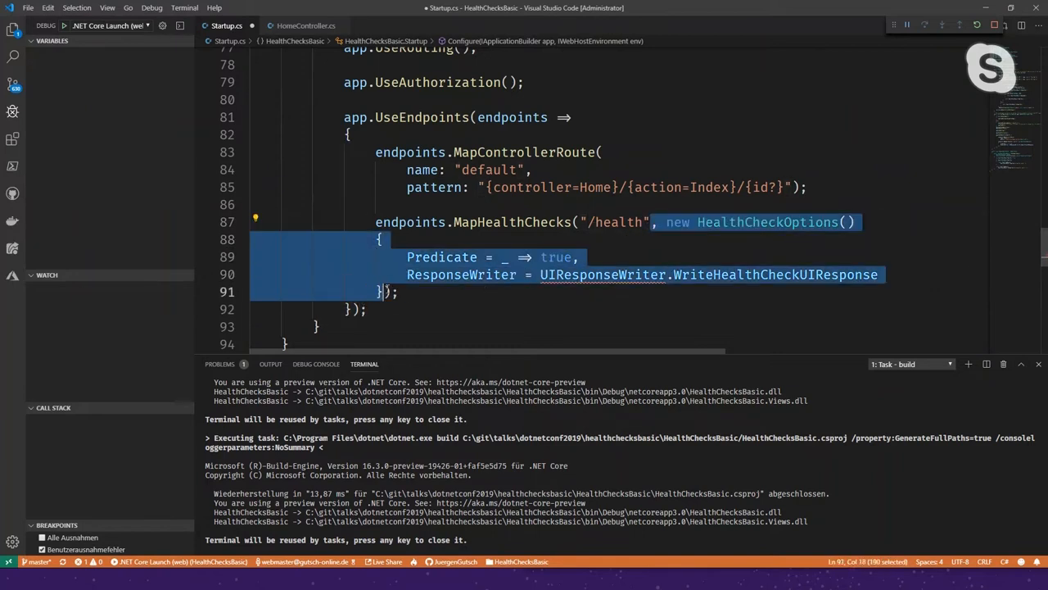
pyautogui.press('Delete')
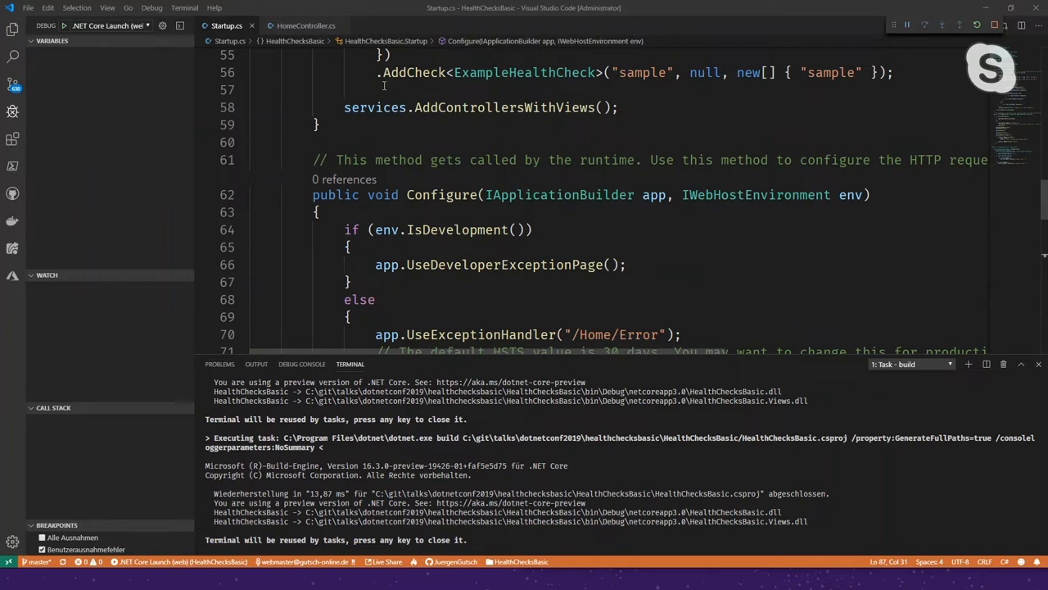
pyautogui.moveTo(462, 145)
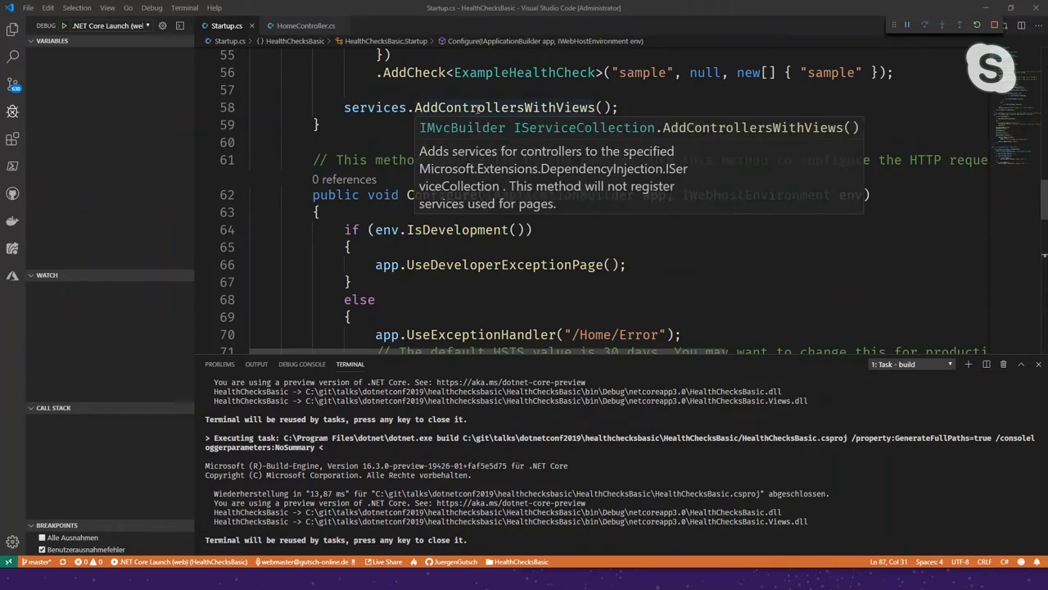
# In HomeController.cs, add a private readonly _healthCheckService field and assign it in the constructor
pyautogui.click(12, 29)
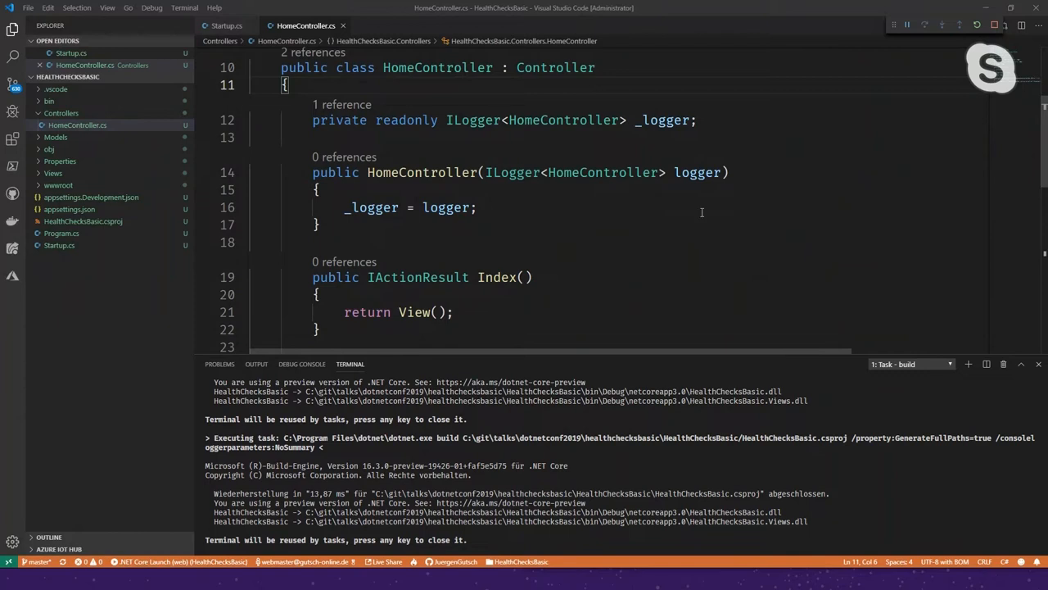
pyautogui.write('private readonly HealthCheckService _healthCheckService;')
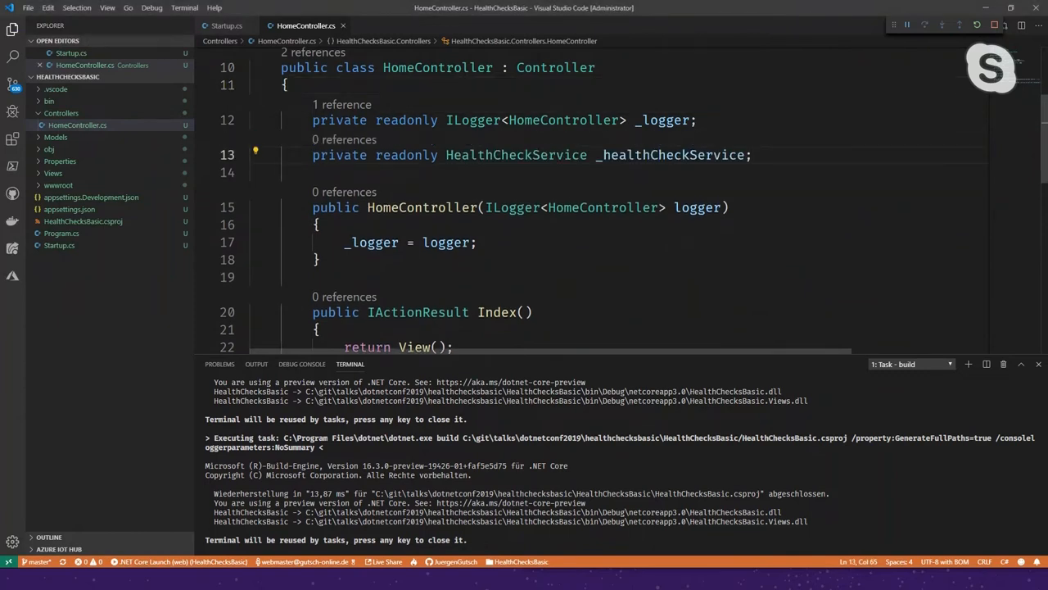
pyautogui.click(752, 154)
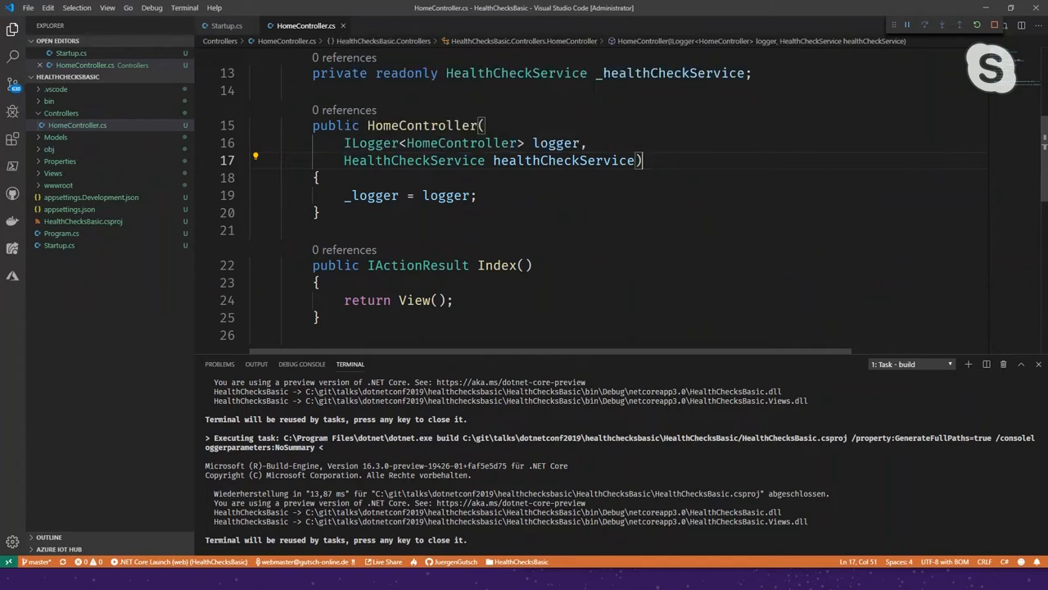
pyautogui.write('_healthCheckService = healthCheckService;')
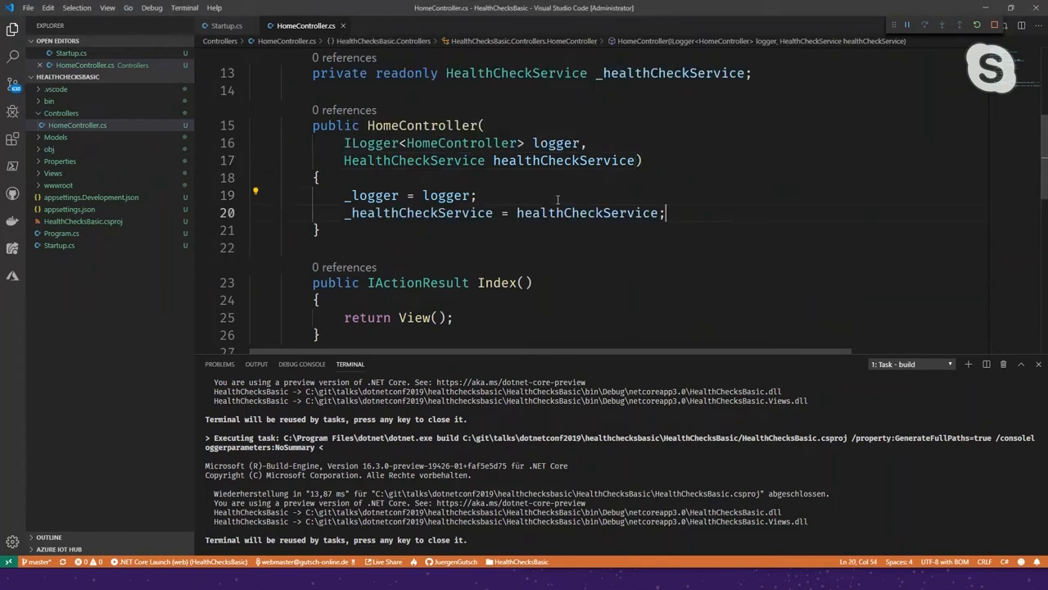
pyautogui.scroll(-3)
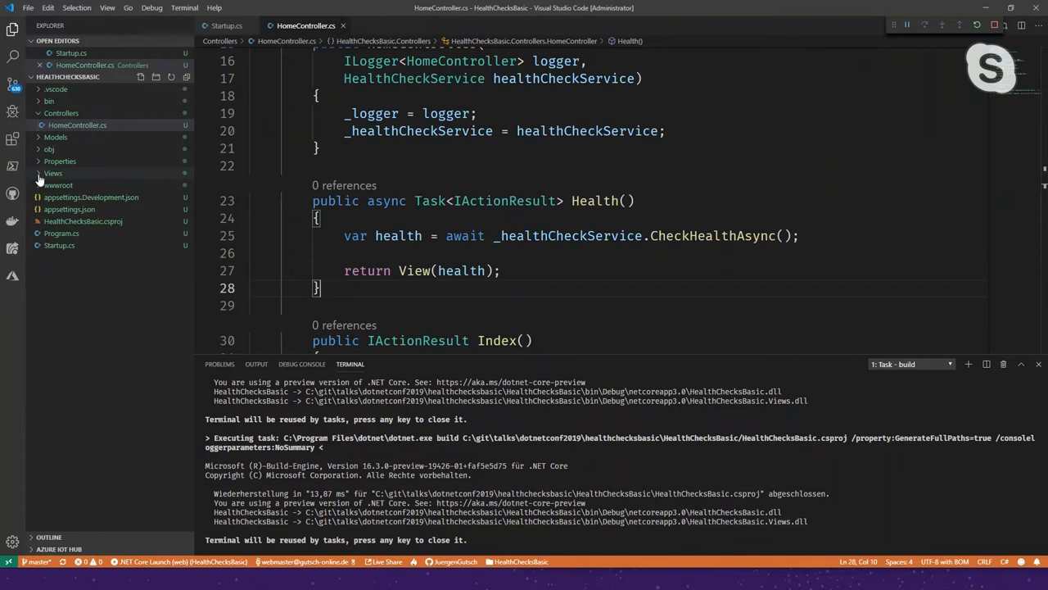
# Expand the Views folder in the project Explorer
pyautogui.click(52, 173)
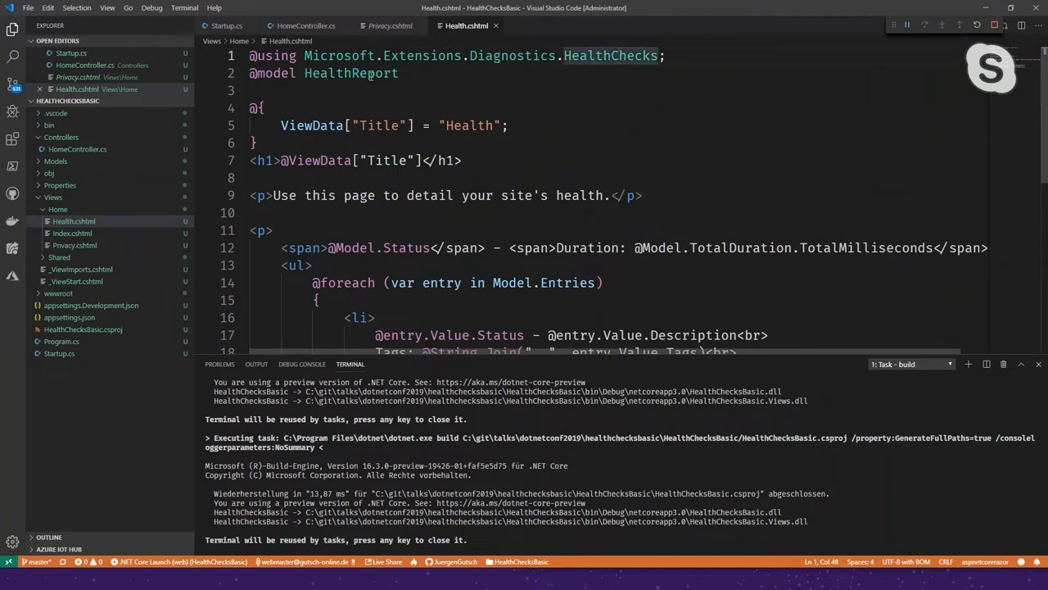
# Walk through Health.cshtml, highlighting HealthReport, Model.Status and each entry's detail lines
pyautogui.doubleClick(351, 73)
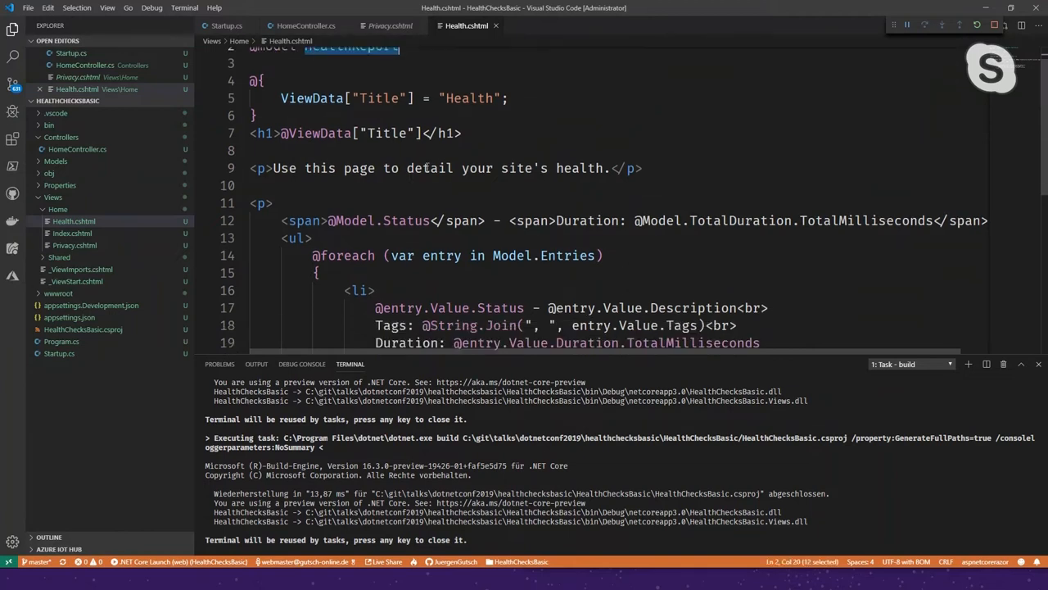
pyautogui.scroll(-3)
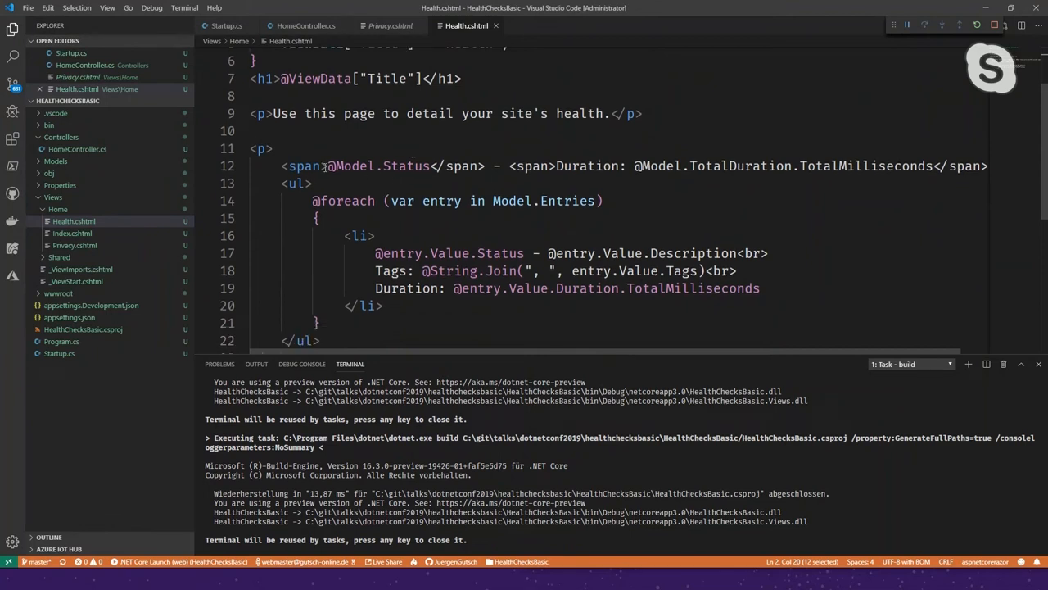
pyautogui.doubleClick(352, 166)
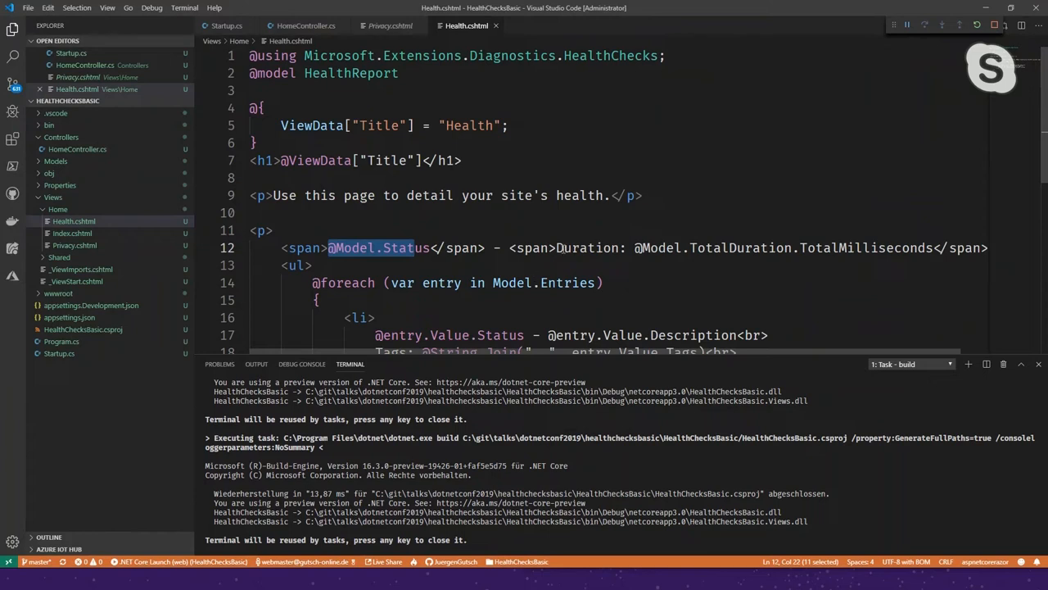
pyautogui.moveTo(713, 257)
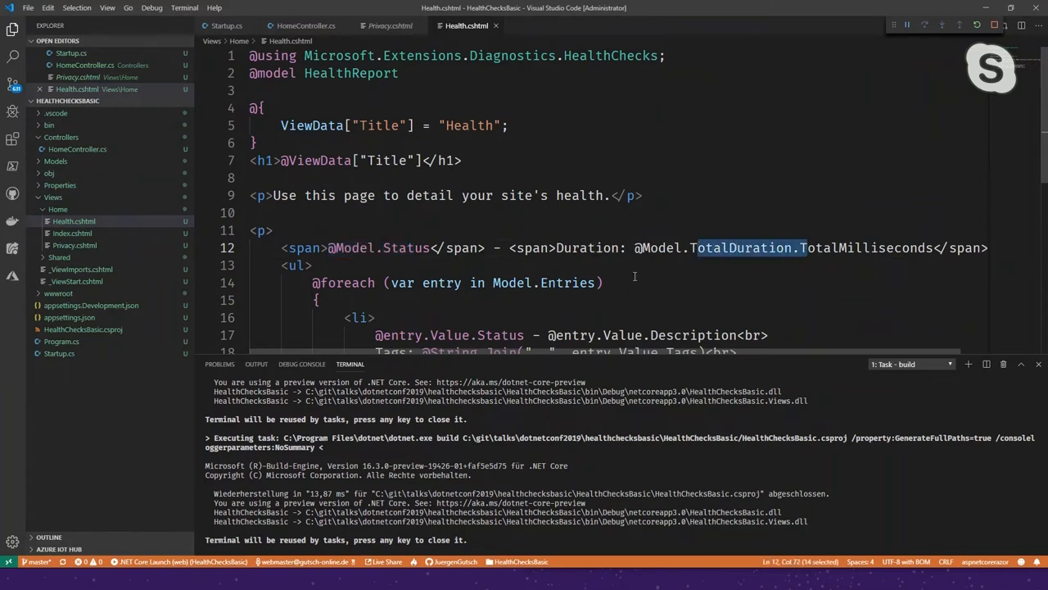
pyautogui.scroll(-3)
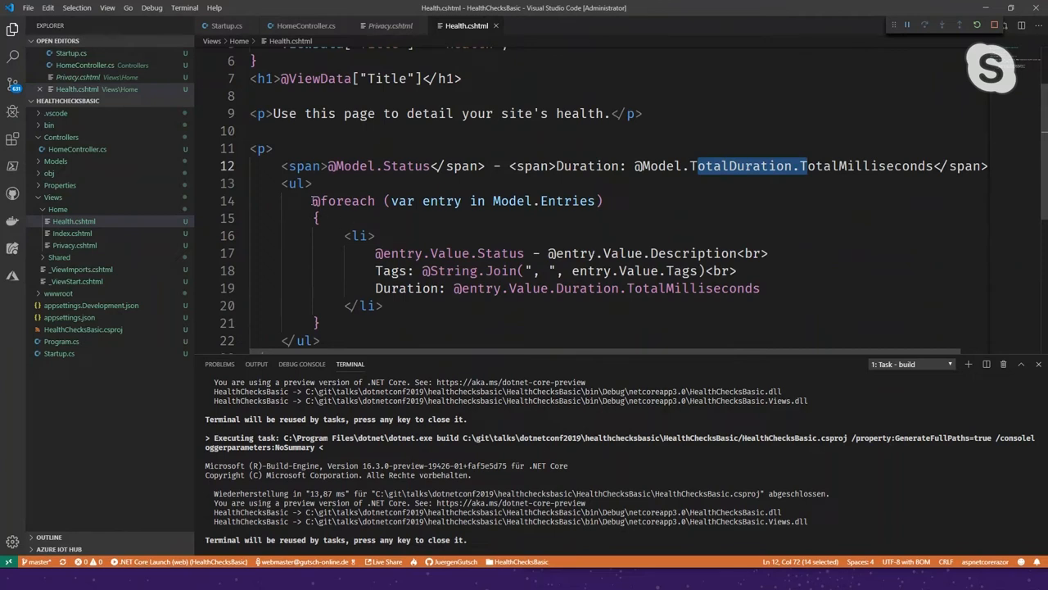
pyautogui.doubleClick(398, 253)
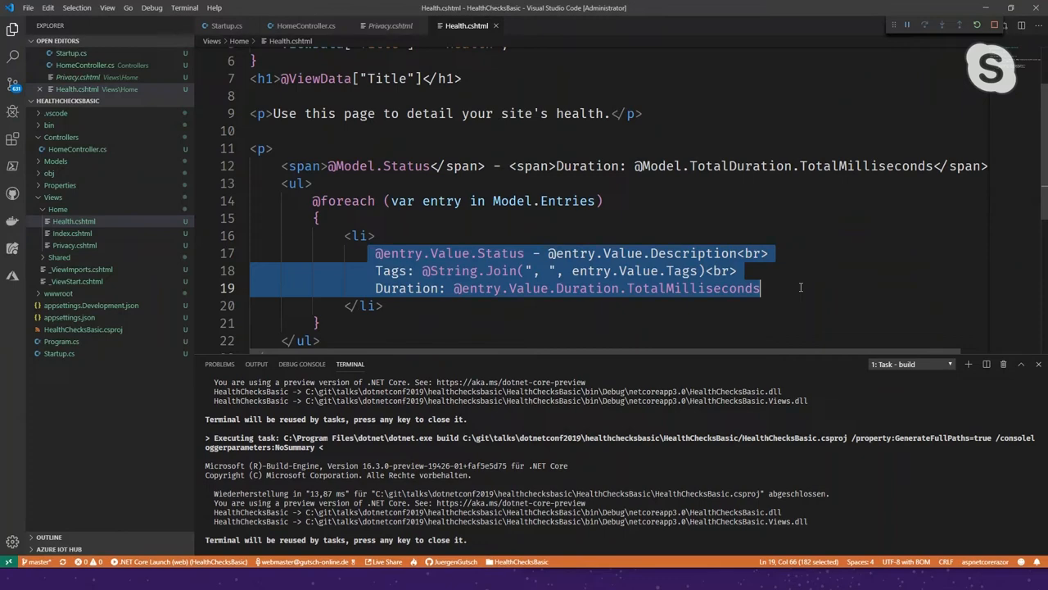
pyautogui.click(227, 26)
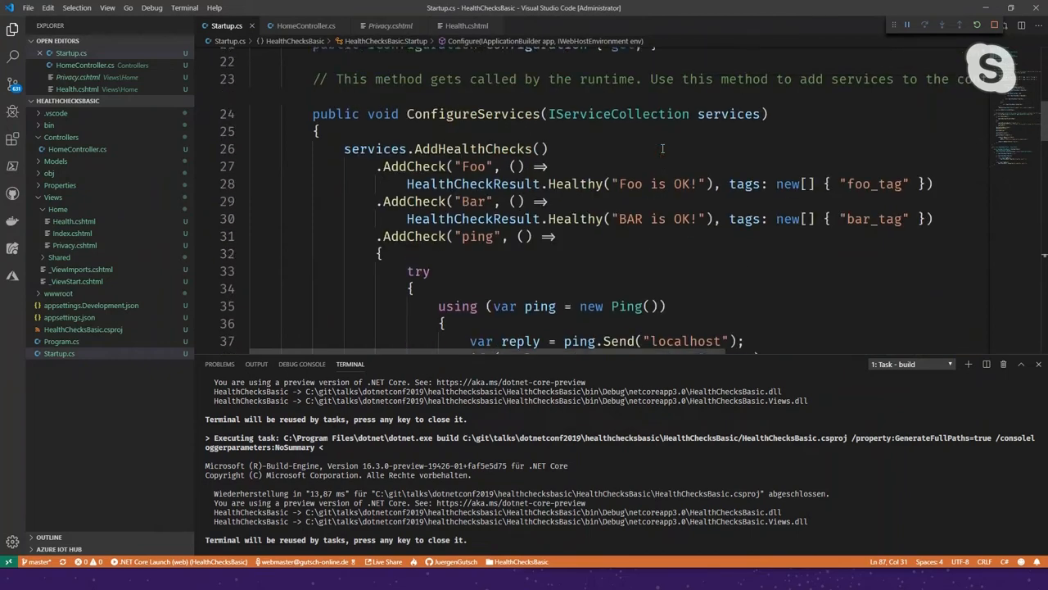
# Select the Bar check's healthy result in Startup.cs to make it Unhealthy("BAR is NOK!")
pyautogui.doubleClick(576, 219)
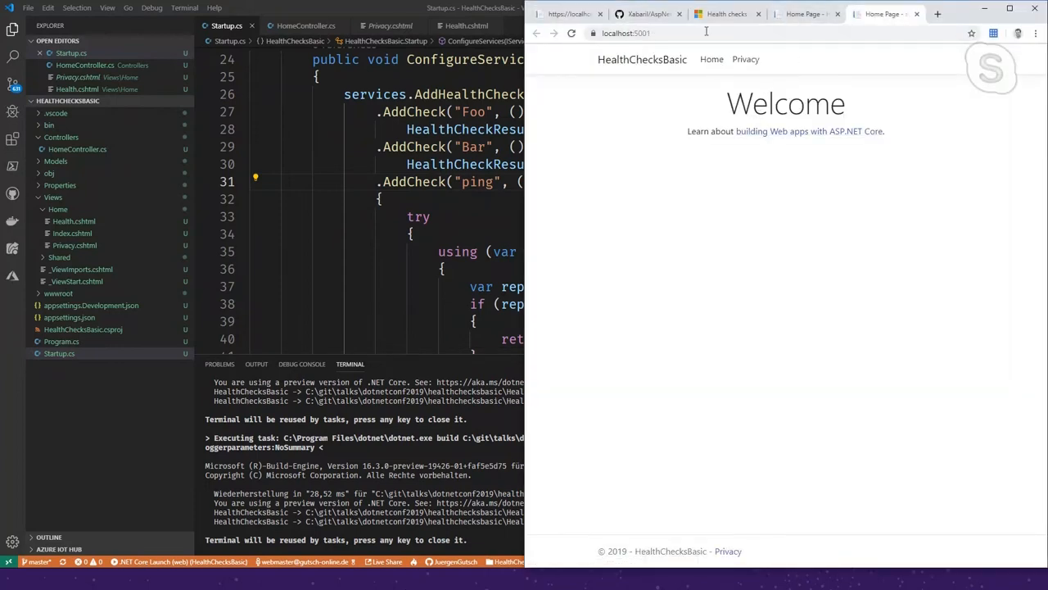
# Load localhost:5001/health in Chrome, which reports Unhealthy, then return to VS Code
pyautogui.click(639, 33)
pyautogui.write('/health')
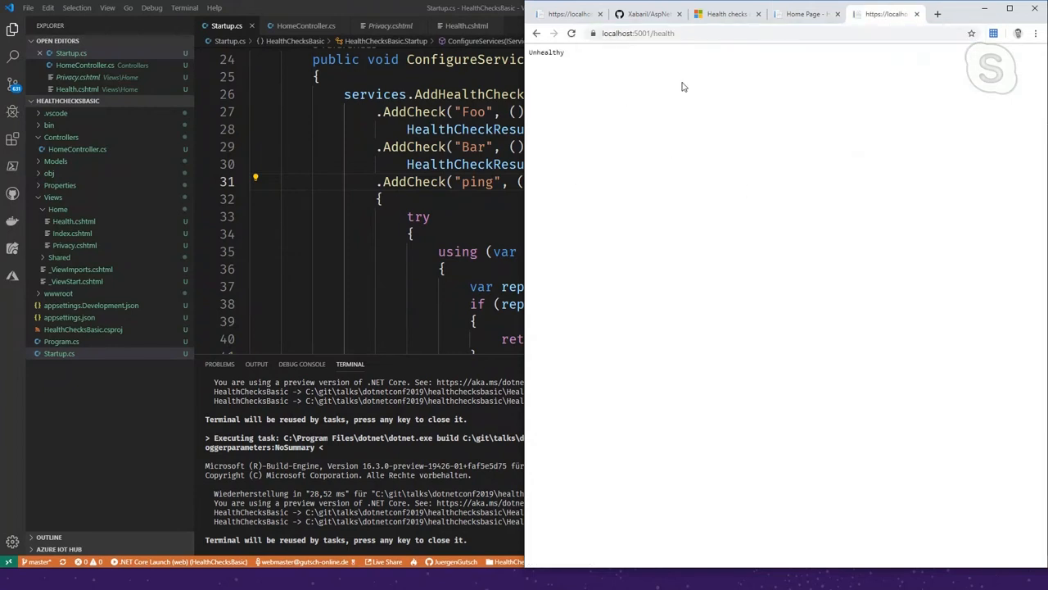
pyautogui.click(638, 33)
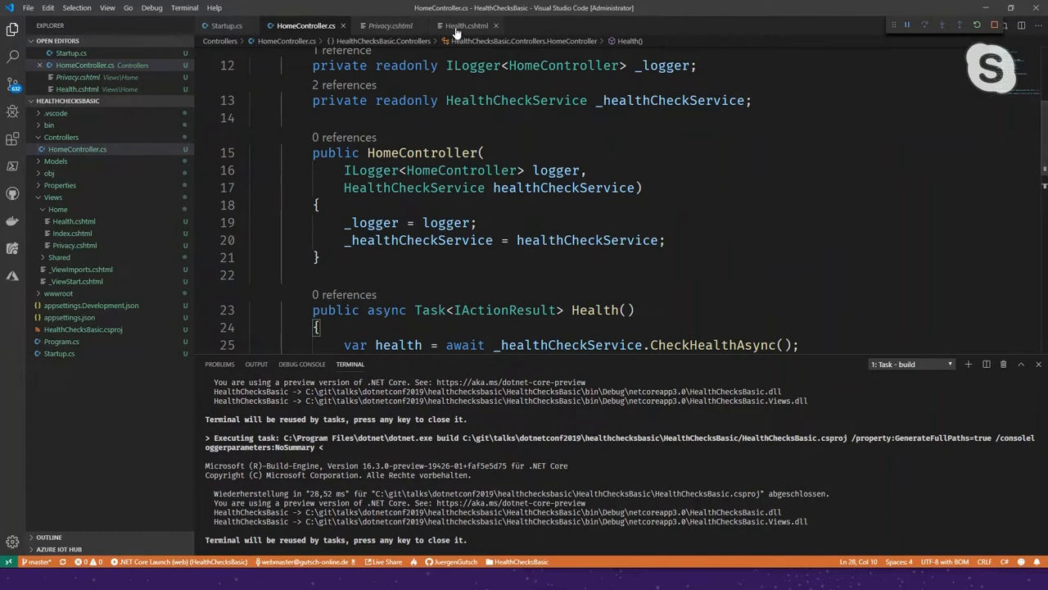
# Change the MapHealthChecks route in Startup.cs from /health to /healthz
pyautogui.click(227, 25)
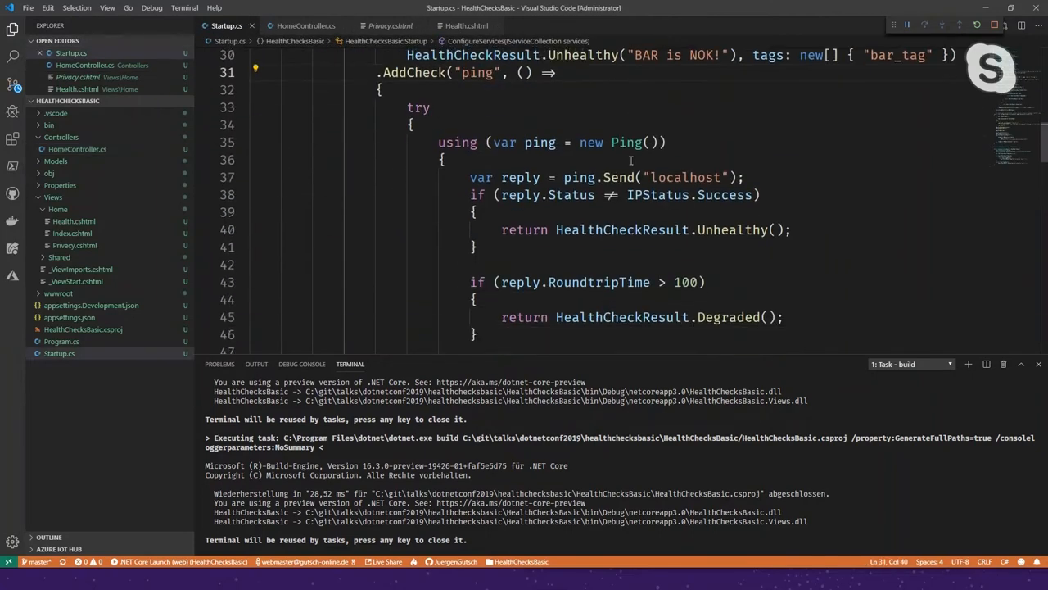
pyautogui.scroll(-3)
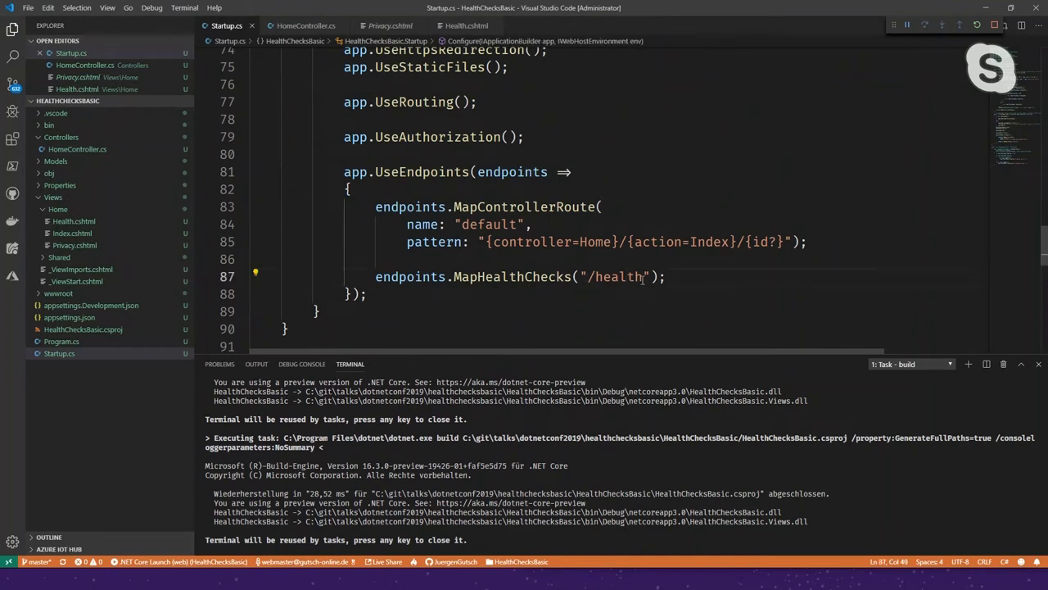
pyautogui.click(647, 320)
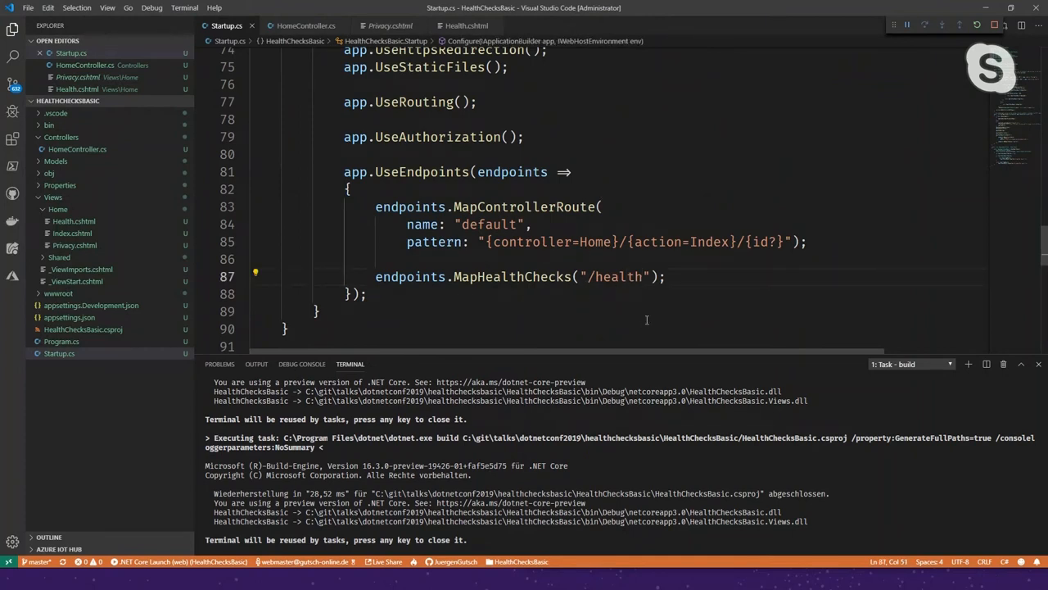
pyautogui.write('z')
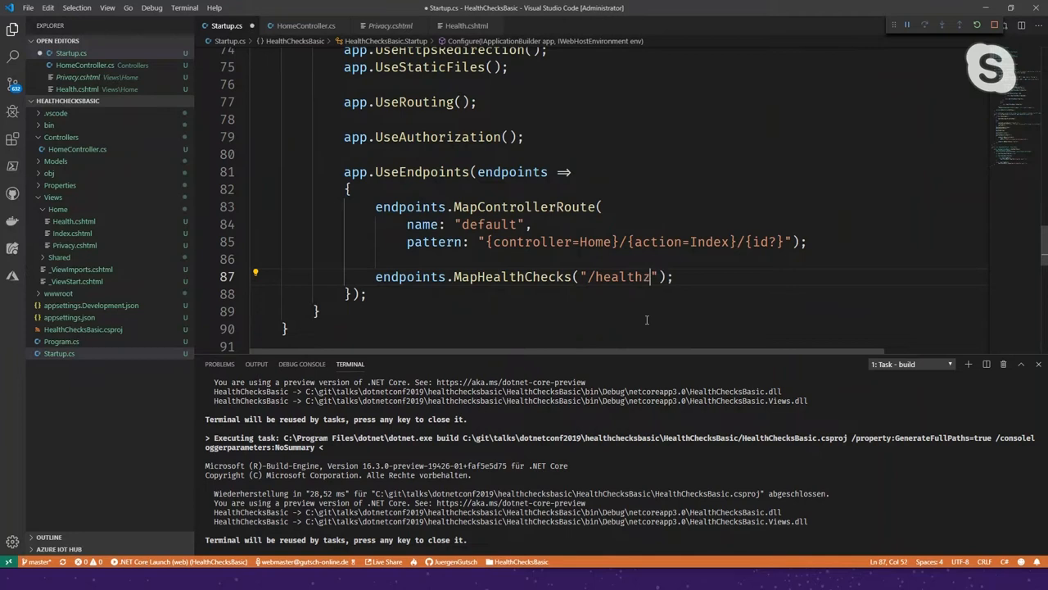
pyautogui.doubleClick(622, 277)
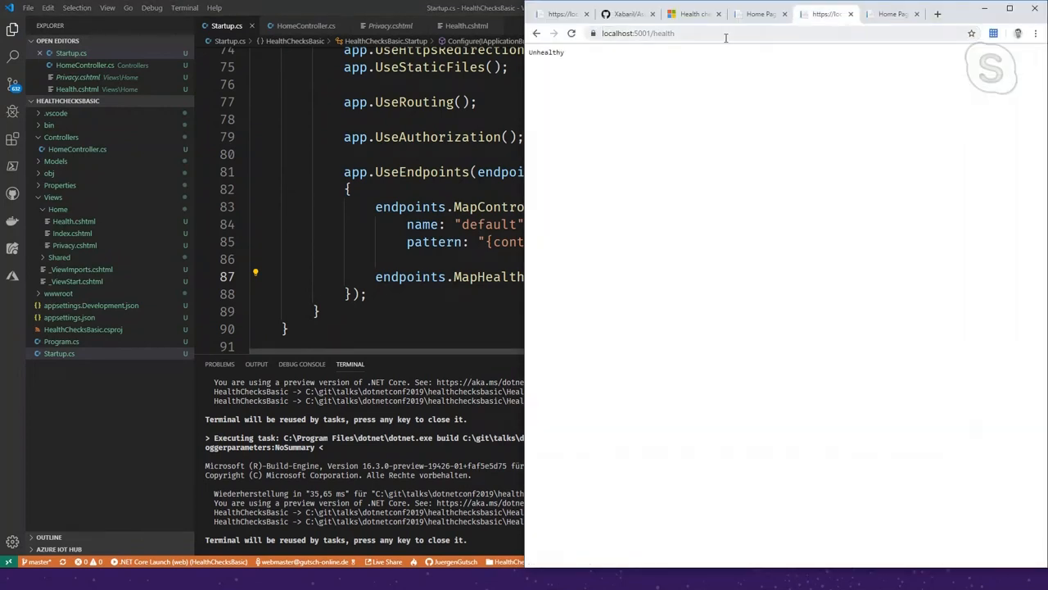
# Close the extra tab and browse to /Home/Health, listing Foo healthy and BAR unhealthy
pyautogui.click(721, 32)
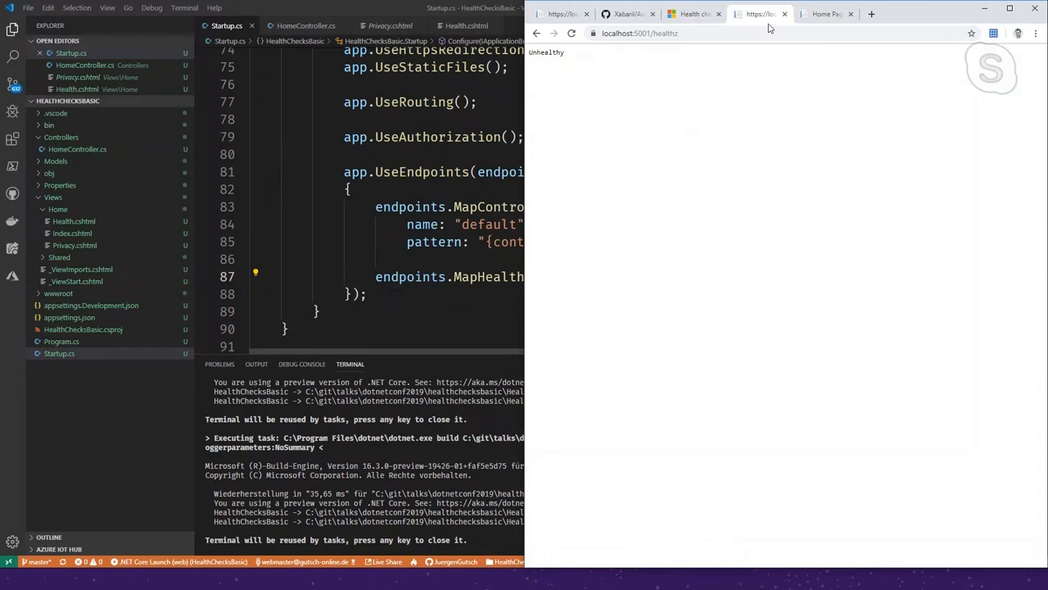
pyautogui.doubleClick(691, 34)
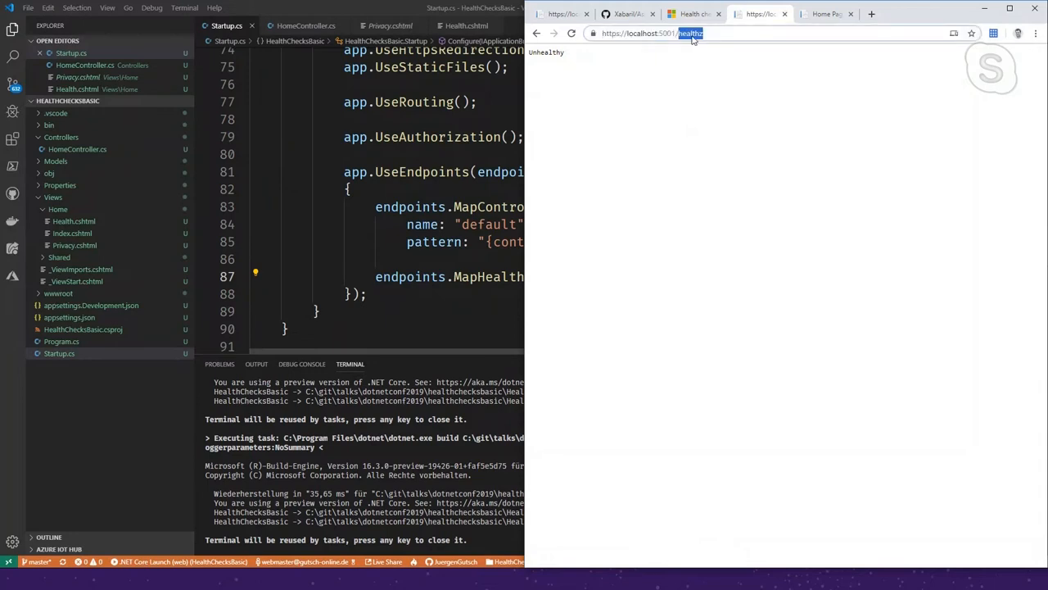
pyautogui.write('ho')
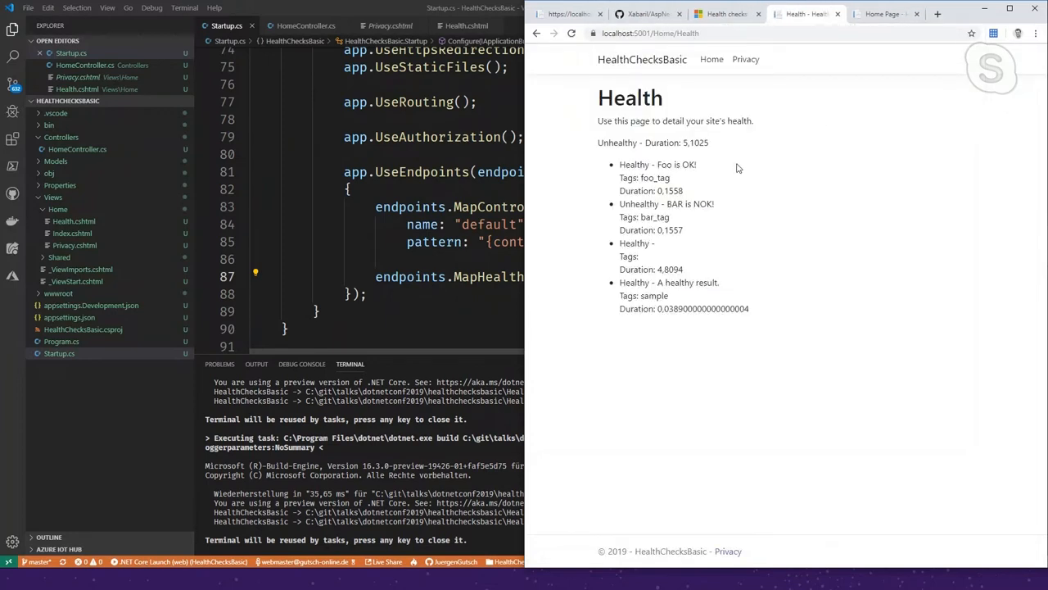
pyautogui.doubleClick(610, 143)
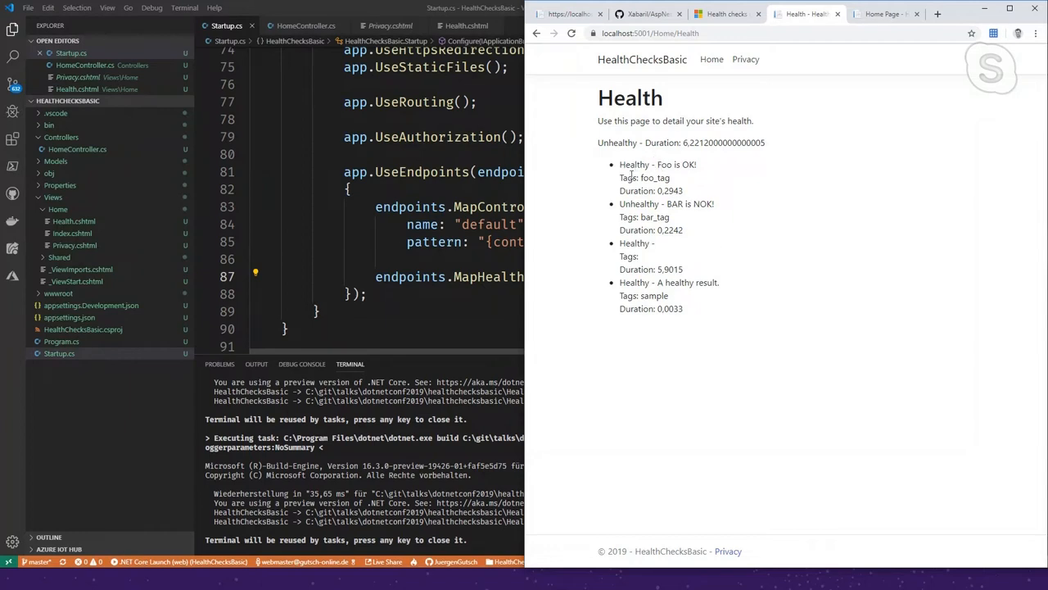
pyautogui.moveTo(621, 204); pyautogui.dragTo(659, 217)
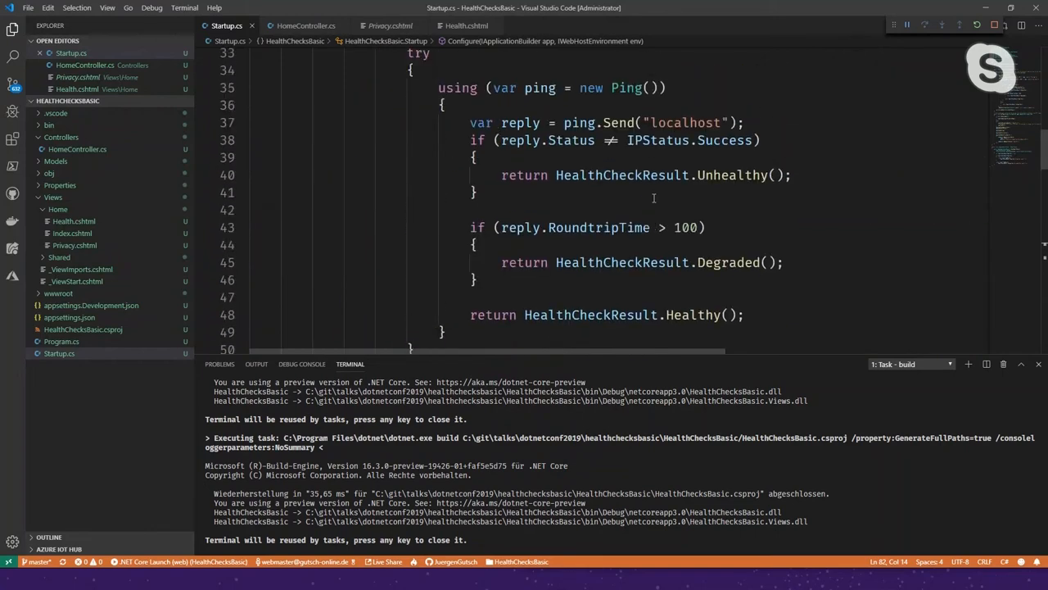
pyautogui.scroll(-3)
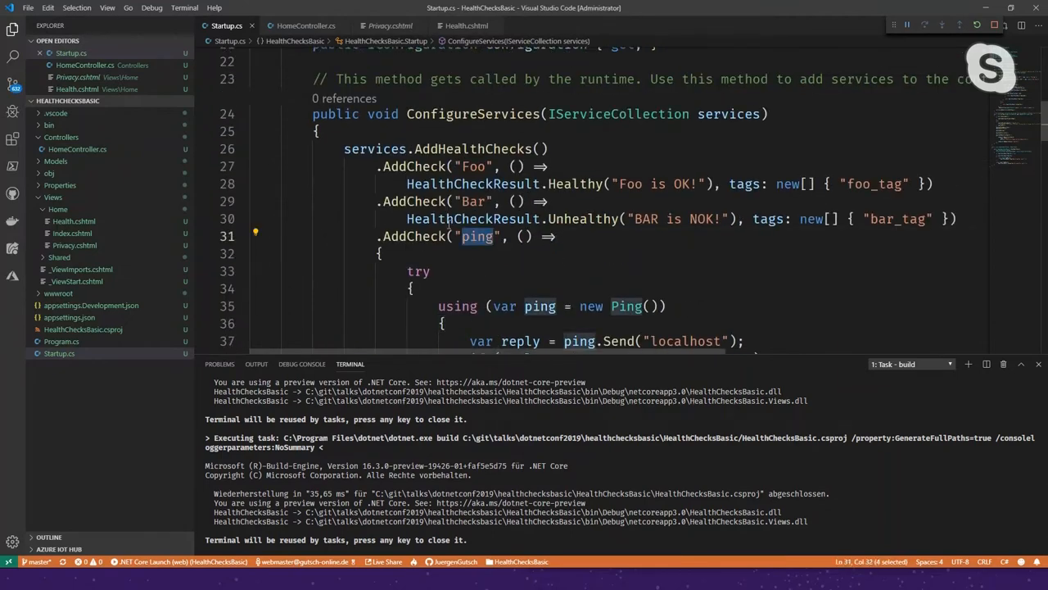
pyautogui.scroll(-3)
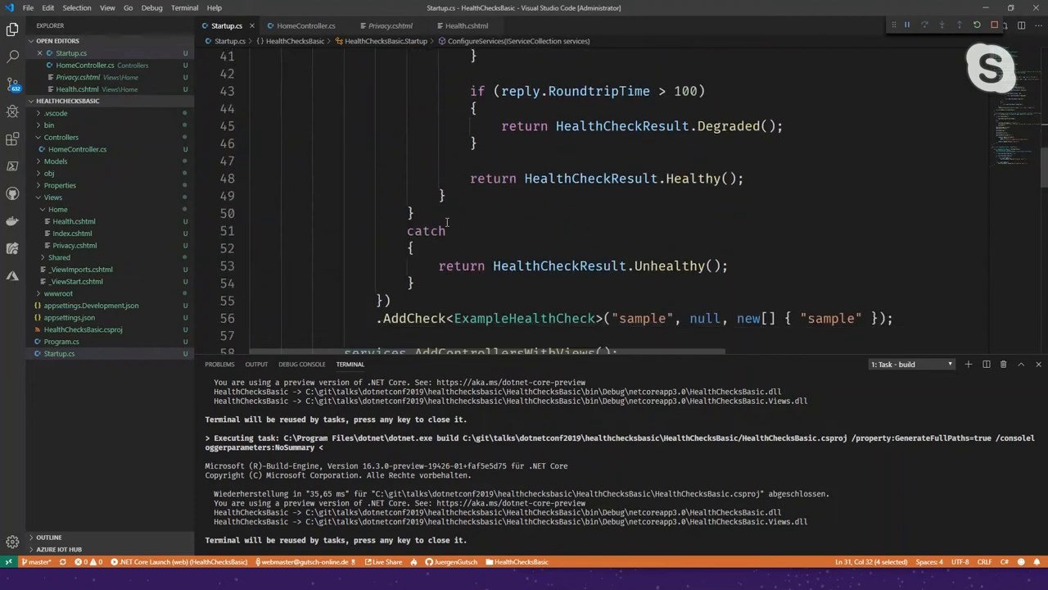
pyautogui.scroll(-3)
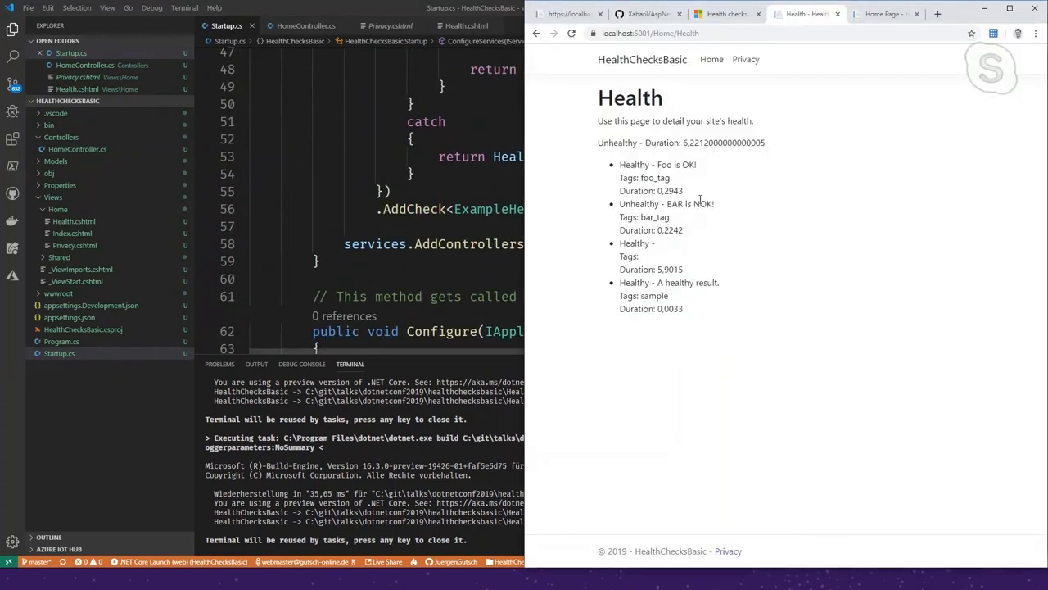
pyautogui.moveTo(600, 97); pyautogui.dragTo(666, 296)
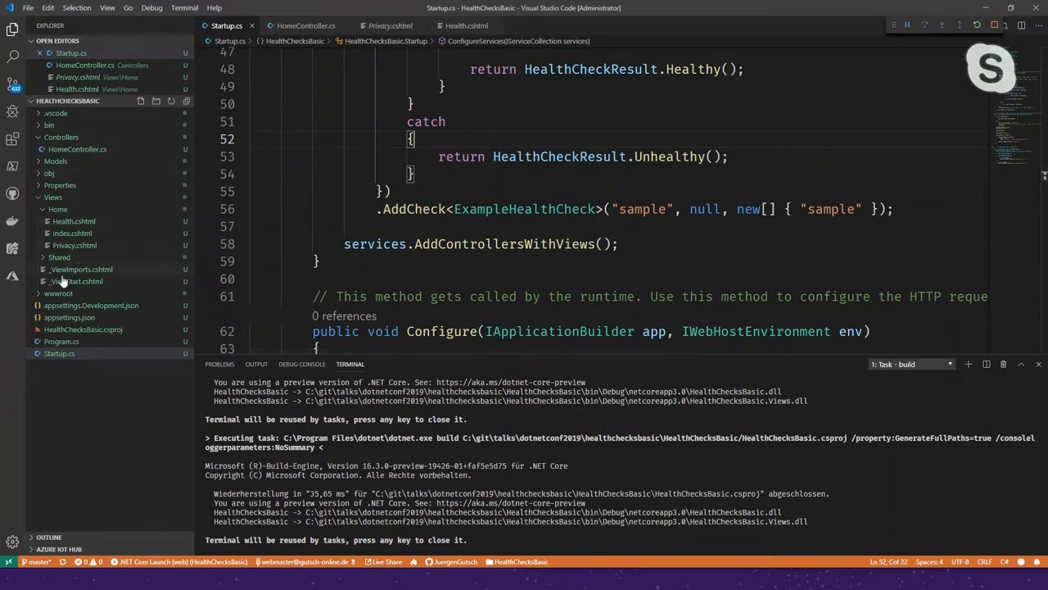
# Add the HealthCheckService inject and bg color Razor block to _Layout.cshtml and save
pyautogui.click(76, 269)
pyautogui.write('@inject HealthCheckService HealthCheckService')
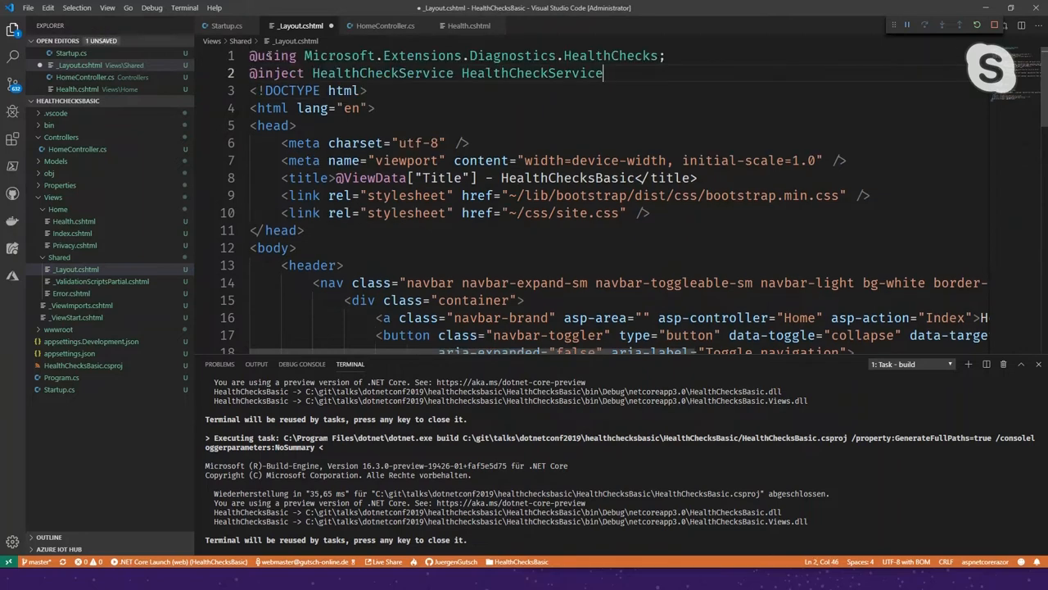
pyautogui.press('Enter')
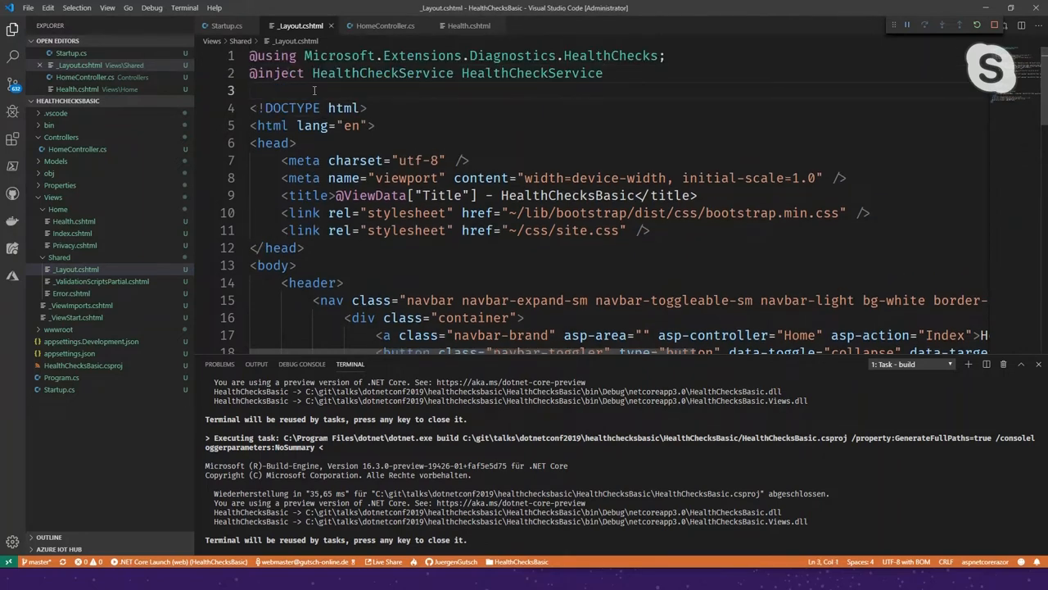
pyautogui.doubleClick(532, 73)
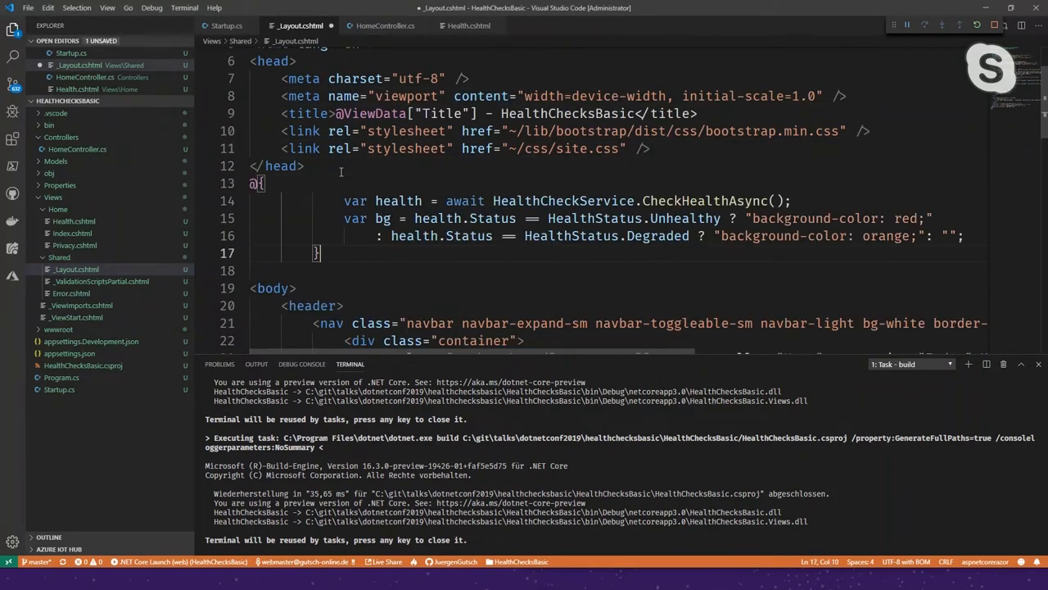
pyautogui.press('ctrl+s')
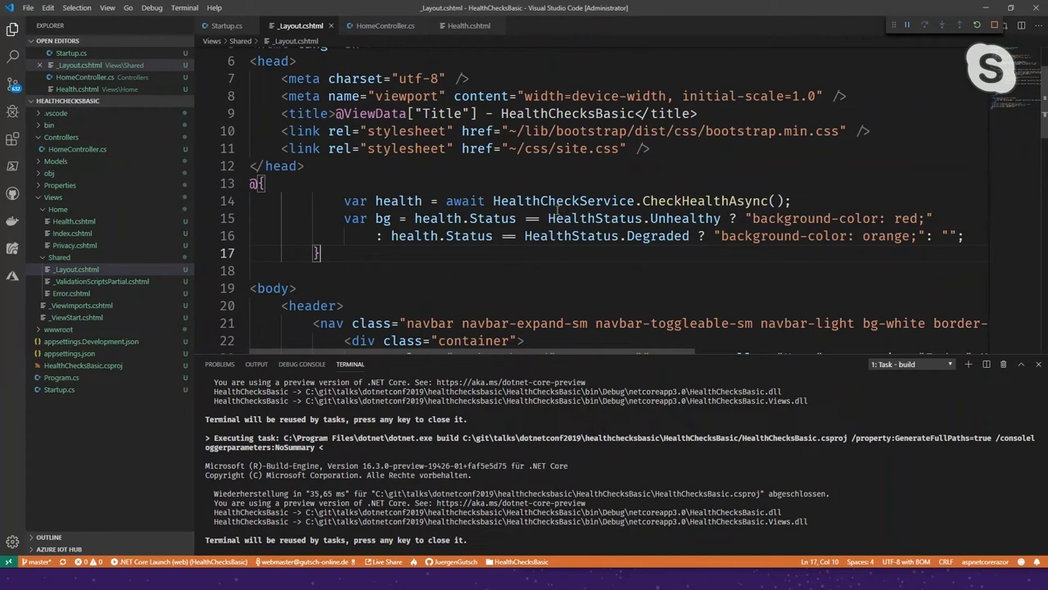
# Highlight the layout's CheckHealthAsync call and compare it with HomeController.cs's health call
pyautogui.doubleClick(704, 201)
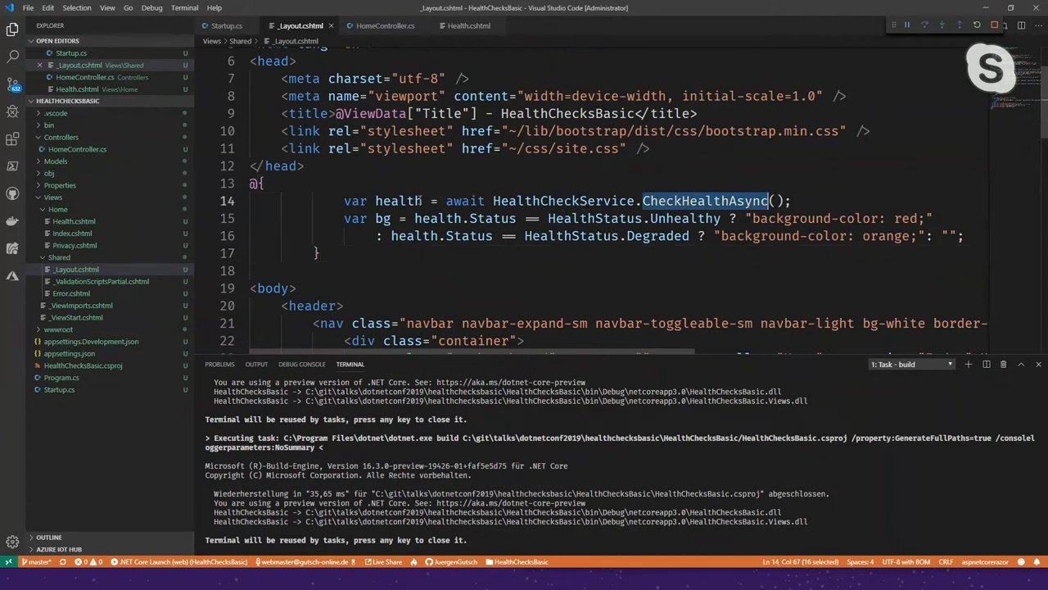
pyautogui.doubleClick(397, 201)
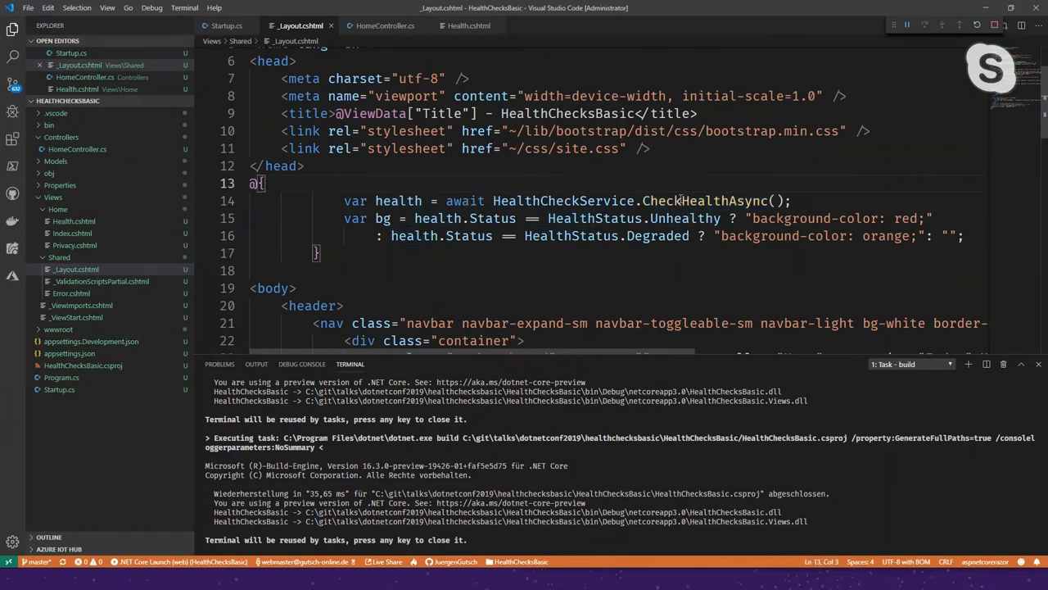
pyautogui.doubleClick(702, 201)
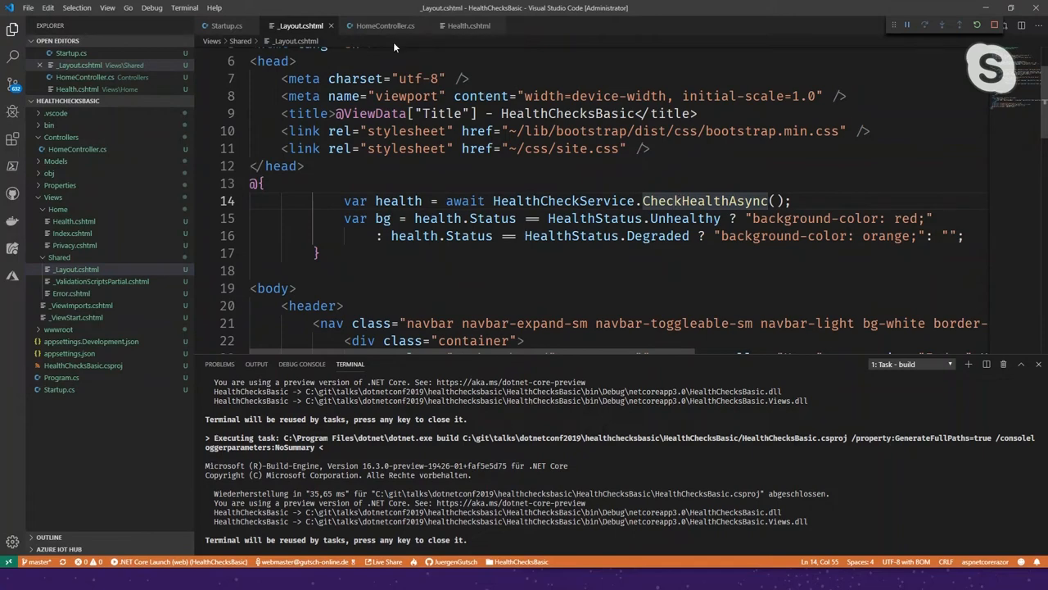
pyautogui.click(385, 26)
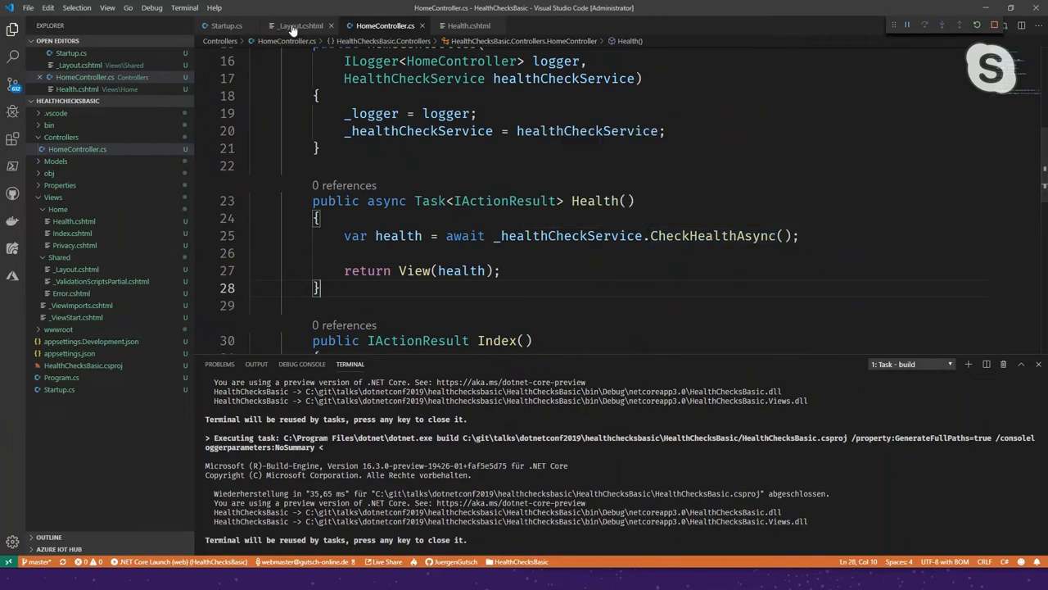
pyautogui.click(296, 26)
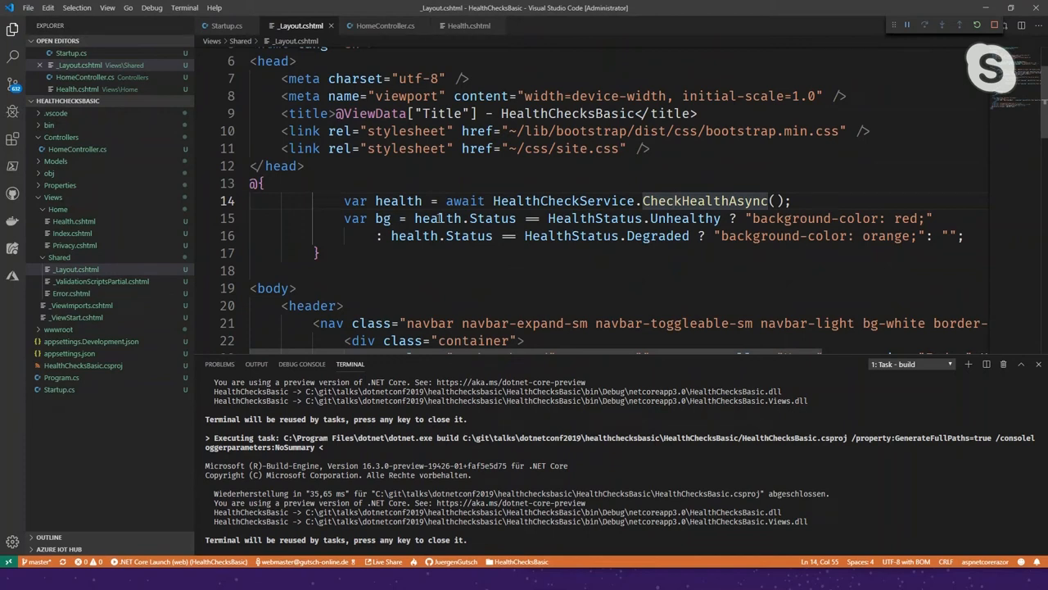
pyautogui.doubleClick(382, 218)
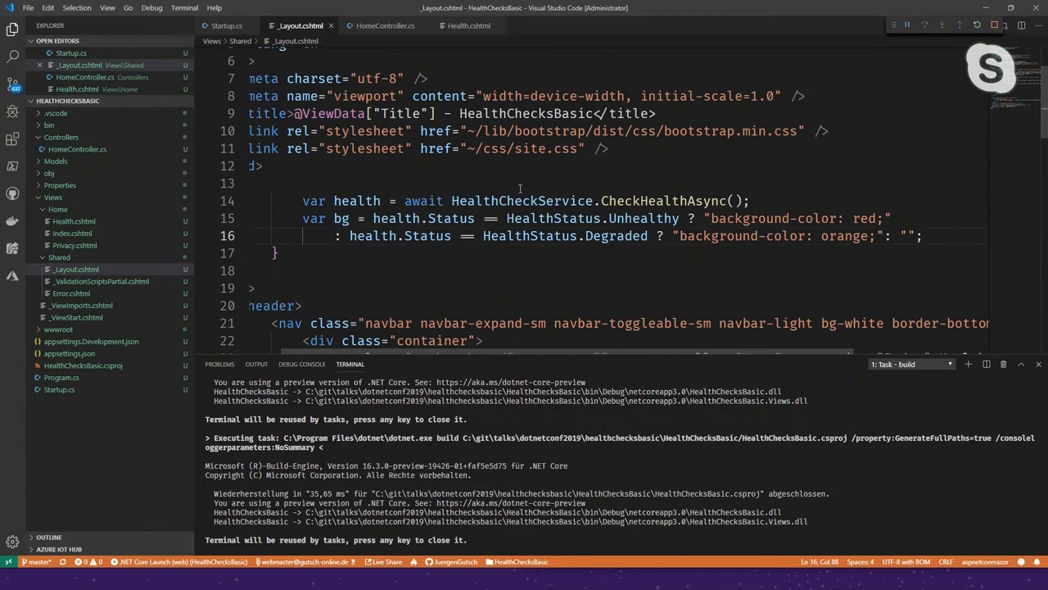
pyautogui.scroll(-3)
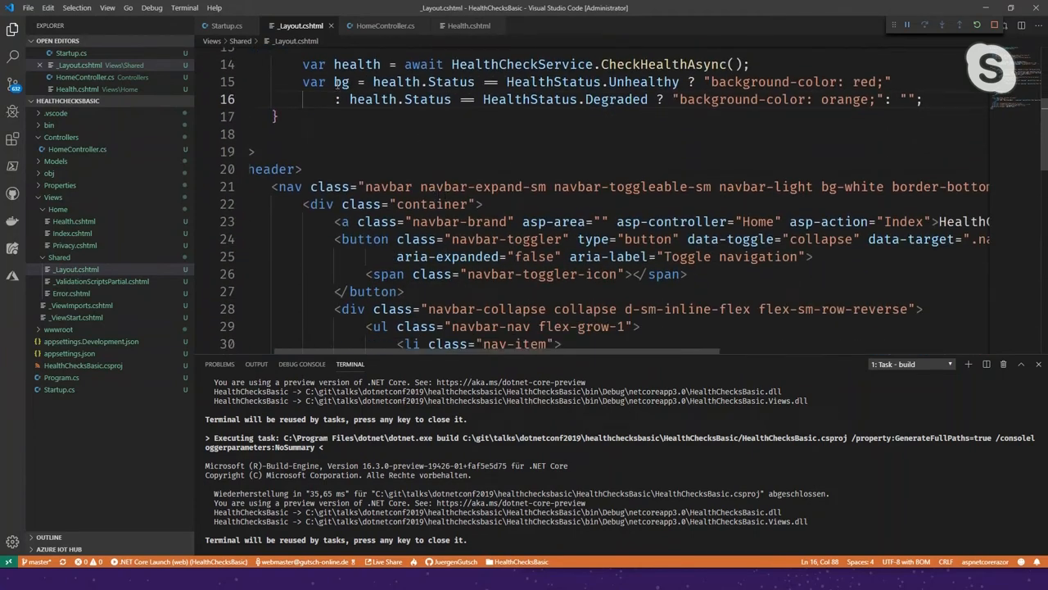
pyautogui.scroll(-3)
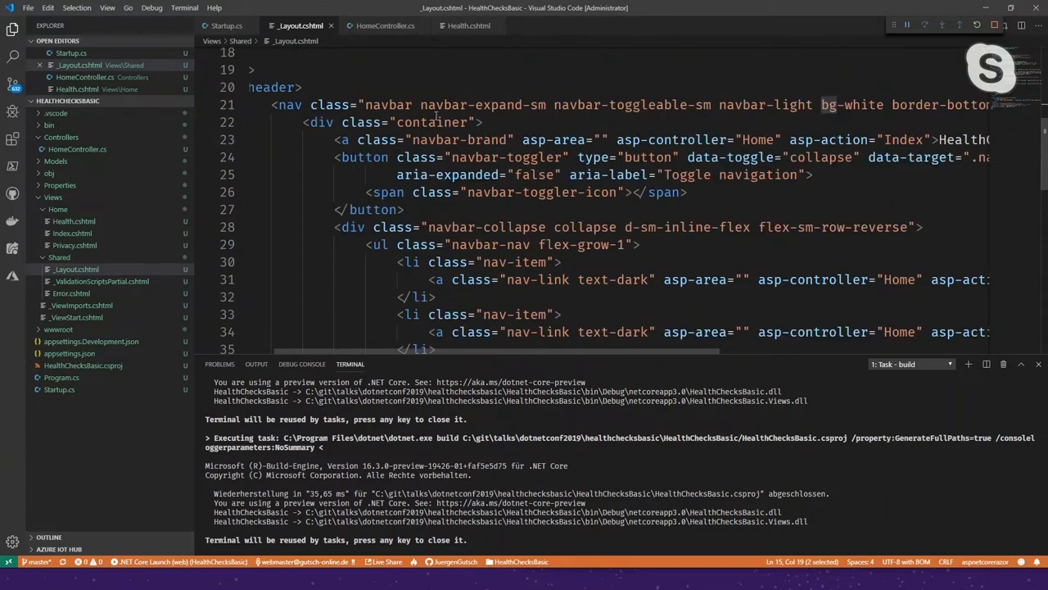
# Type style="bg..." into the header container div's opening tag
pyautogui.write('s')
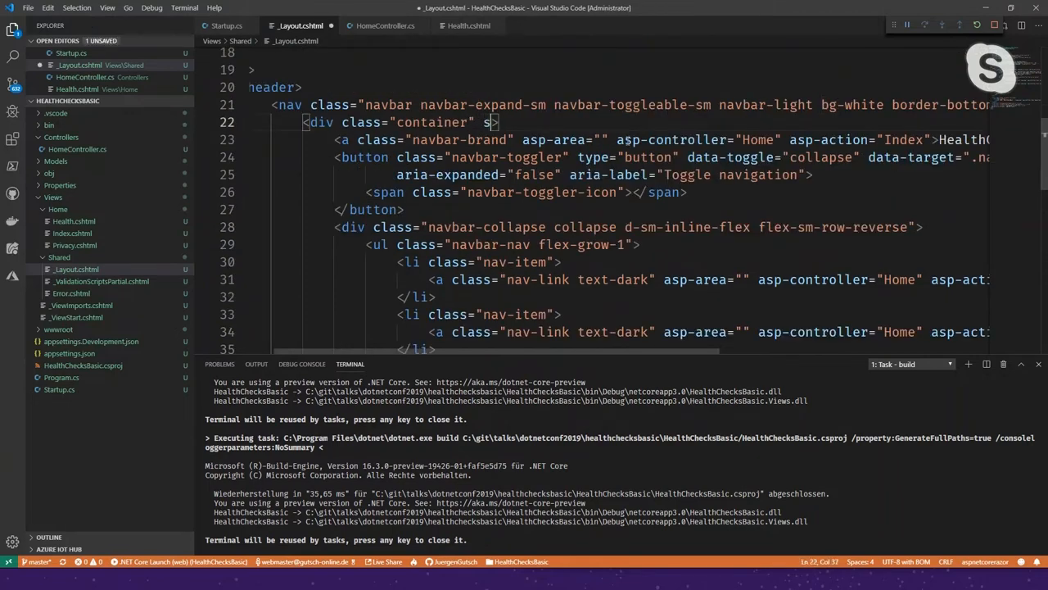
pyautogui.write('tyle="bg')
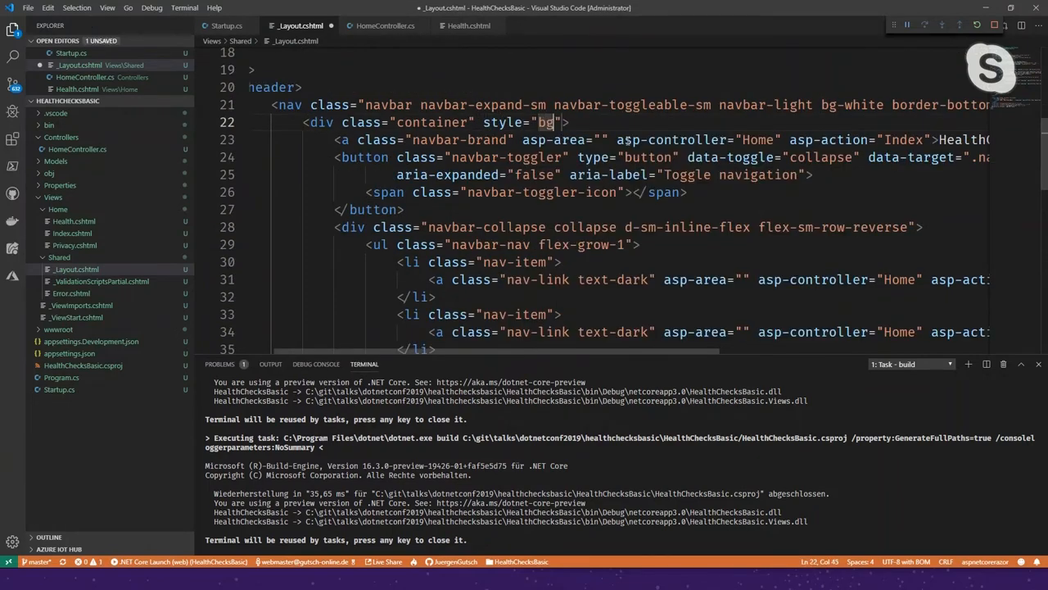
pyautogui.write('a')
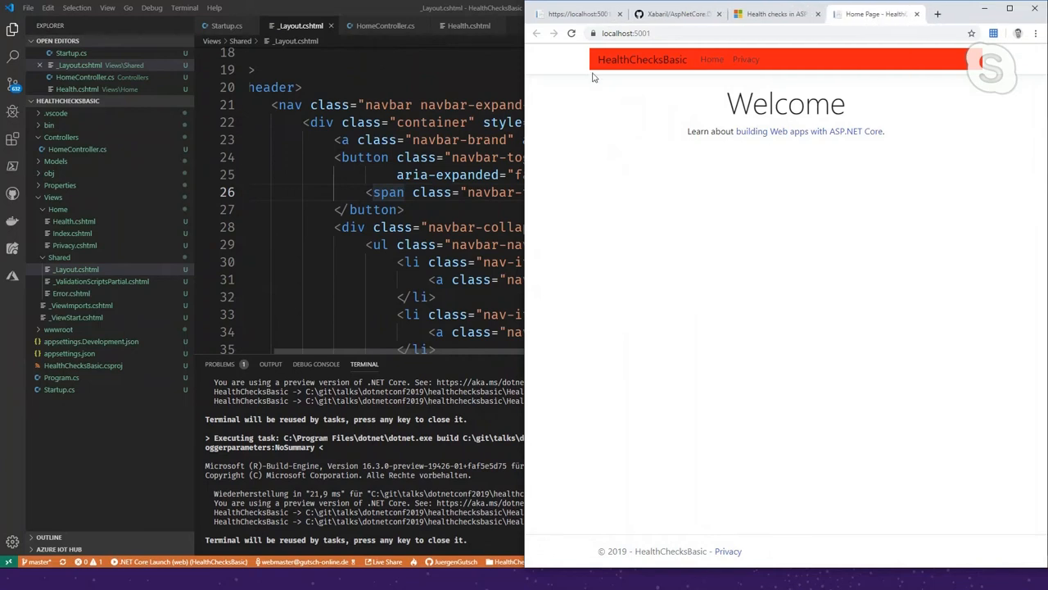
pyautogui.moveTo(712, 59)
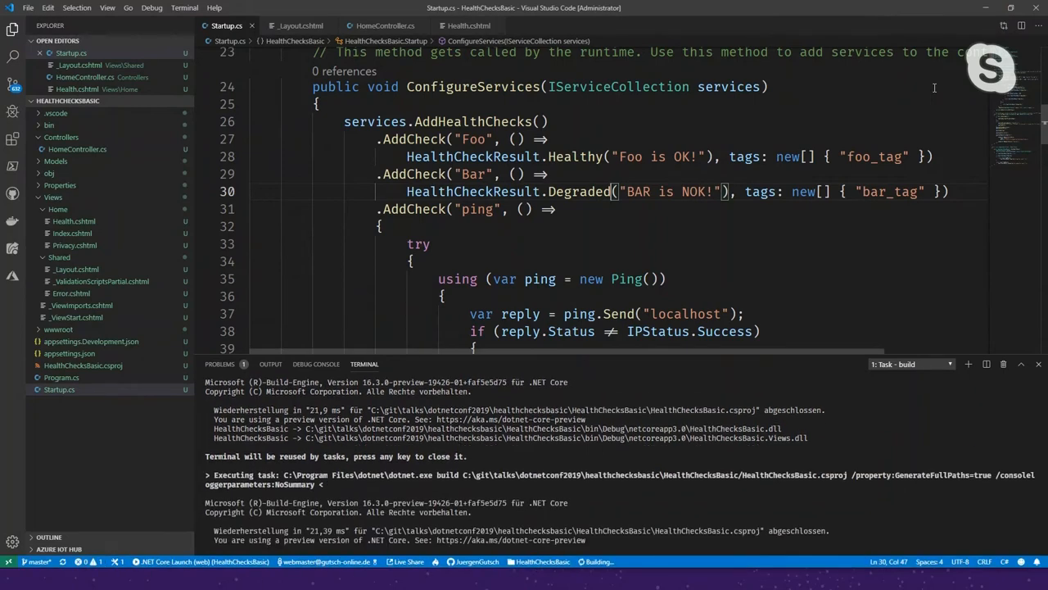
# Refresh localhost:5001 to show the orange header for the Degraded Bar check
pyautogui.click(295, 25)
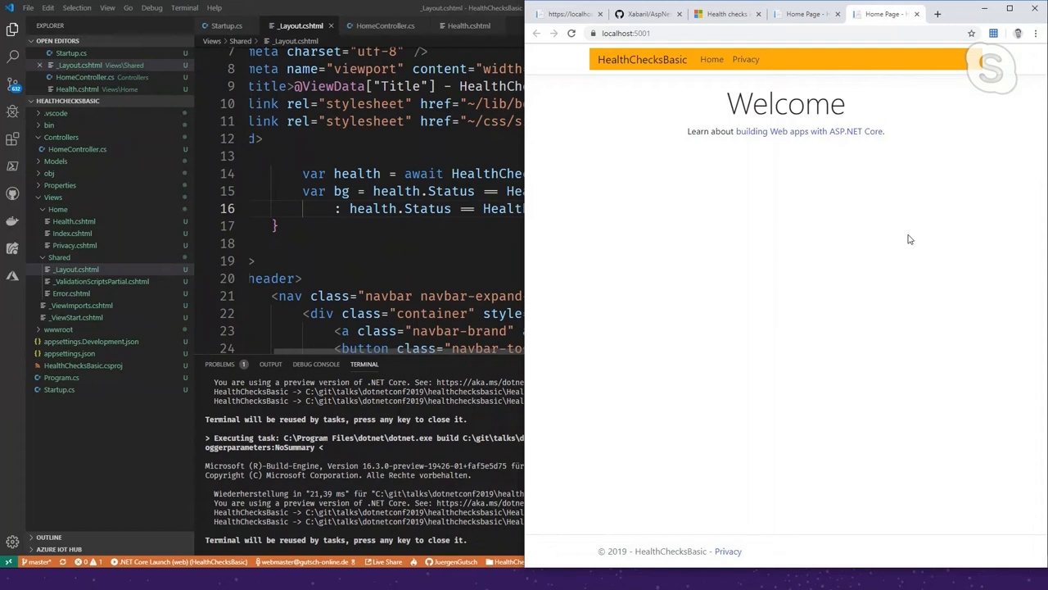
pyautogui.moveTo(889, 219)
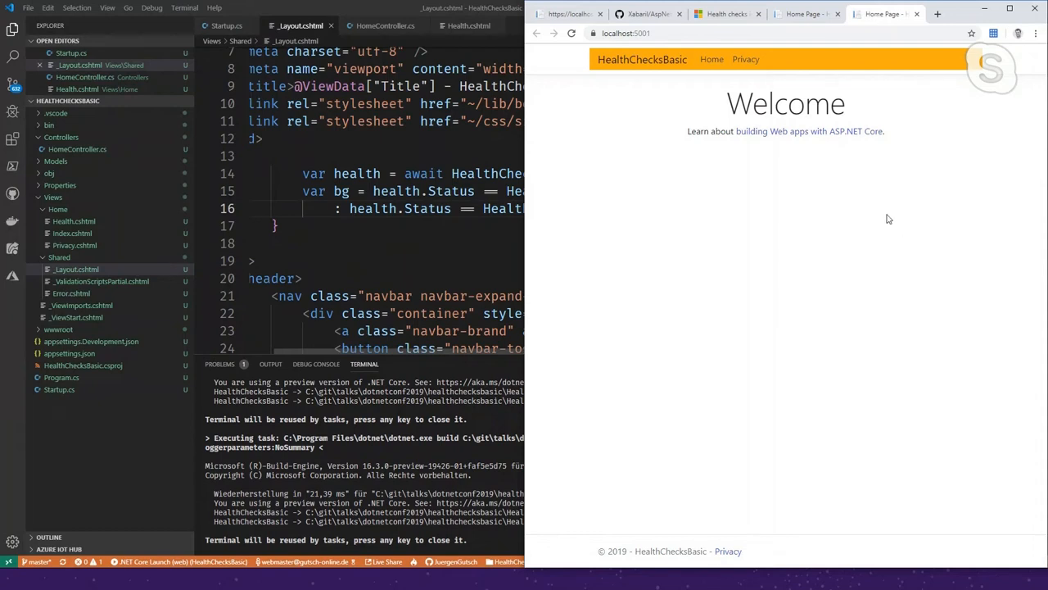
pyautogui.moveTo(371, 126)
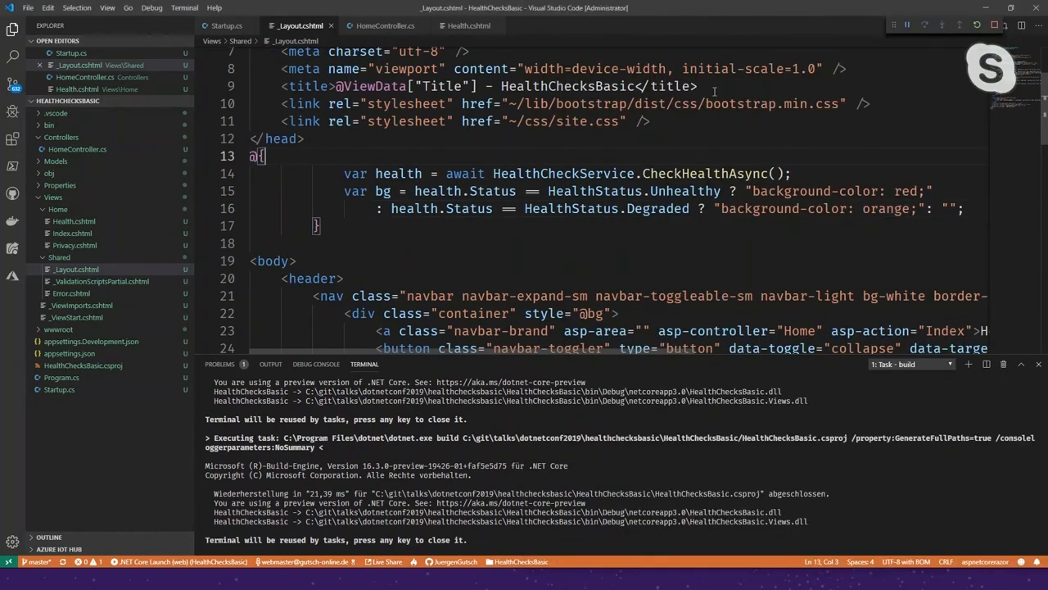
pyautogui.moveTo(682, 104)
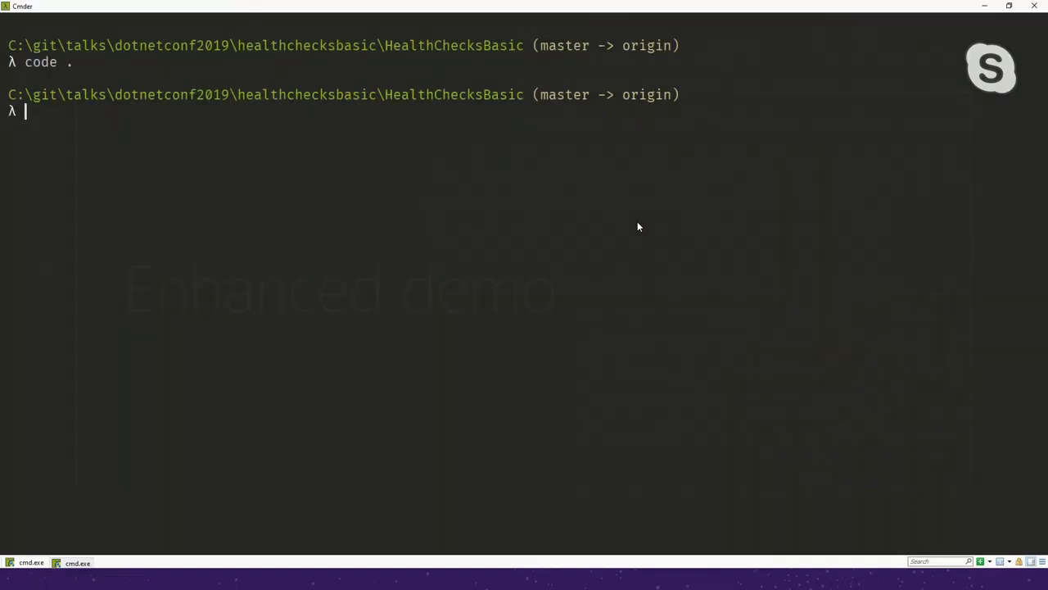
# Change into the healthchecks folder, list its weather-station projects, and run code . to open it
pyautogui.write('cd ..')
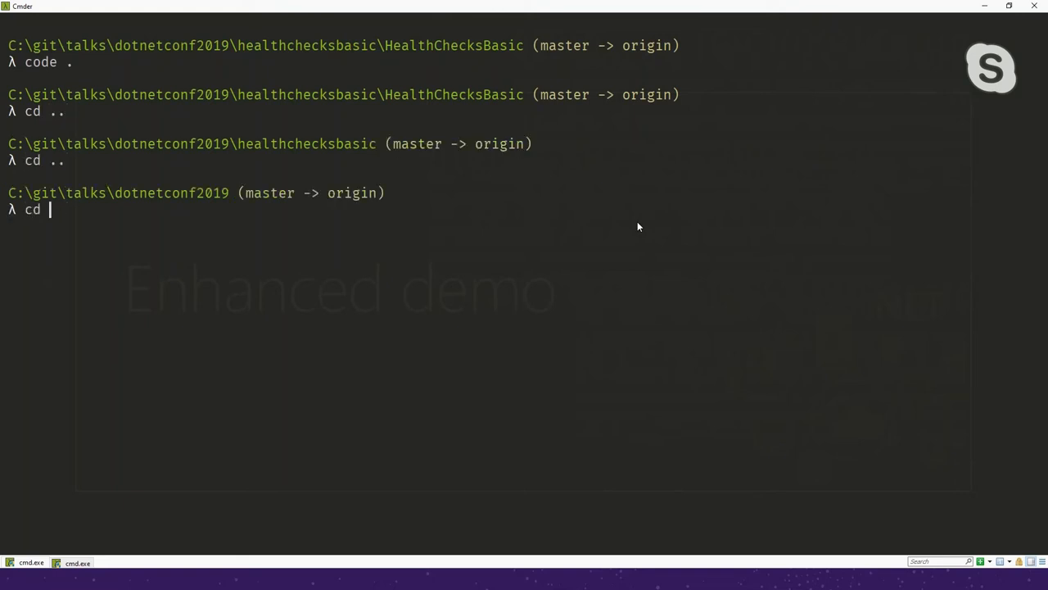
pyautogui.write('healthchecks')
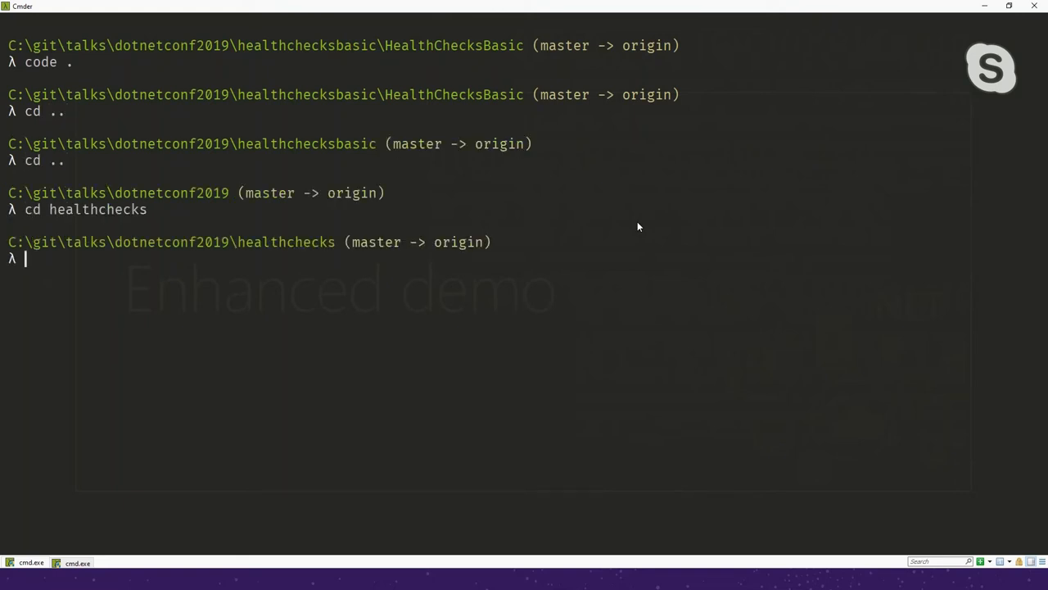
pyautogui.write('s')
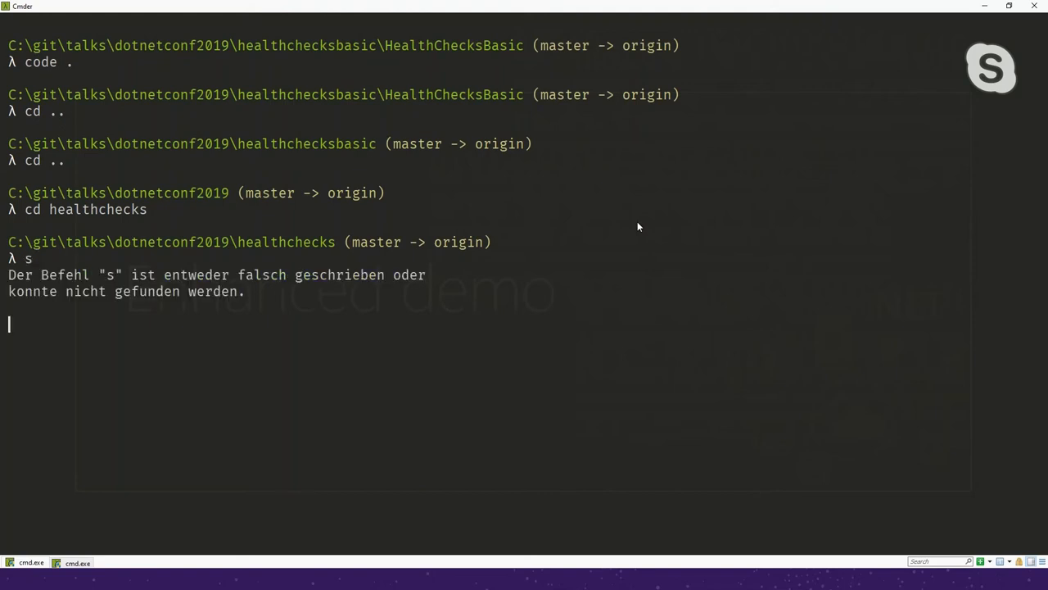
pyautogui.write('ls')
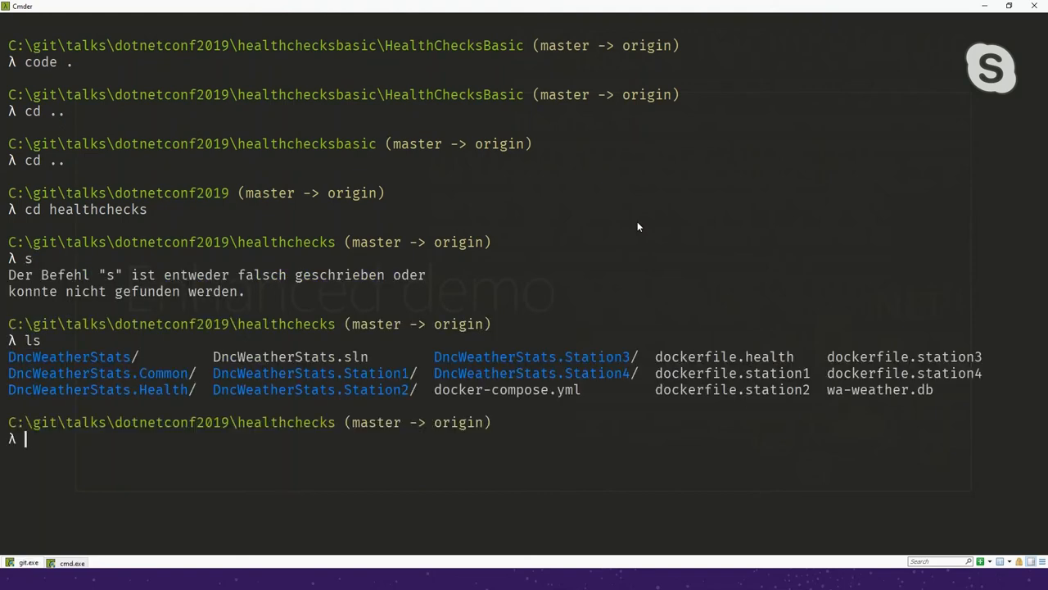
pyautogui.write('code')
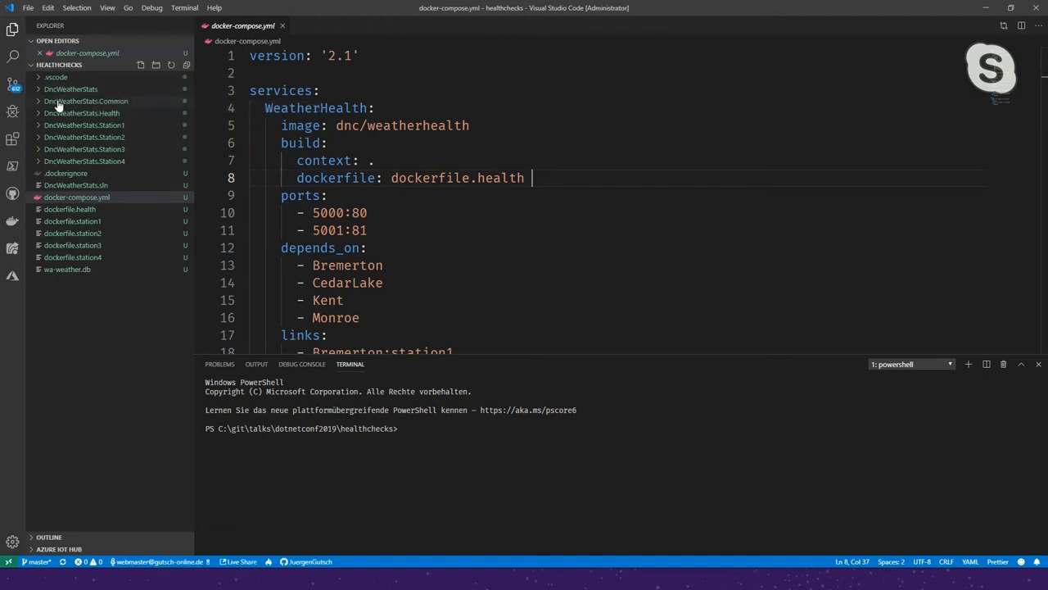
pyautogui.moveTo(86, 101)
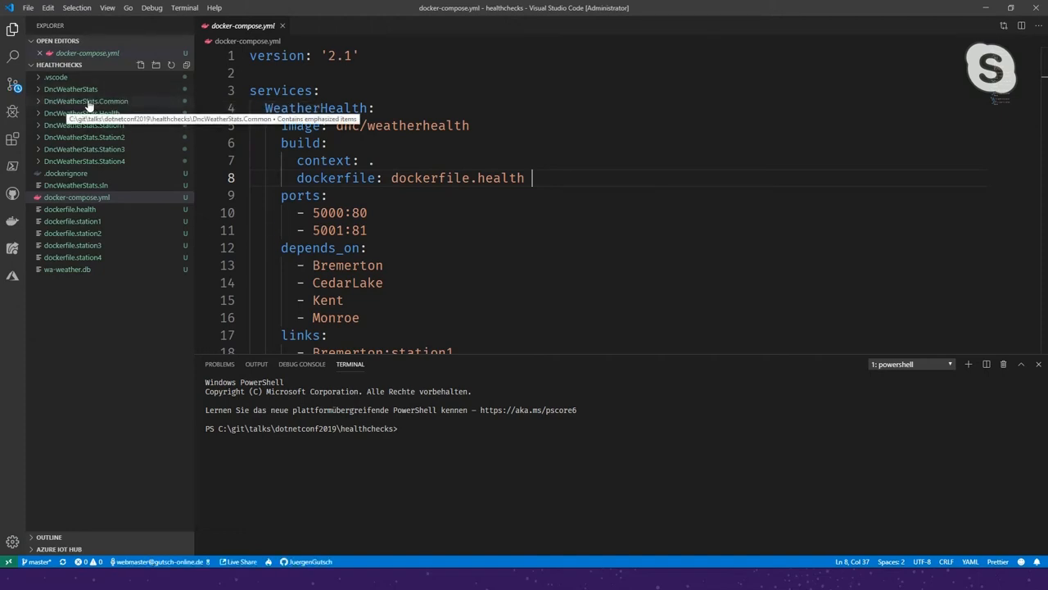
pyautogui.moveTo(123, 121)
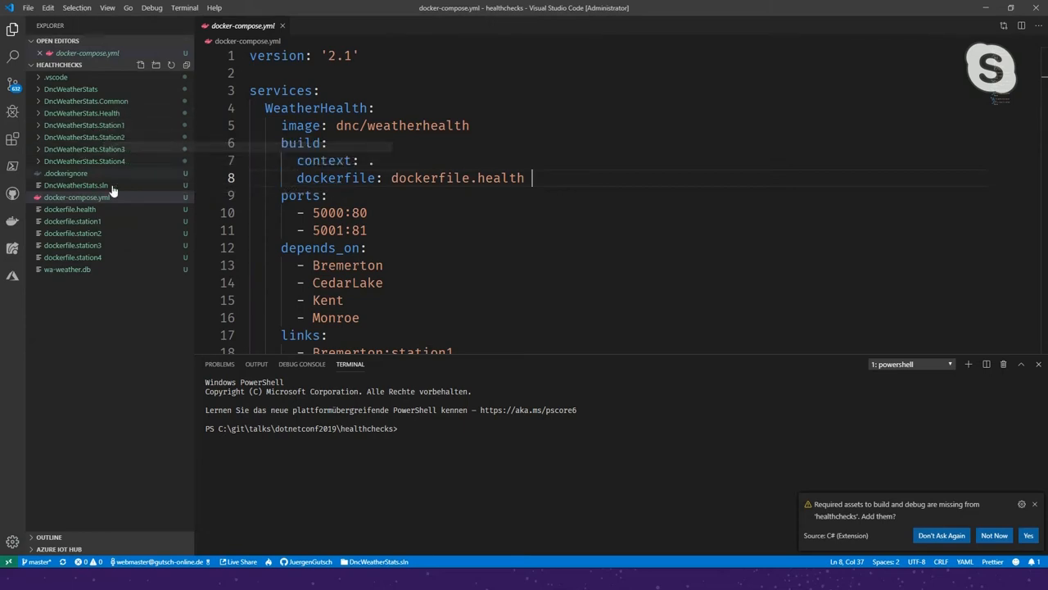
pyautogui.moveTo(77, 196)
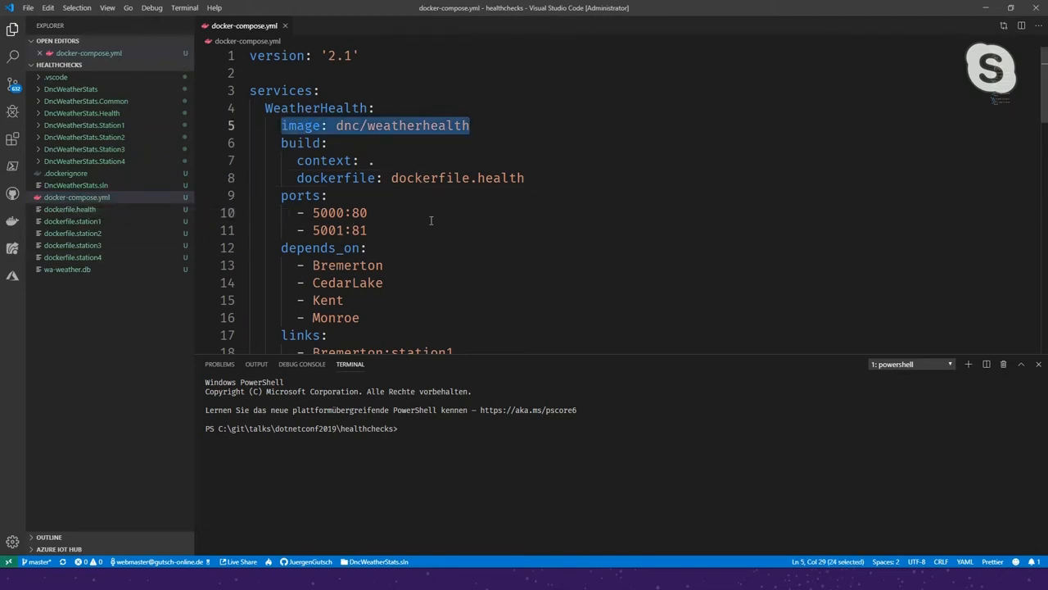
pyautogui.moveTo(324, 160)
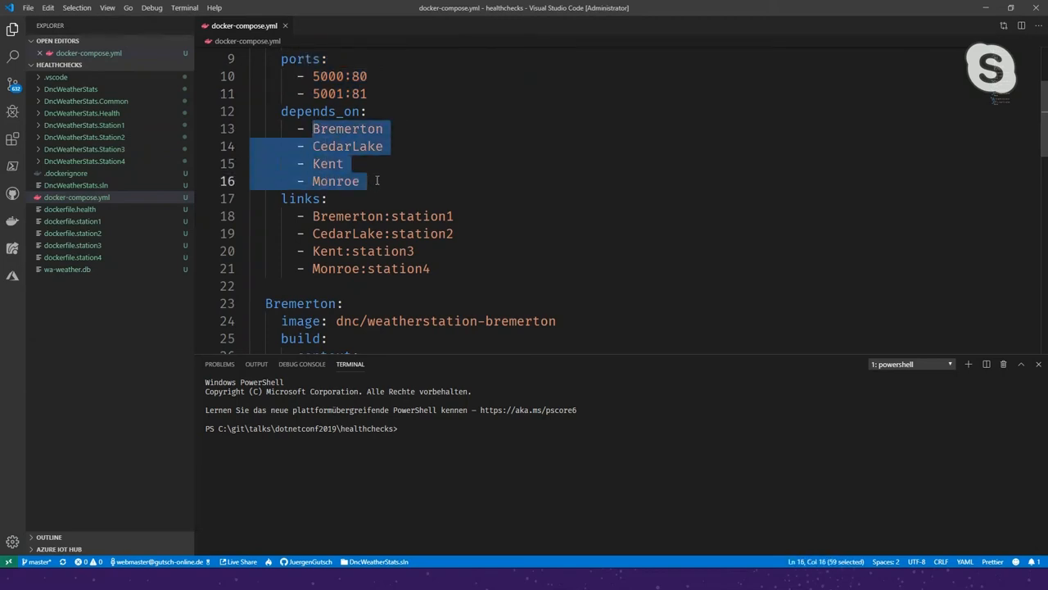
# Walk through docker-compose.yml, highlighting the WeatherHealth service's four station links
pyautogui.scroll(-3)
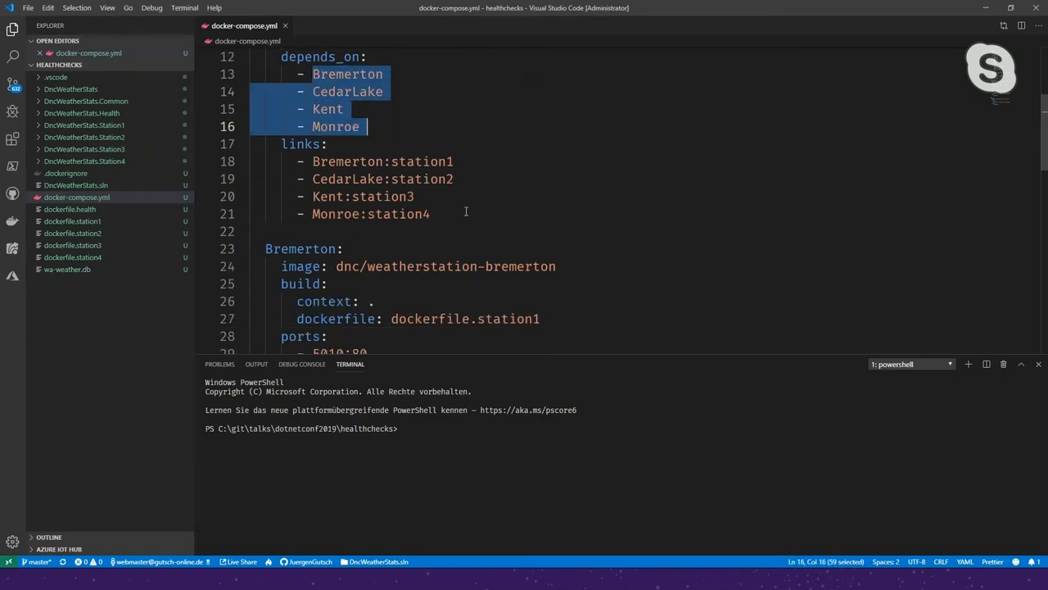
pyautogui.click(313, 161)
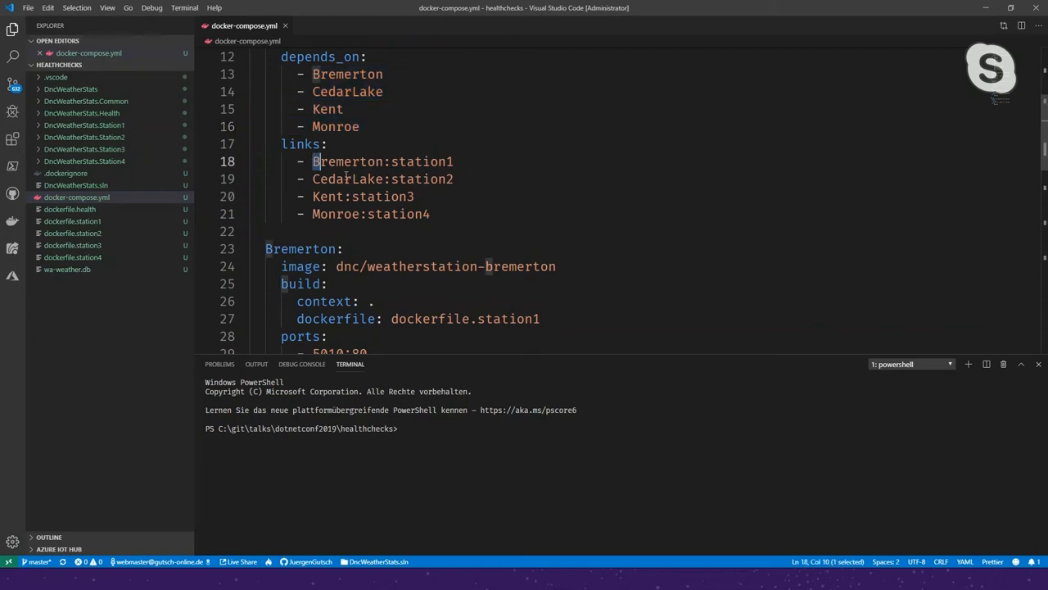
pyautogui.moveTo(311, 161); pyautogui.dragTo(430, 213)
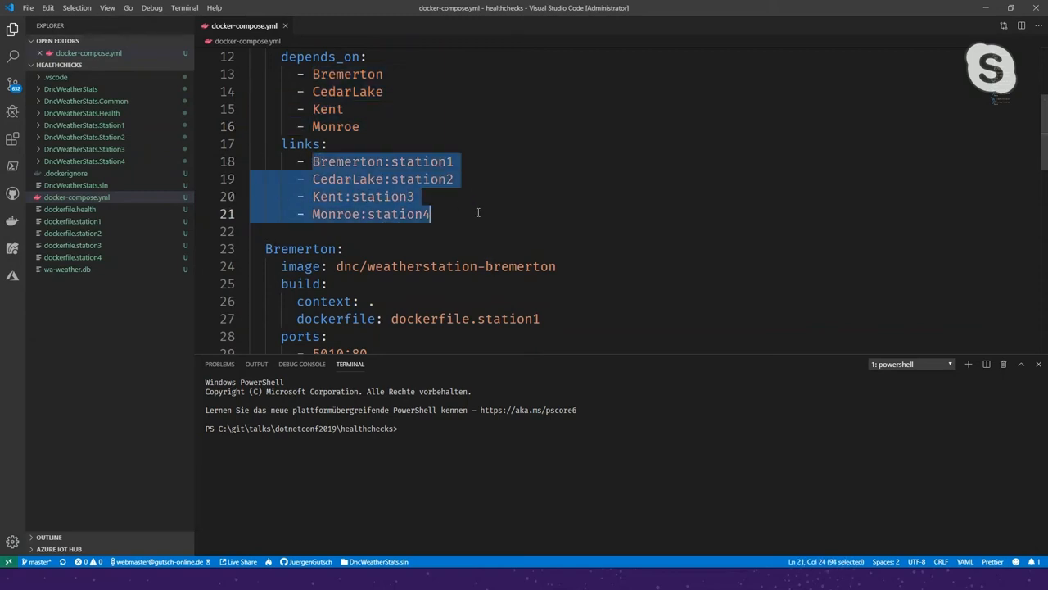
pyautogui.scroll(-3)
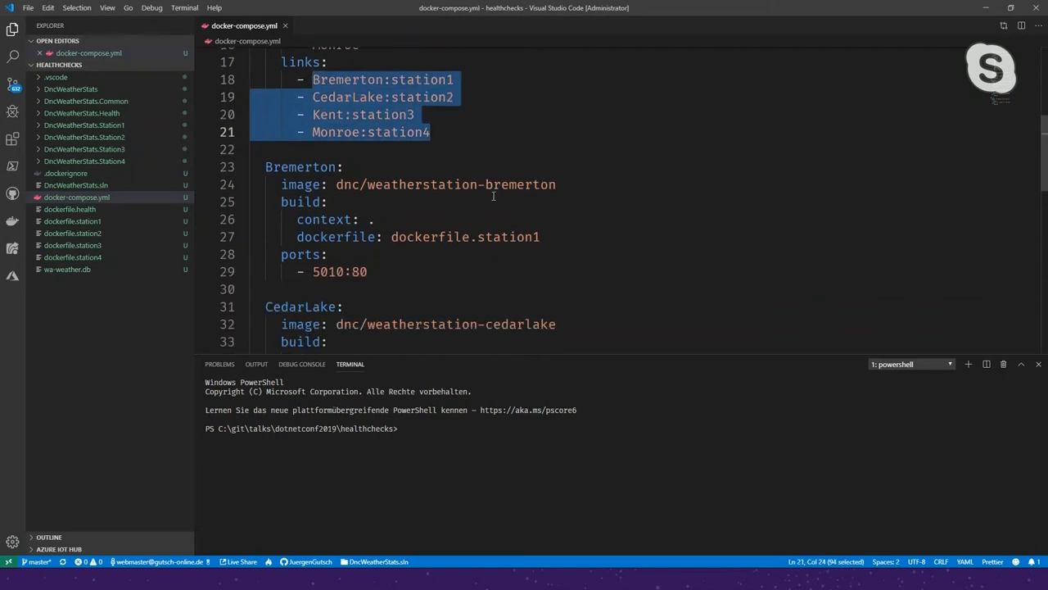
pyautogui.scroll(-3)
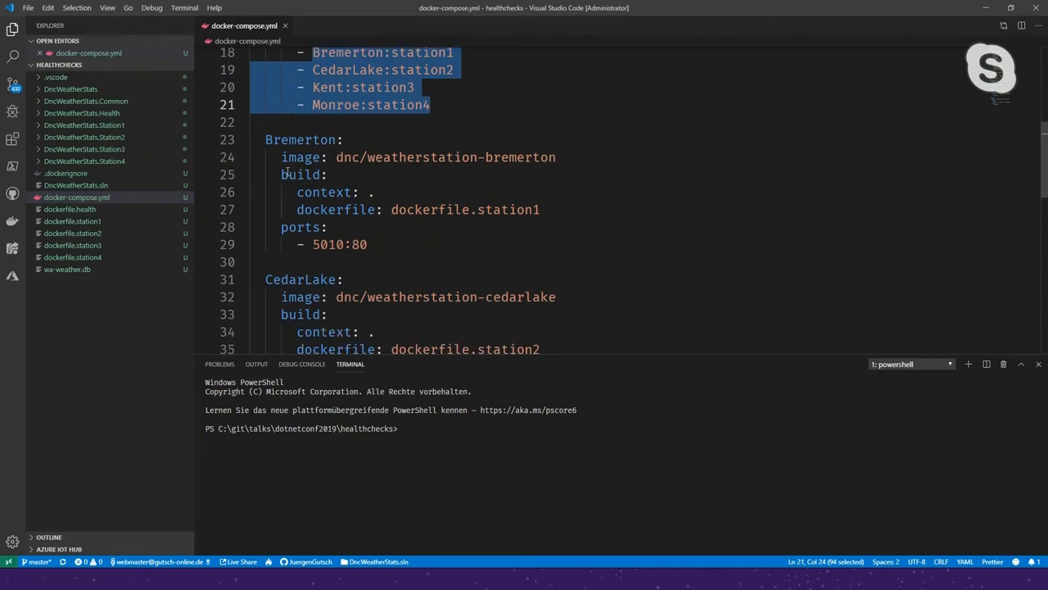
pyautogui.scroll(-3)
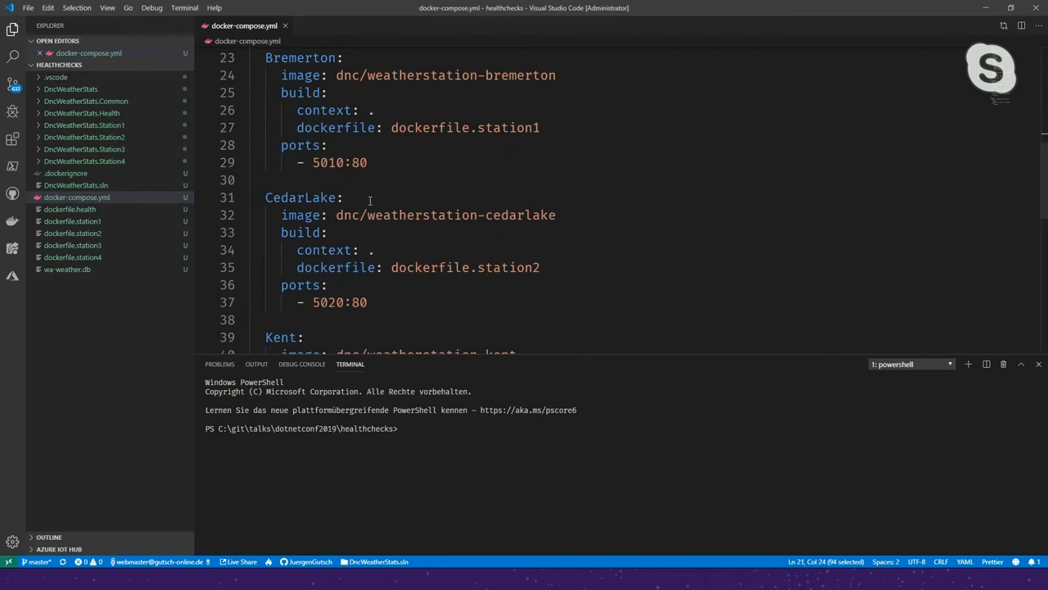
pyautogui.moveTo(354, 186)
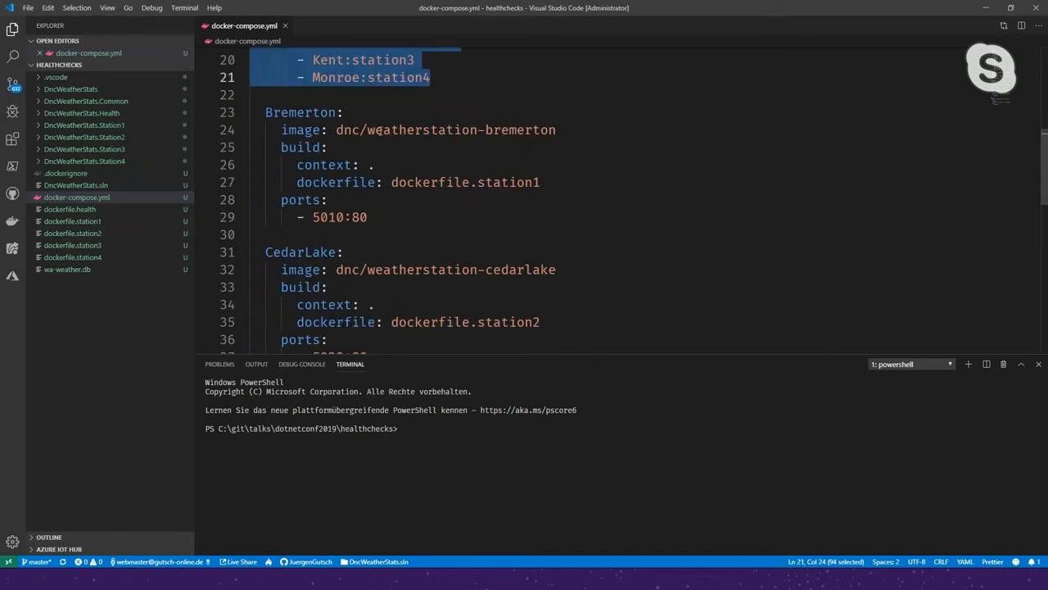
pyautogui.scroll(-3)
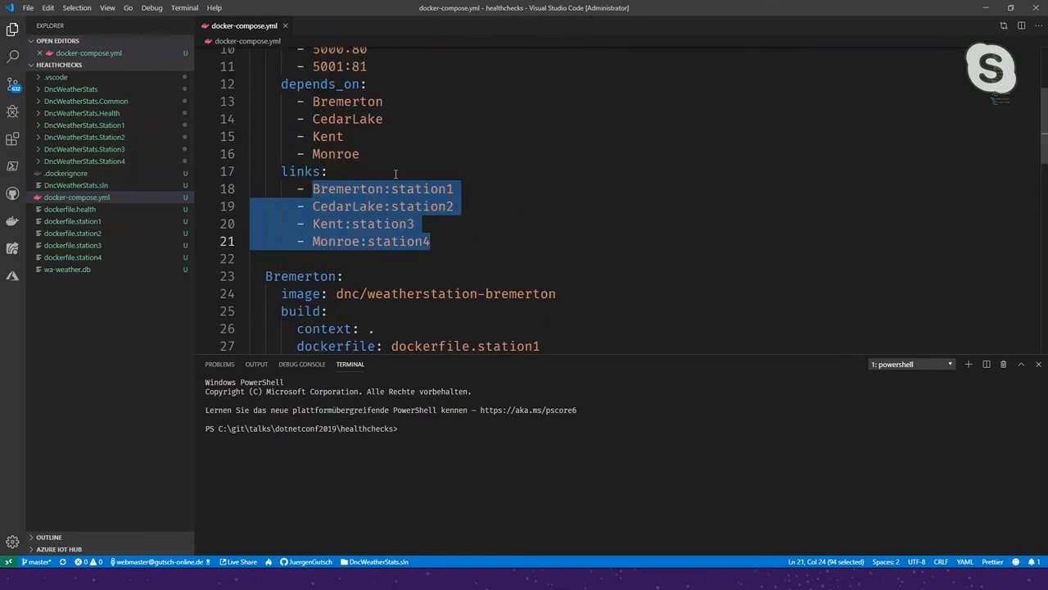
# Open DncWeatherStats.Health's Startup.cs and inspect the station1 AddUrlGroup ping registration
pyautogui.click(453, 189)
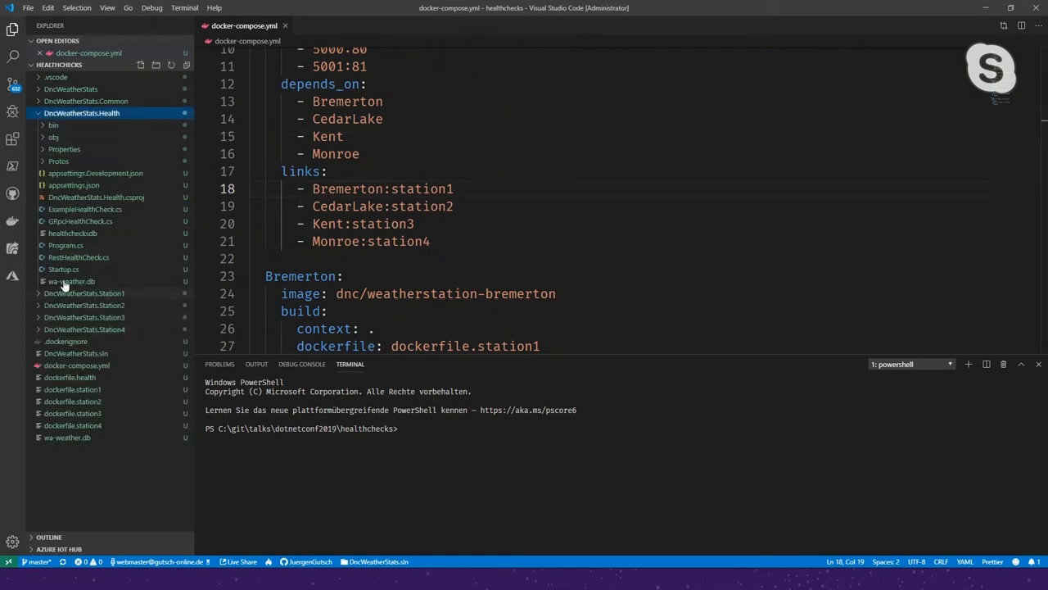
pyautogui.moveTo(63, 269)
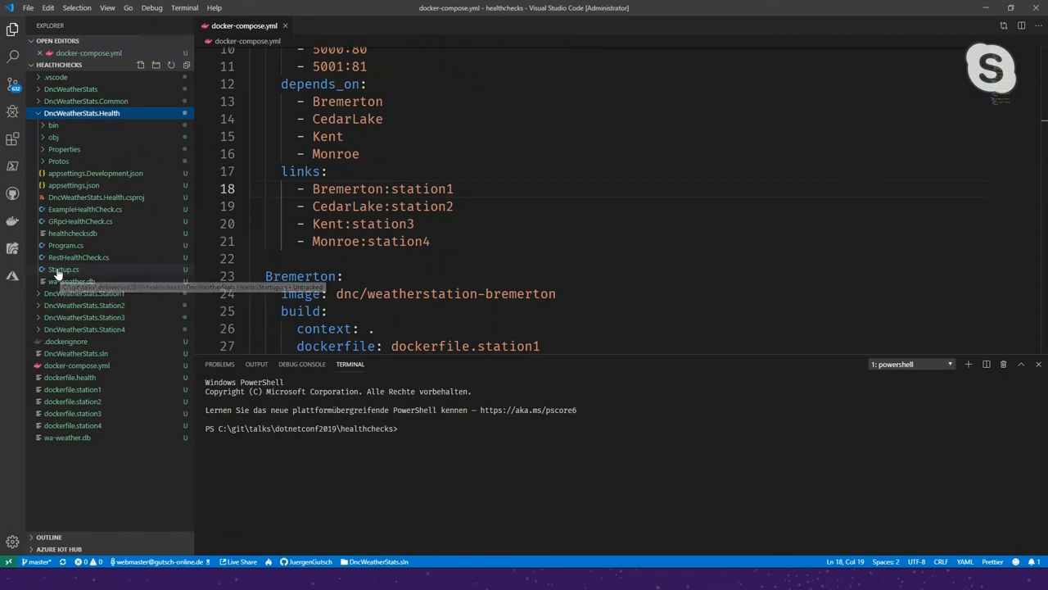
pyautogui.click(64, 281)
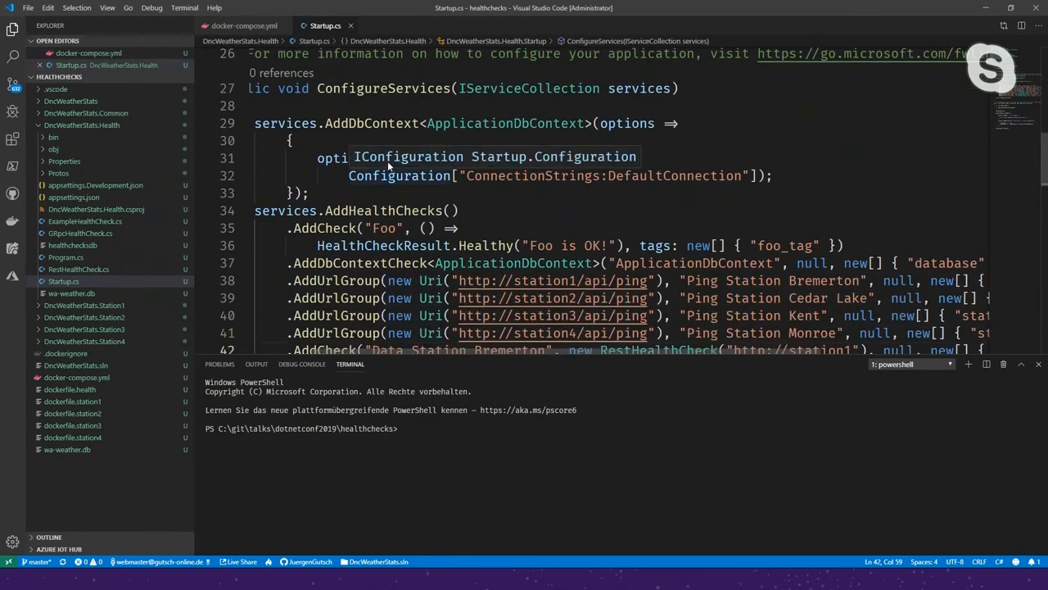
pyautogui.scroll(-3)
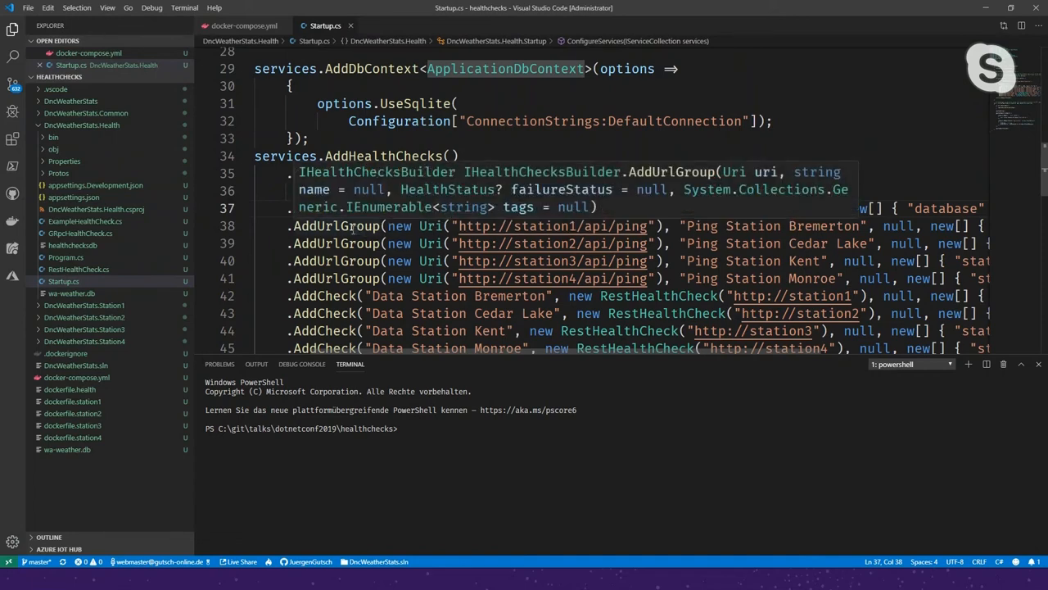
pyautogui.click(336, 226)
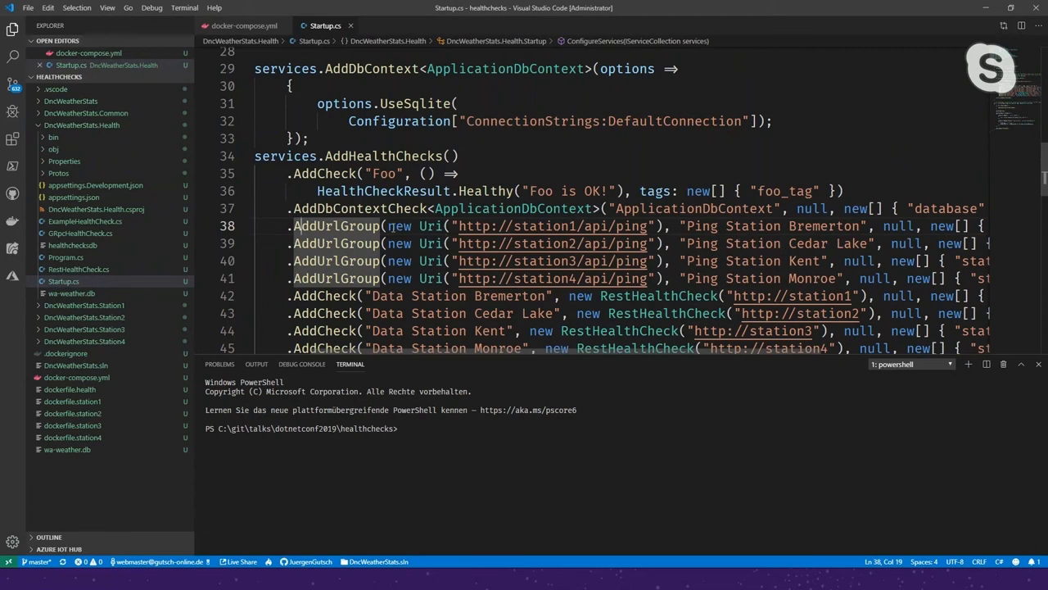
pyautogui.moveTo(387, 226); pyautogui.dragTo(669, 226)
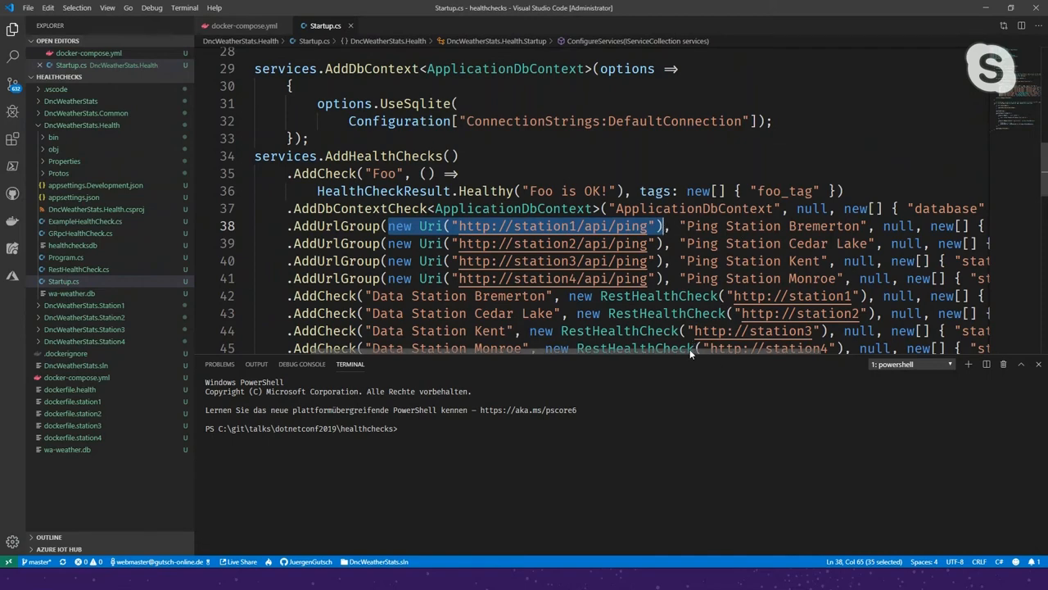
pyautogui.hscroll(3)
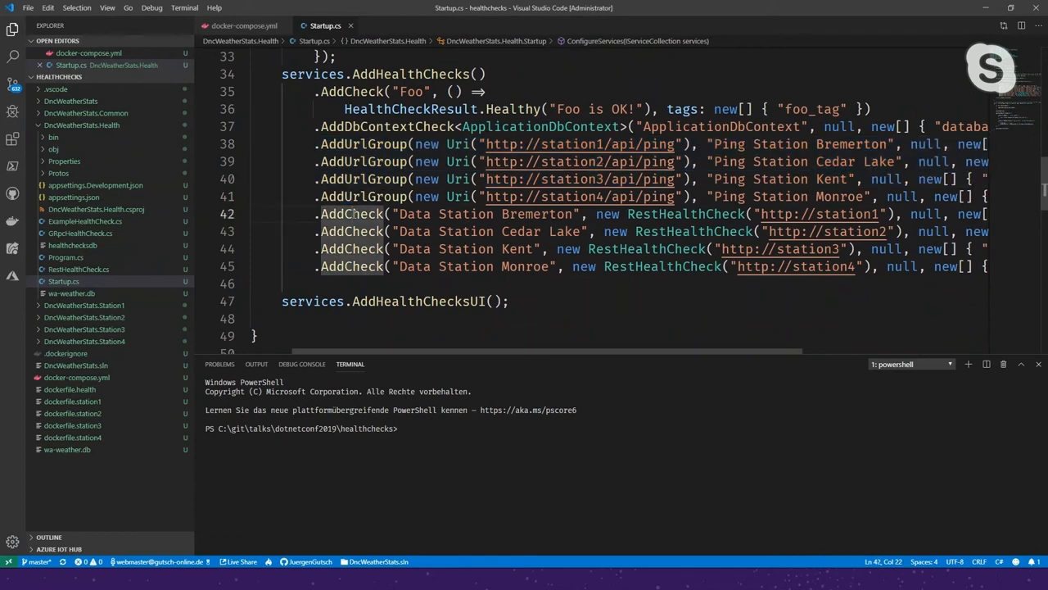
pyautogui.doubleClick(418, 301)
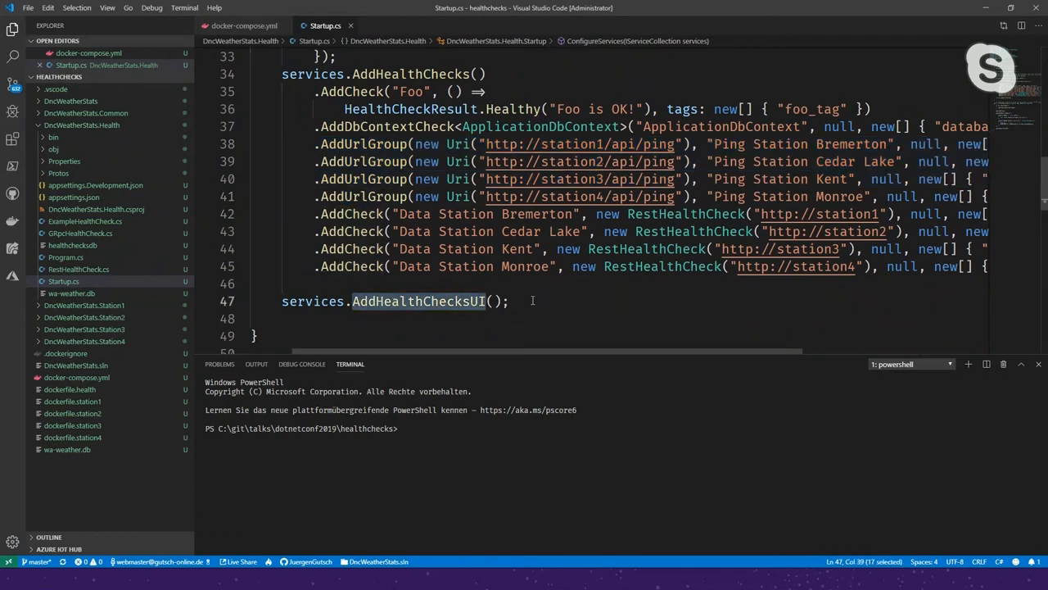
pyautogui.scroll(-3)
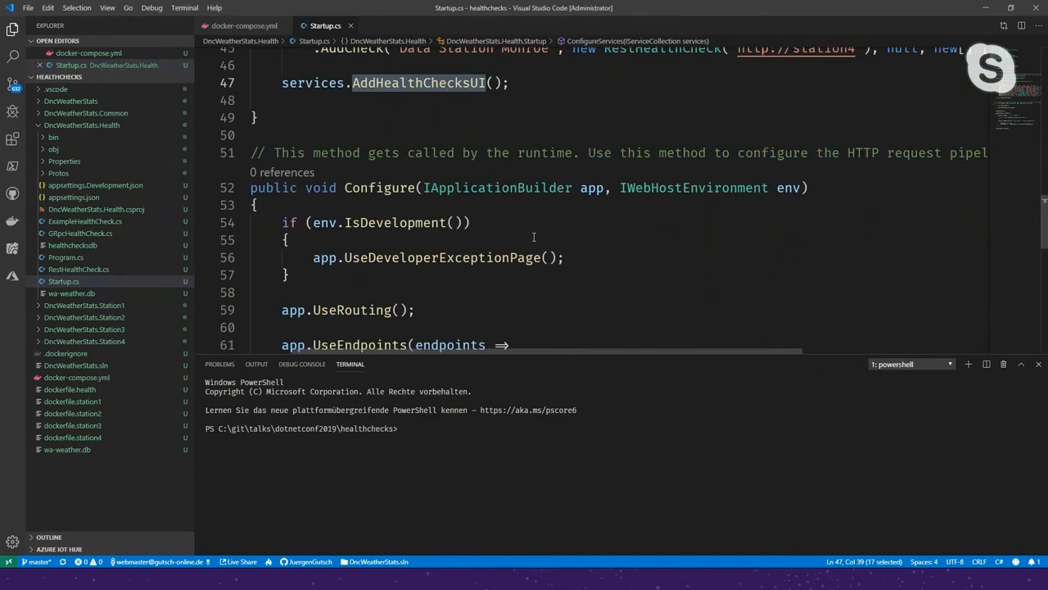
pyautogui.scroll(-3)
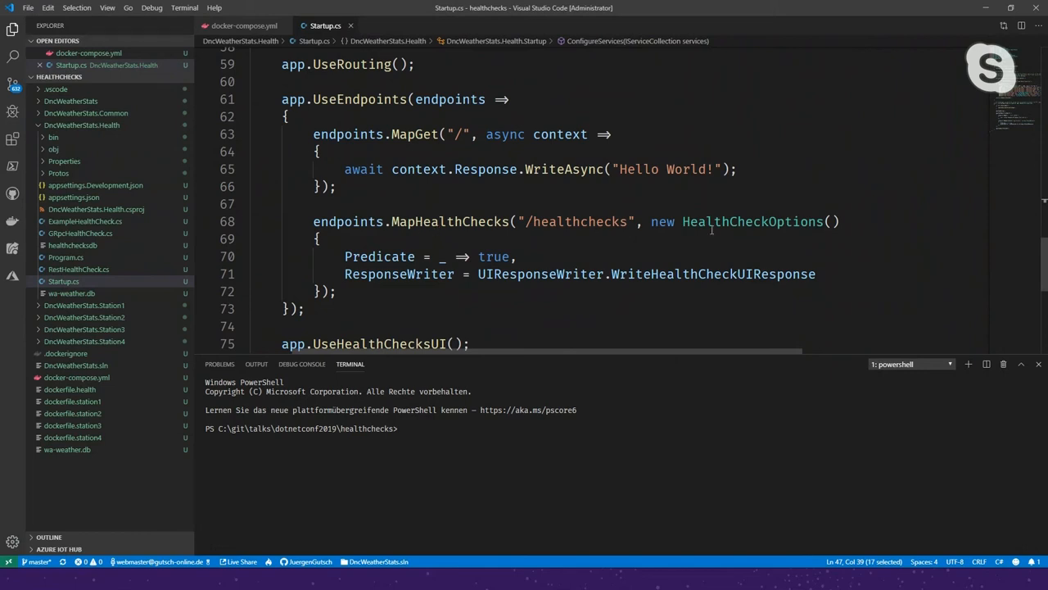
pyautogui.moveTo(652, 221); pyautogui.dragTo(336, 292)
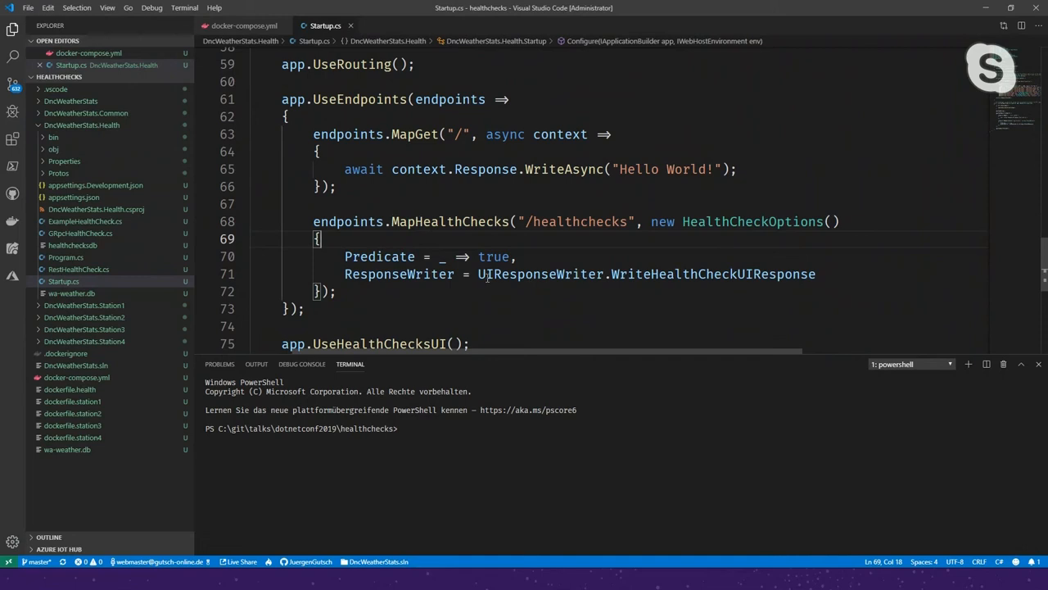
pyautogui.doubleClick(541, 274)
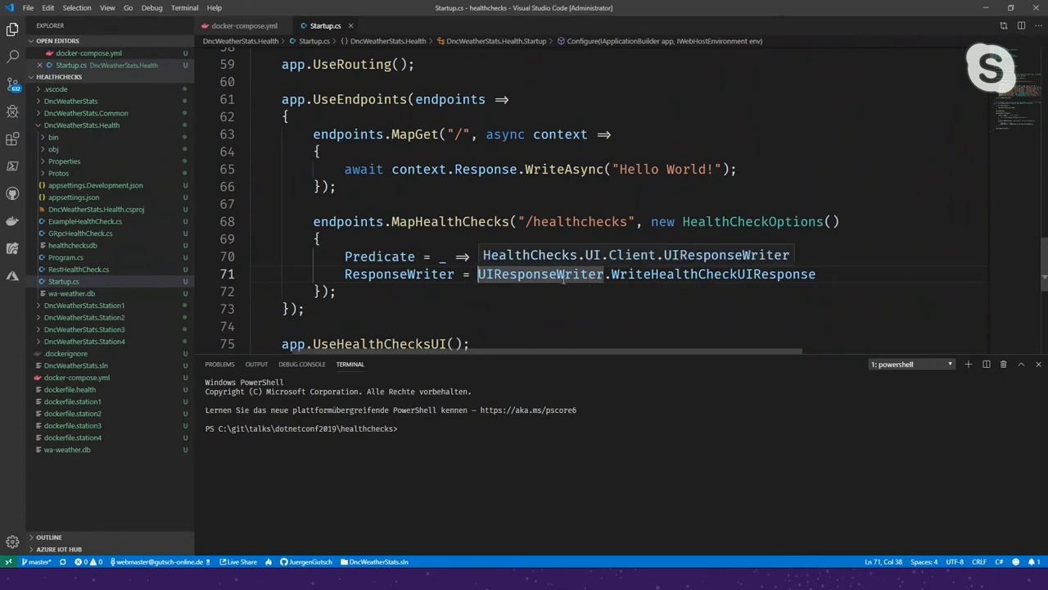
pyautogui.write('true,')
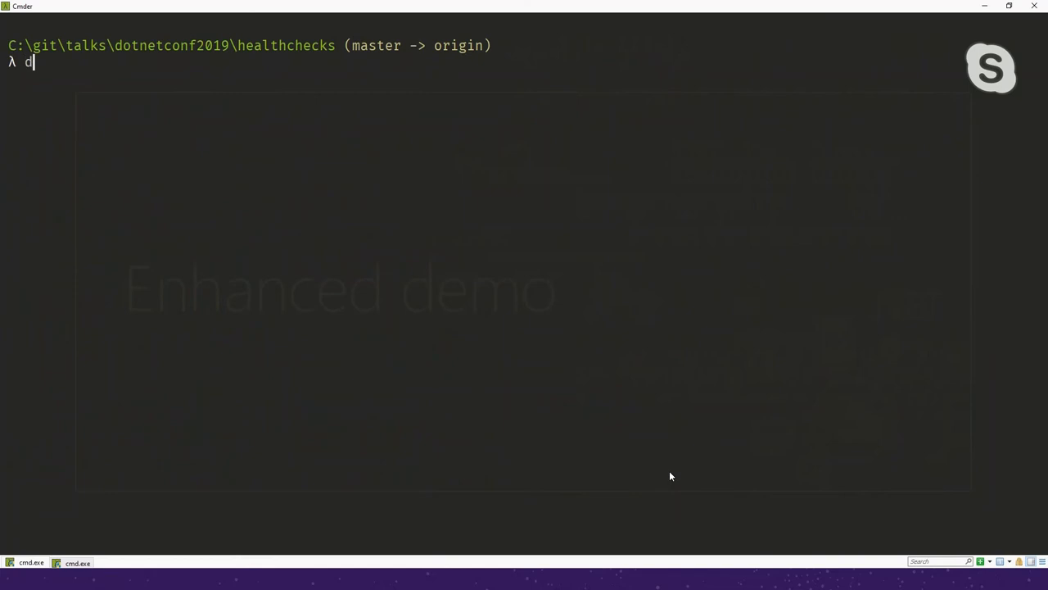
# Run docker-compose up and scroll through the station and WeatherHealth container startup log
pyautogui.write('ocker-')
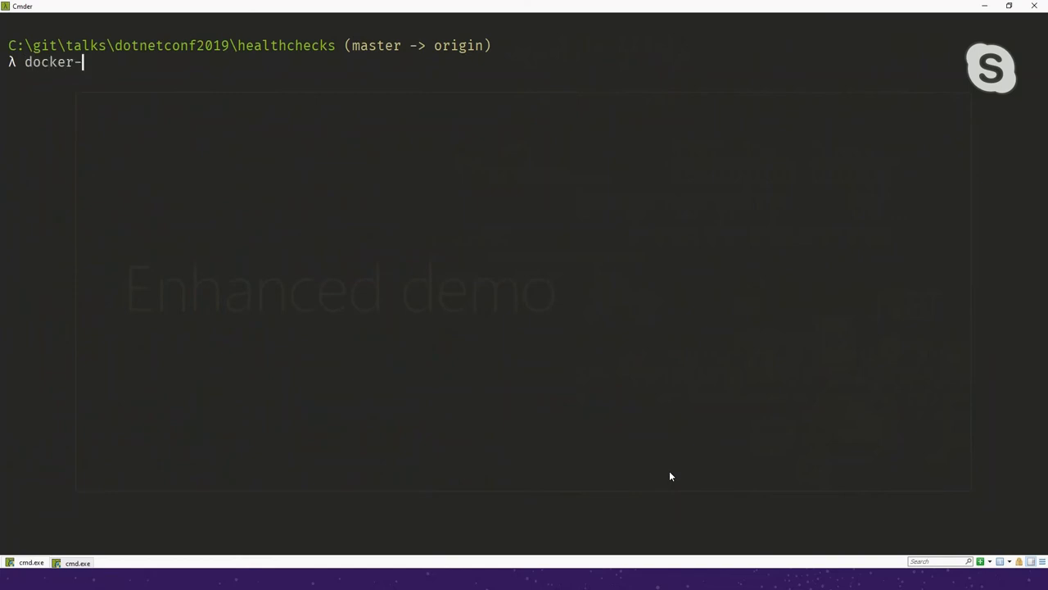
pyautogui.write('compose up')
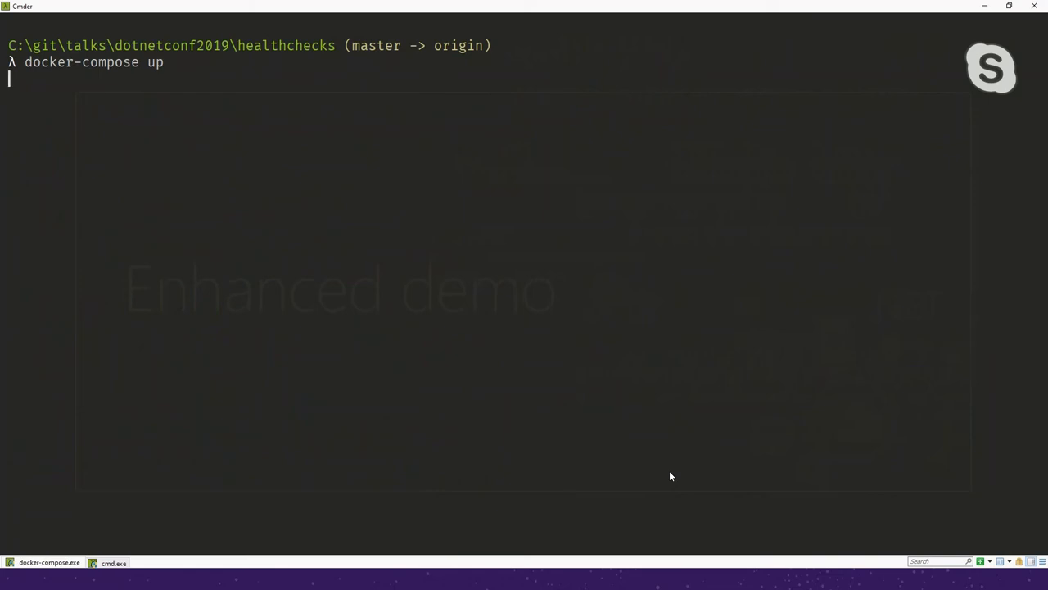
pyautogui.press('enter')
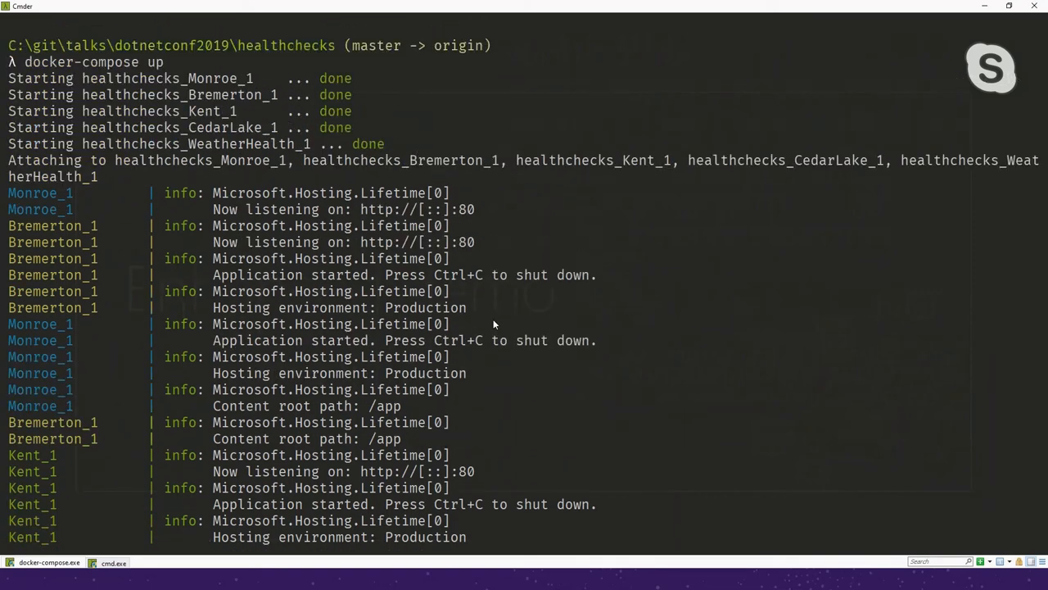
pyautogui.moveTo(20, 194)
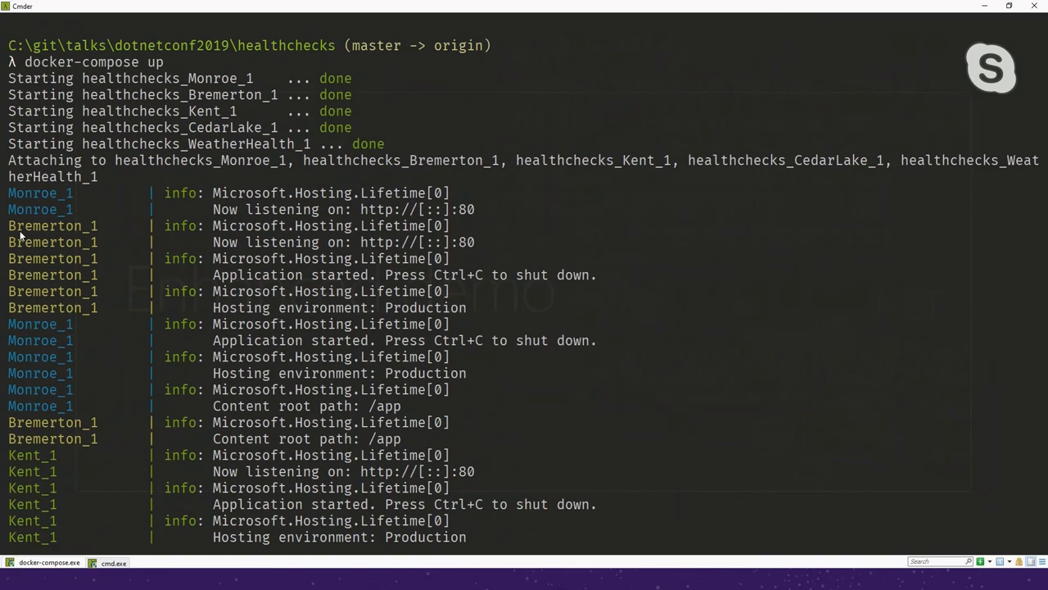
pyautogui.scroll(-3)
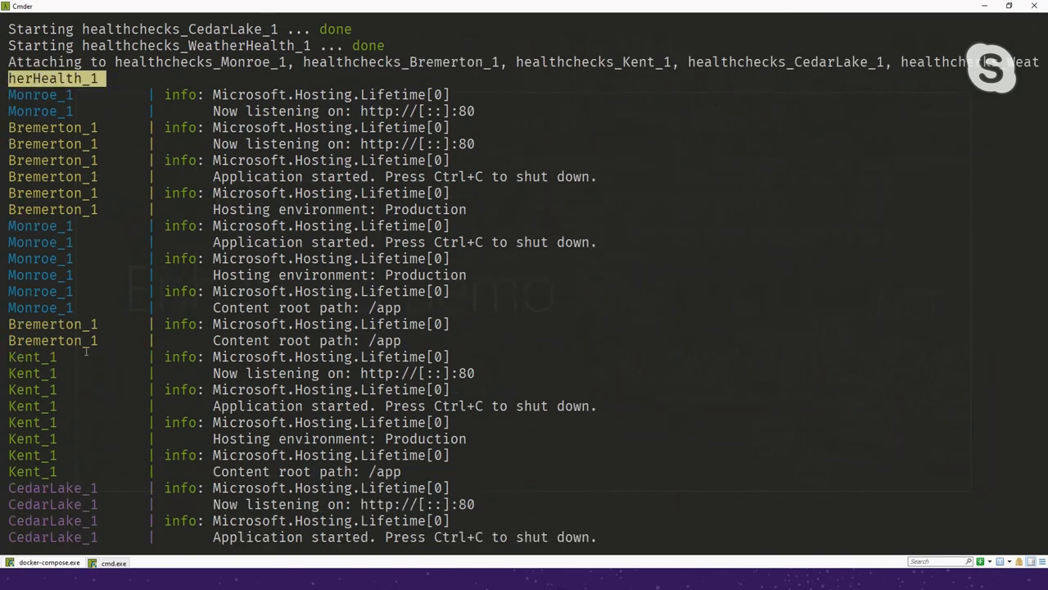
pyautogui.scroll(-3)
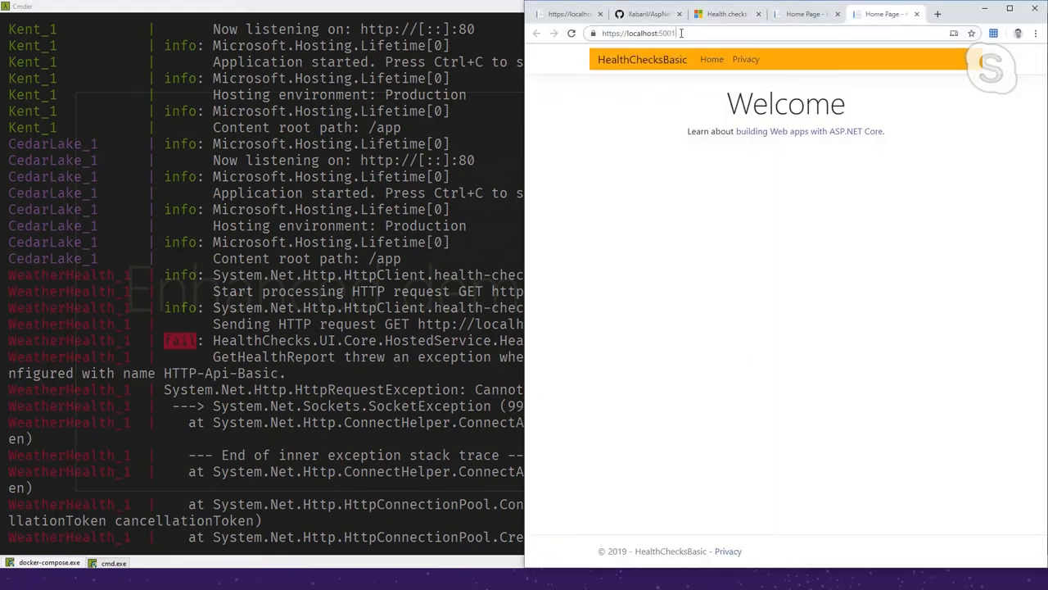
# Load localhost:5000/healthchecks and pick out the overall Healthy status in the JSON
pyautogui.press('Backspace')
pyautogui.write('0')
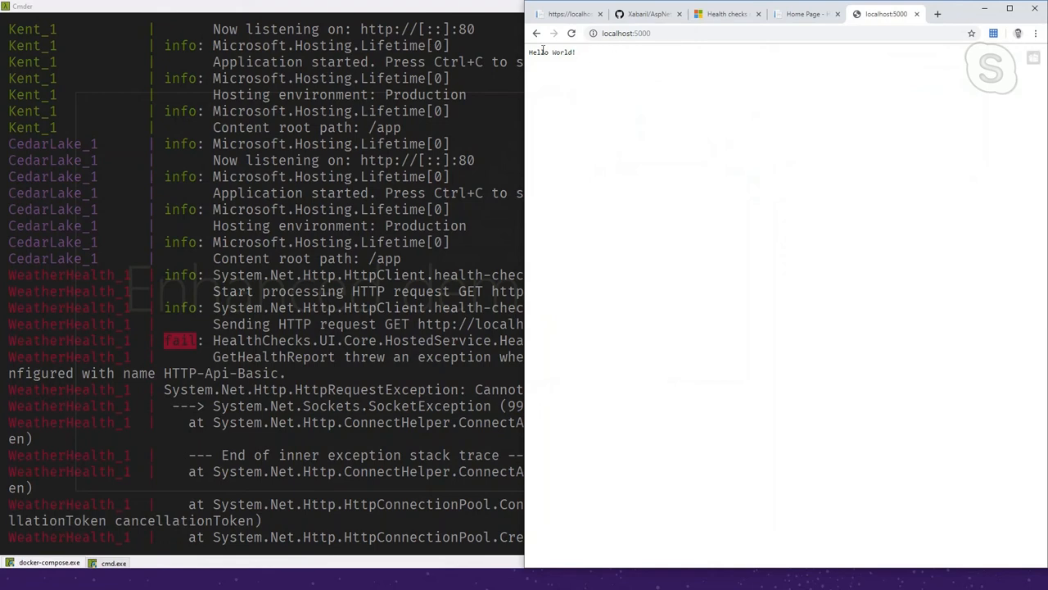
pyautogui.moveTo(606, 61)
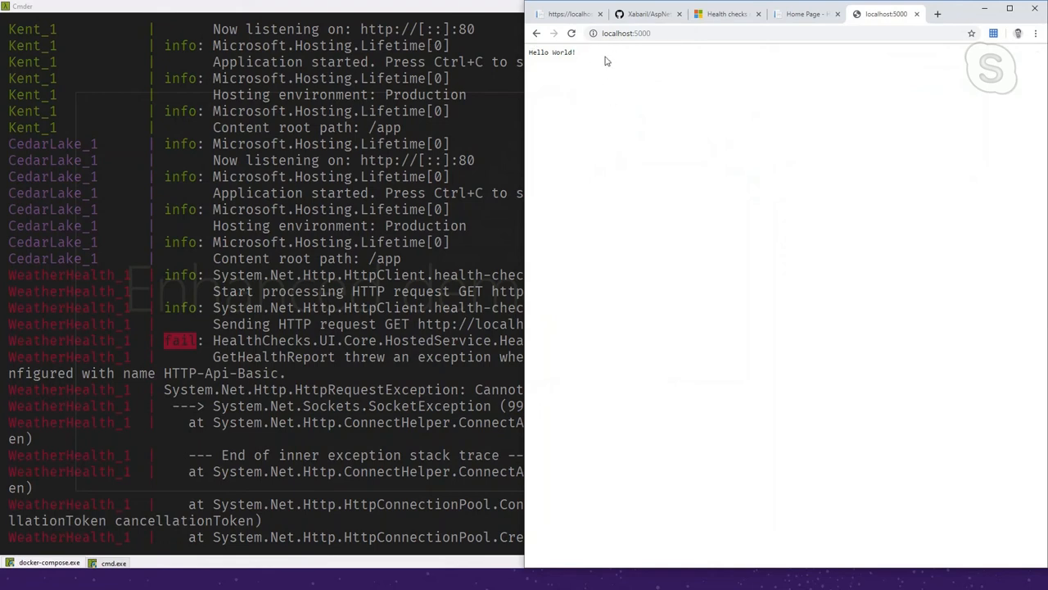
pyautogui.click(647, 33)
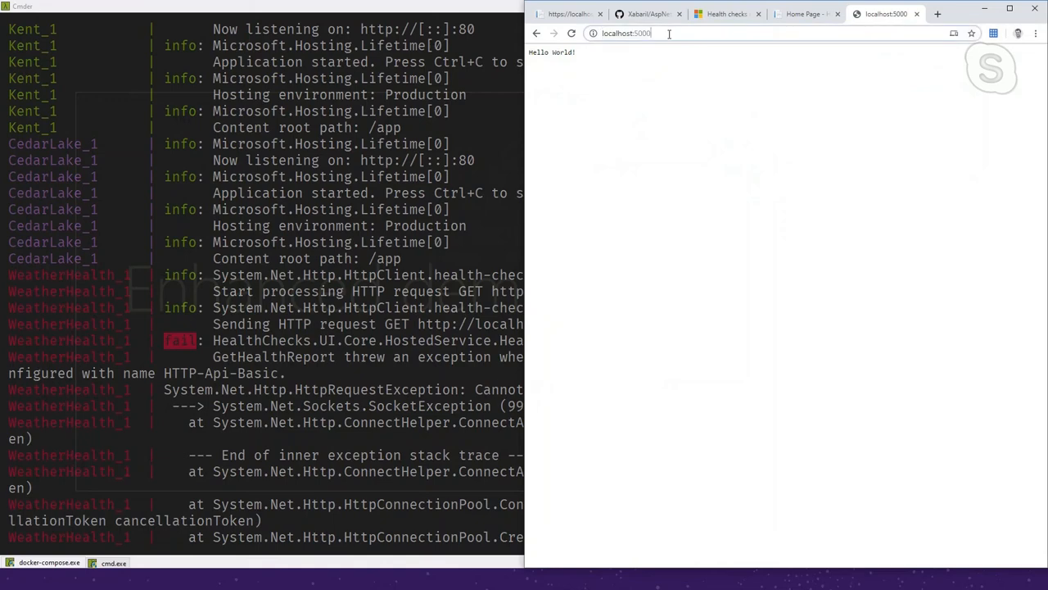
pyautogui.click(647, 32)
pyautogui.write('/healthchecks')
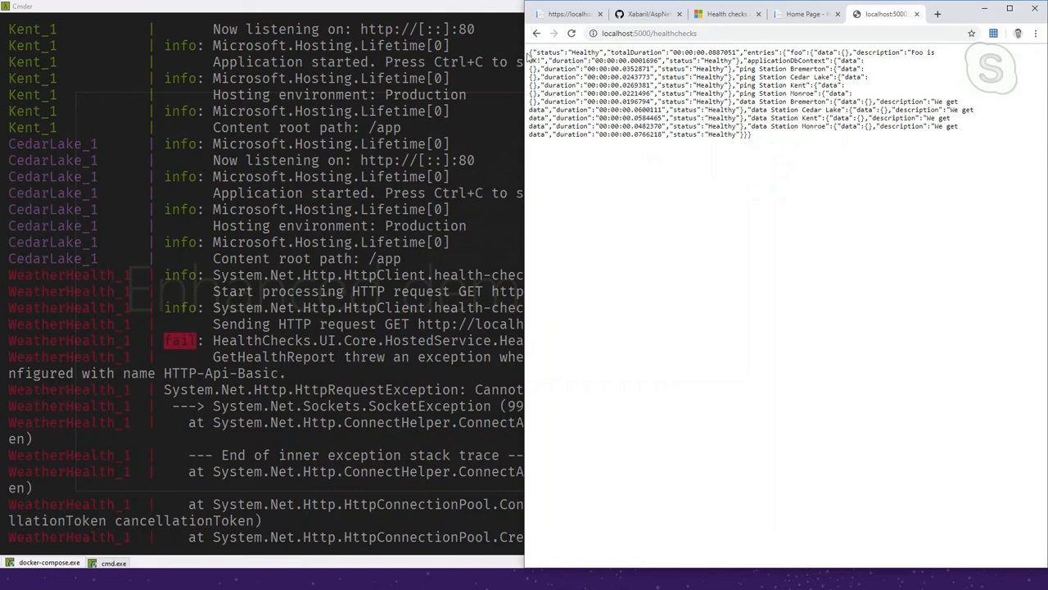
pyautogui.doubleClick(567, 52)
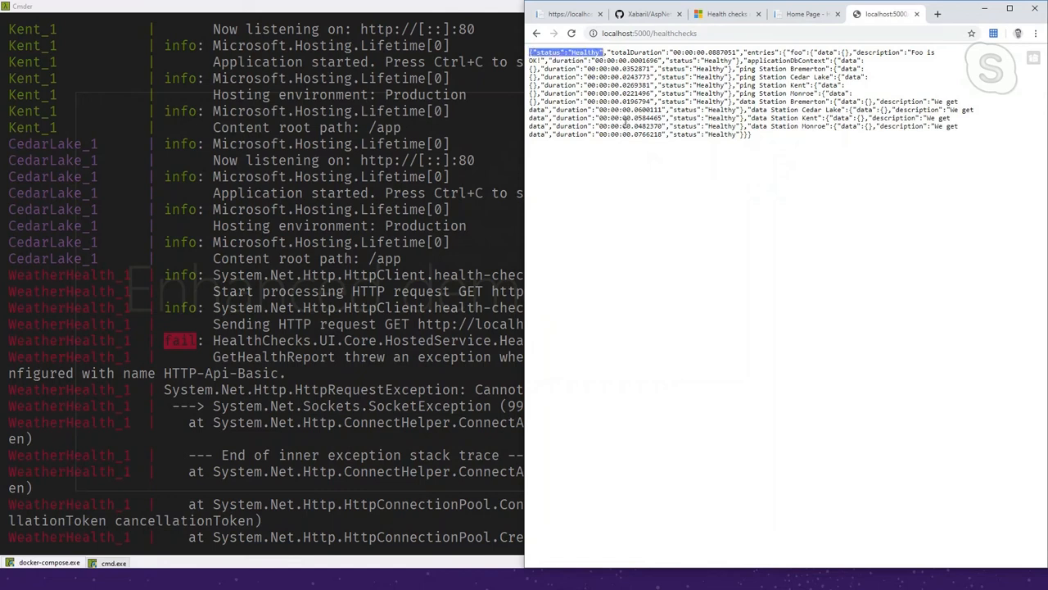
pyautogui.moveTo(684, 146)
pyautogui.write('-api')
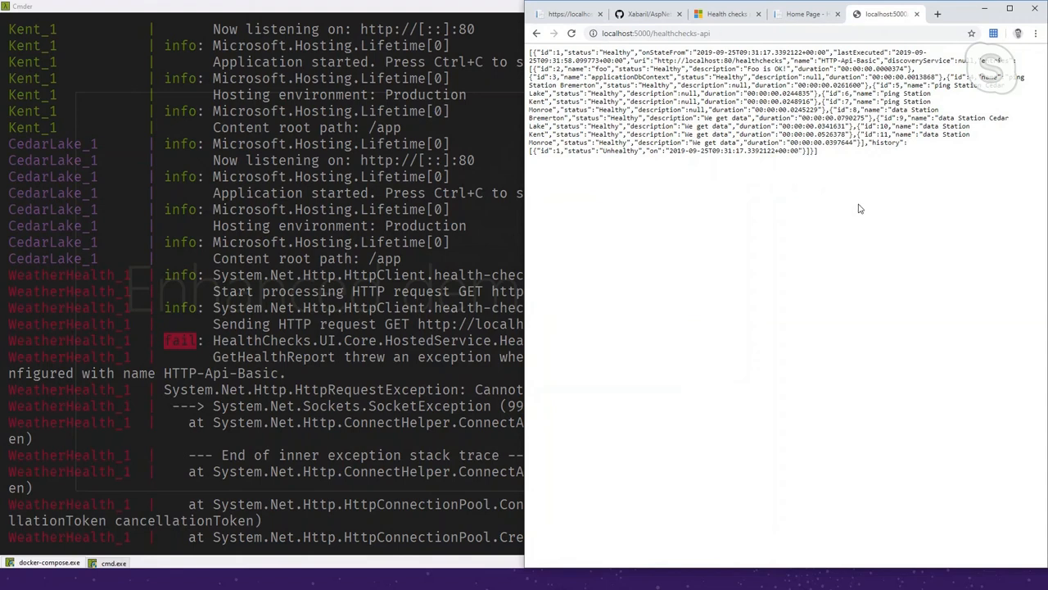
pyautogui.moveTo(860, 195)
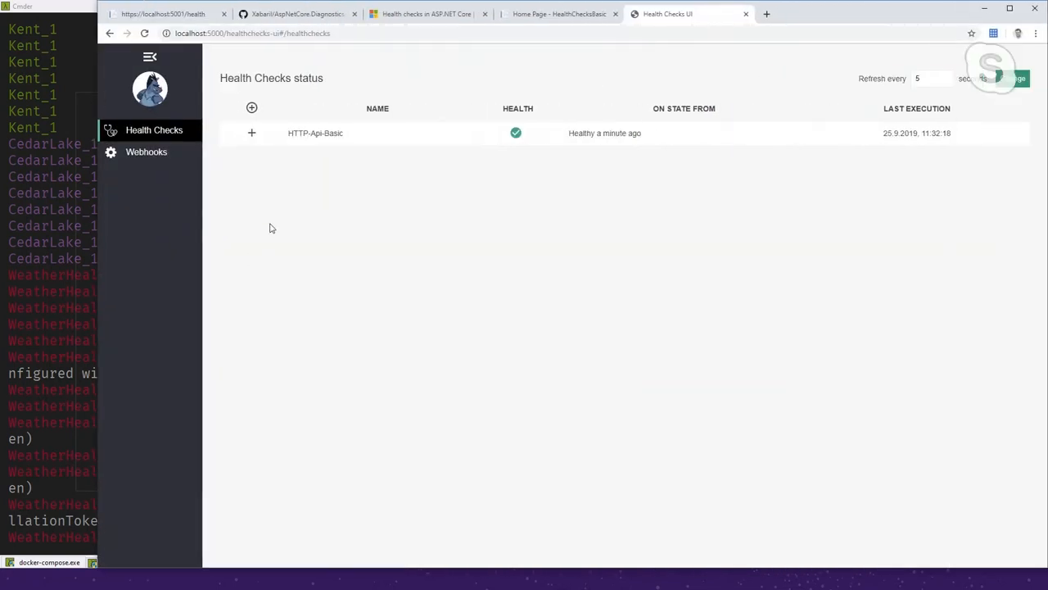
# Expand HTTP-Api-Basic and highlight its foo check among the healthy station checks
pyautogui.click(252, 133)
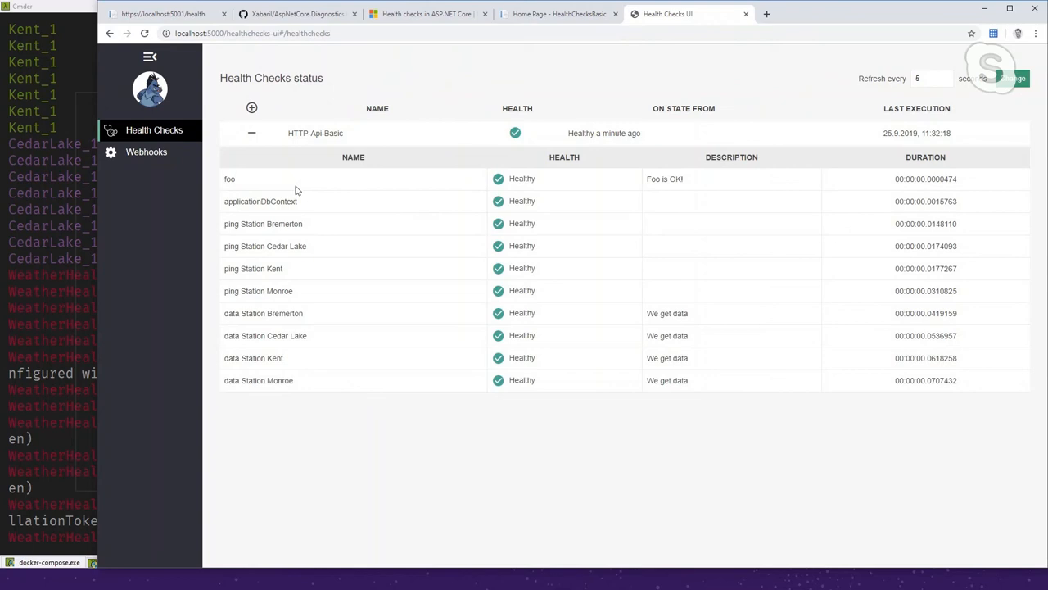
pyautogui.moveTo(451, 210)
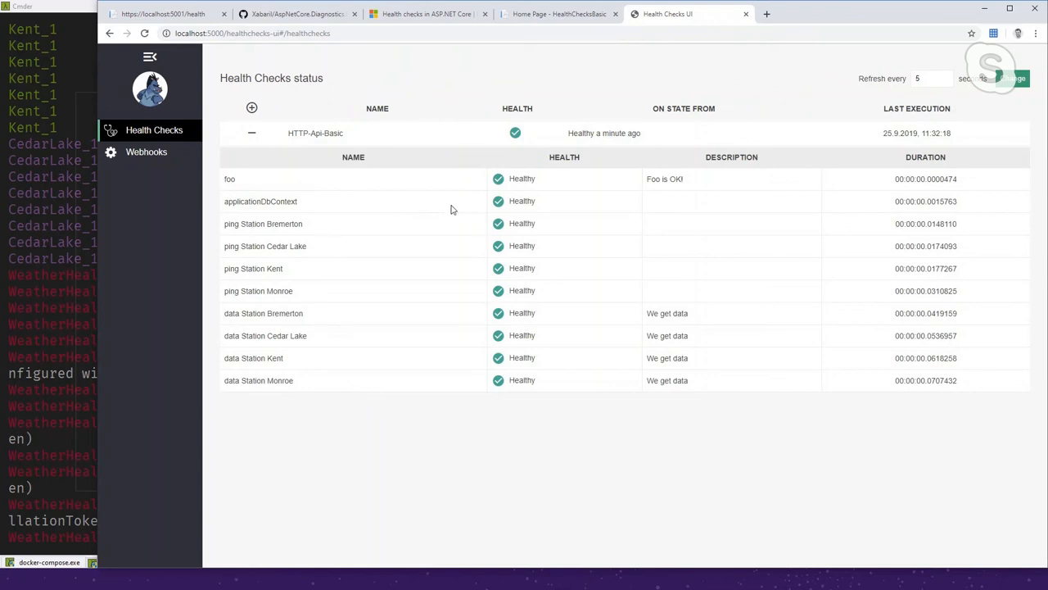
pyautogui.moveTo(706, 404)
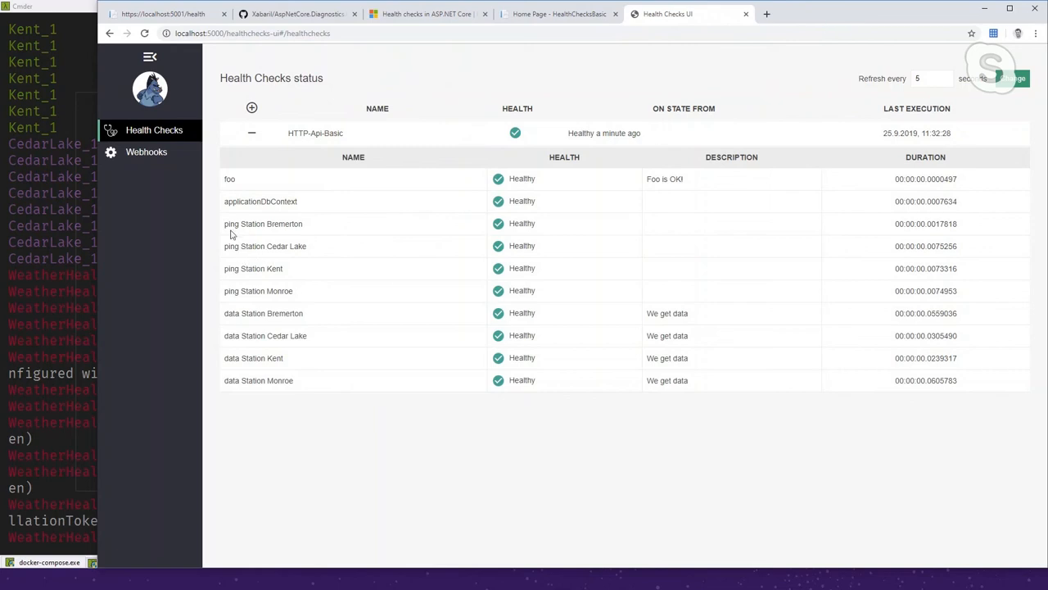
pyautogui.moveTo(230, 224); pyautogui.dragTo(295, 380)
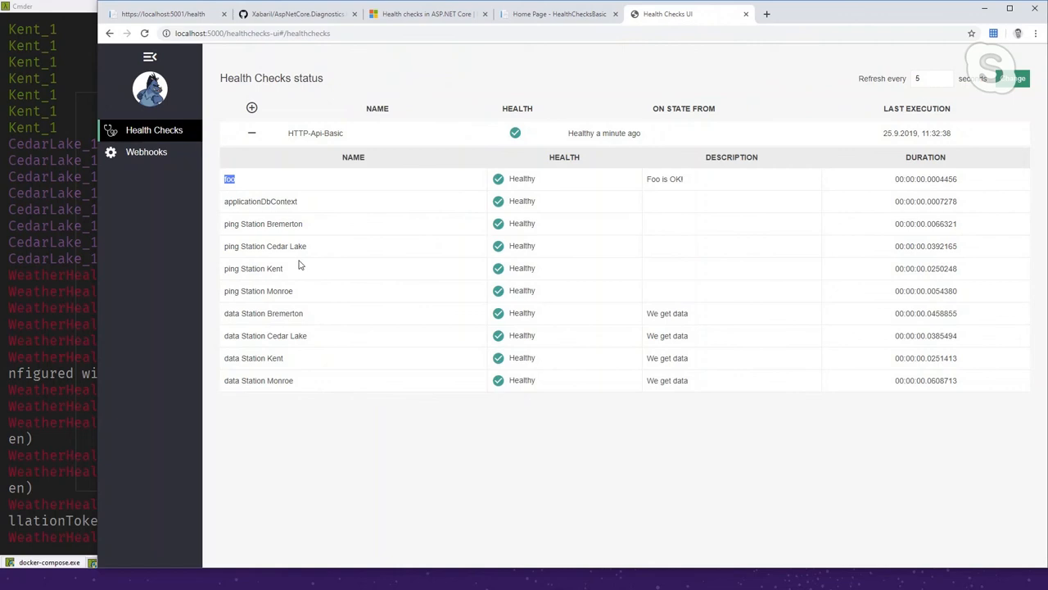
pyautogui.moveTo(318, 431)
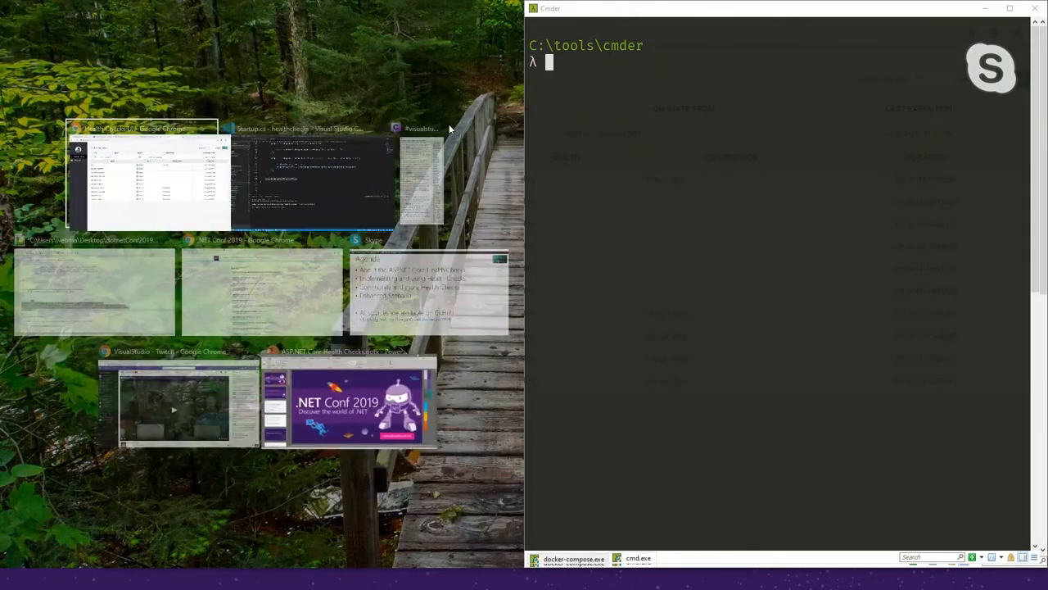
# List running containers with docker ps and kill the dnc/weatherstation-kent container
pyautogui.click(142, 177)
pyautogui.write('docker ps')
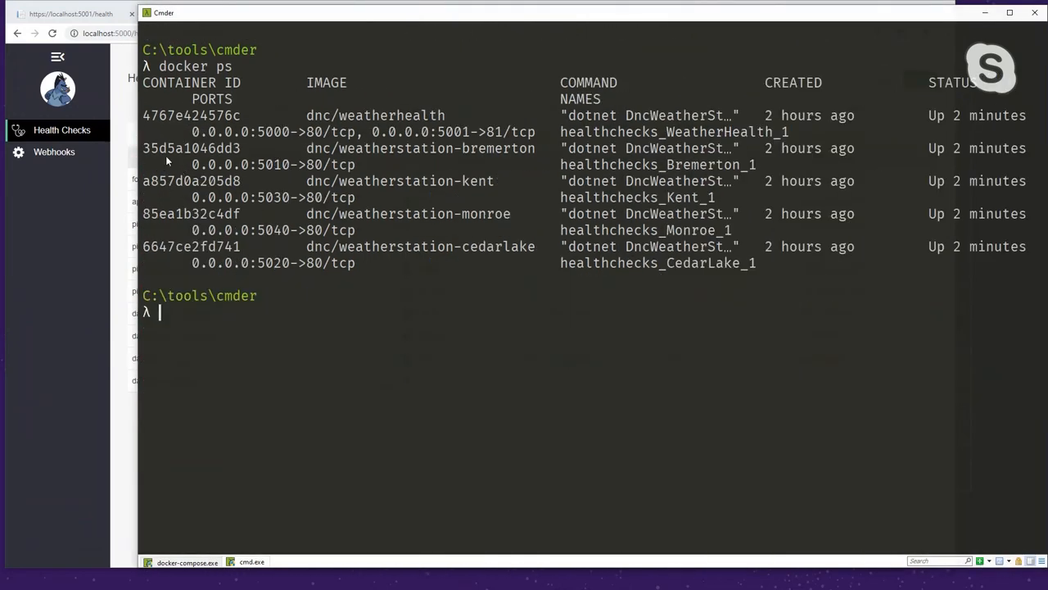
pyautogui.moveTo(141, 159)
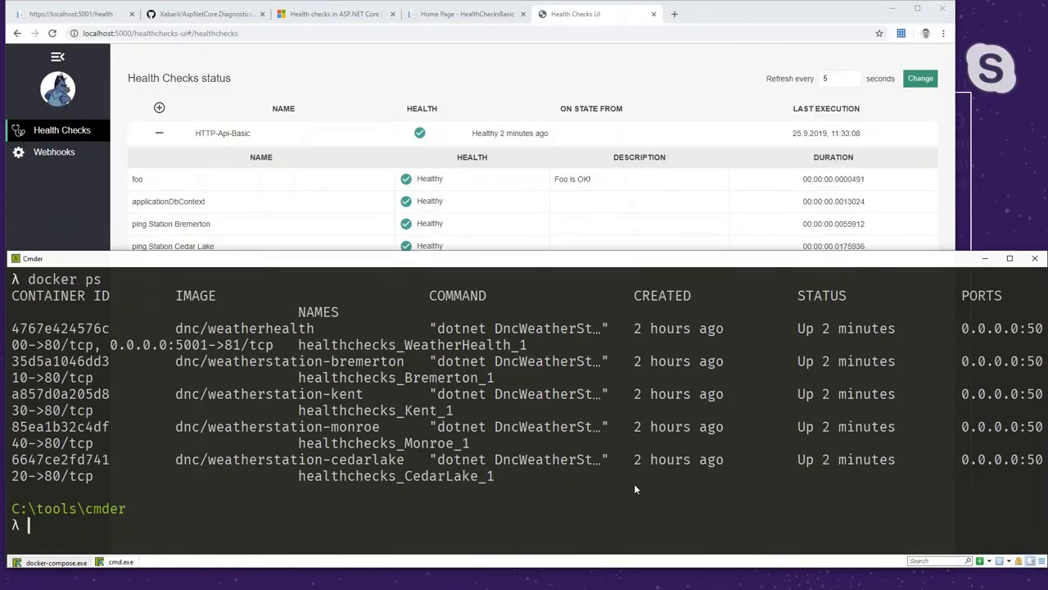
pyautogui.moveTo(516, 532)
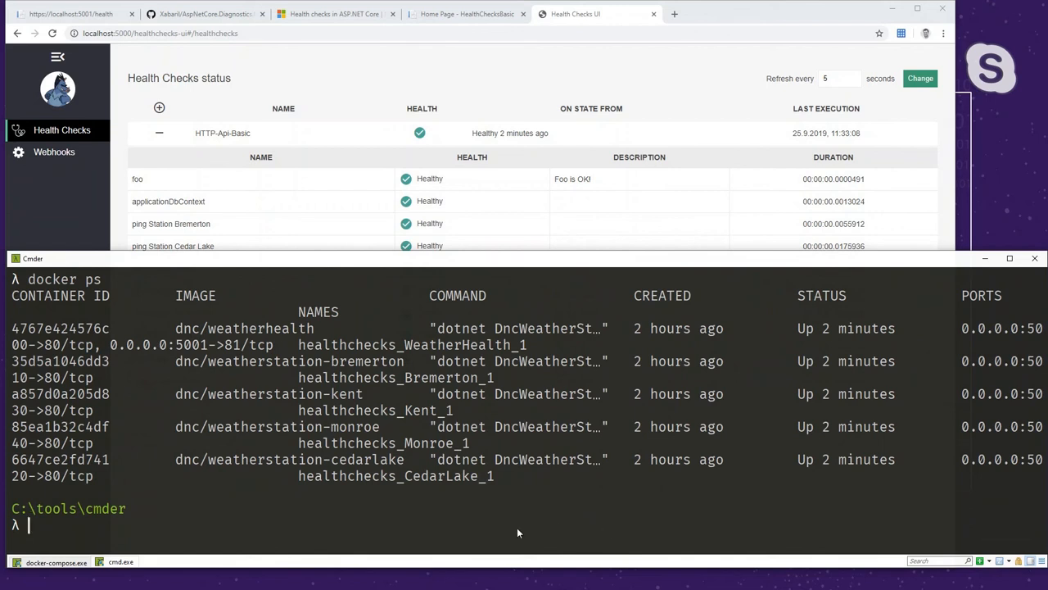
pyautogui.write('docker')
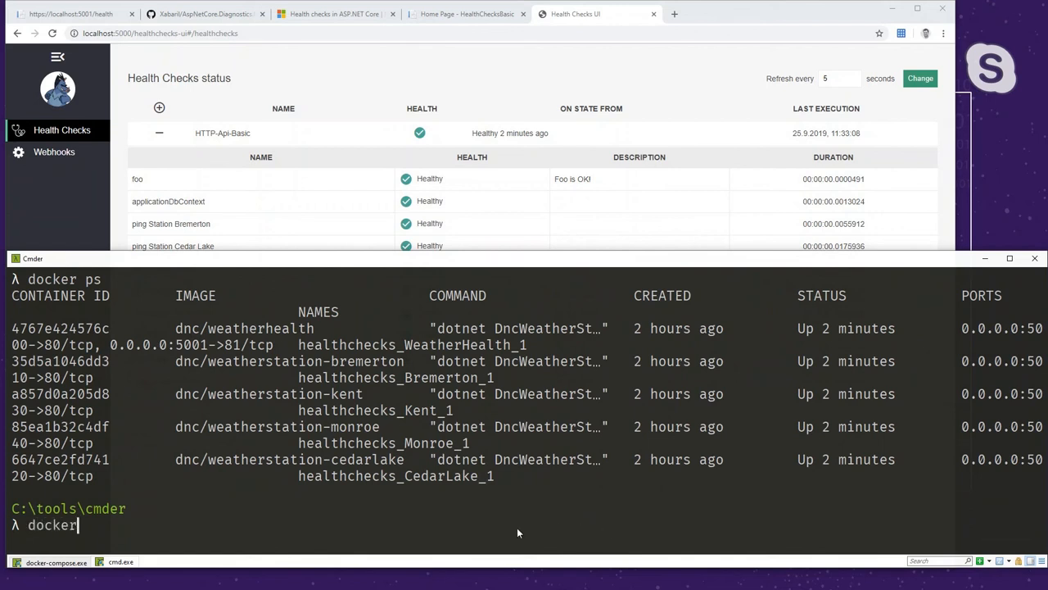
pyautogui.write('docker k')
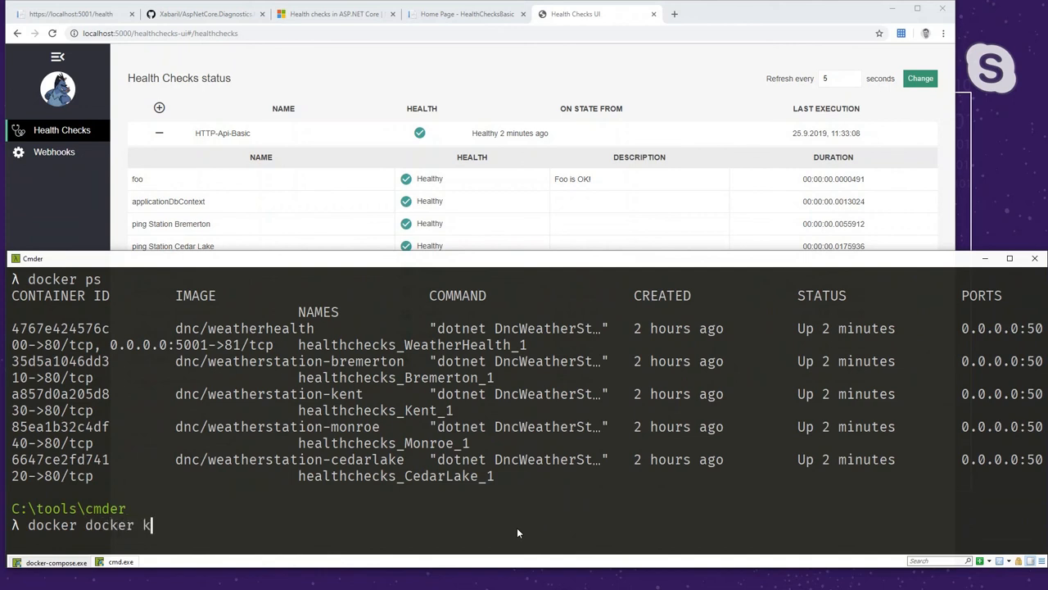
pyautogui.write('ill')
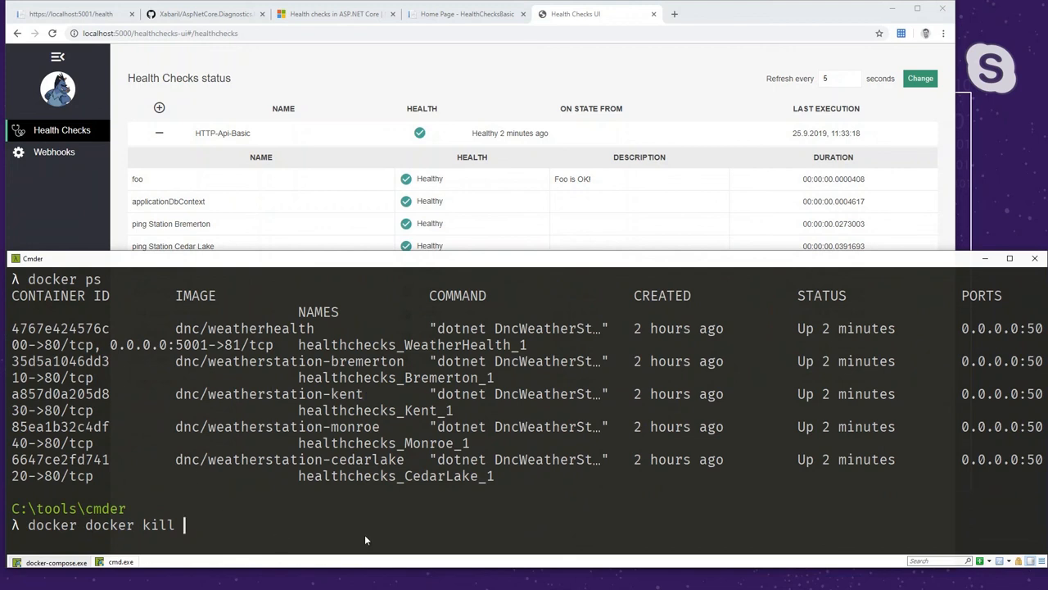
pyautogui.write('dnc/weatherstation-kent')
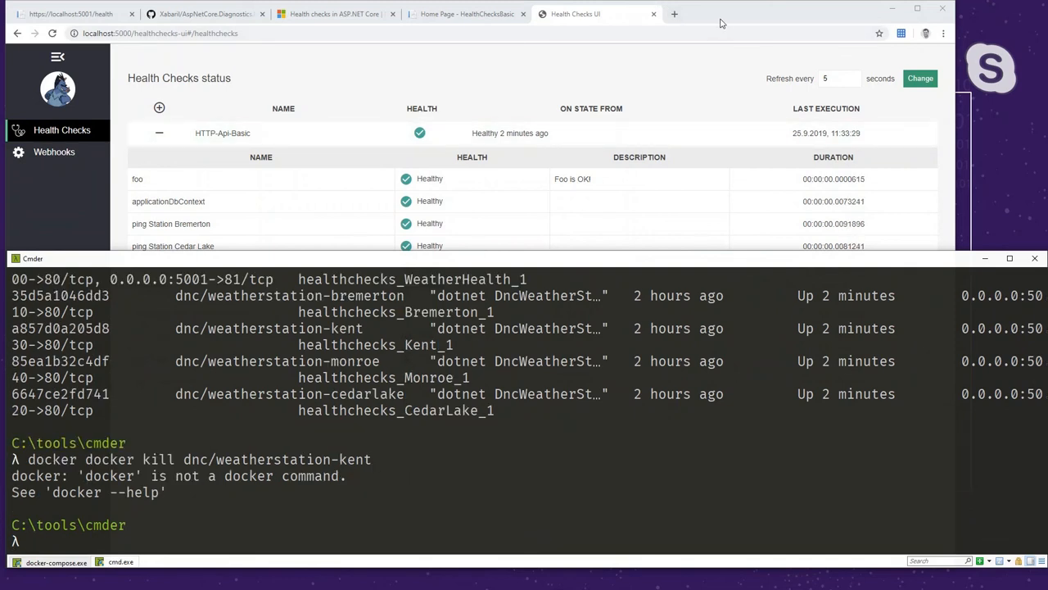
pyautogui.write('docker docker kill dnc/weatherstation-kent')
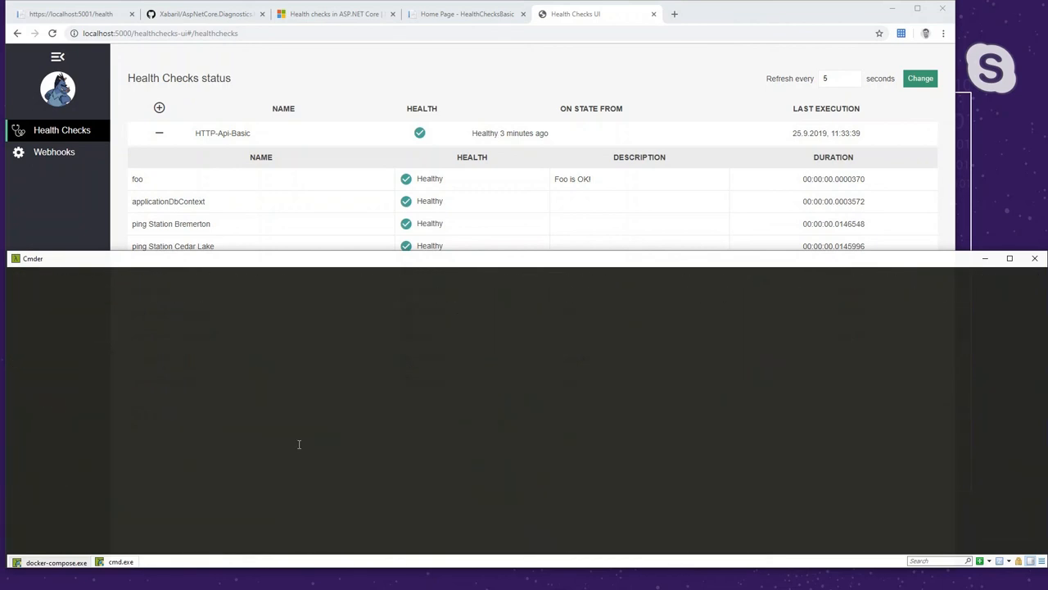
pyautogui.write('docker container kill dnc/weatherstation-kent')
pyautogui.write('docker kill a857d0a205d8')
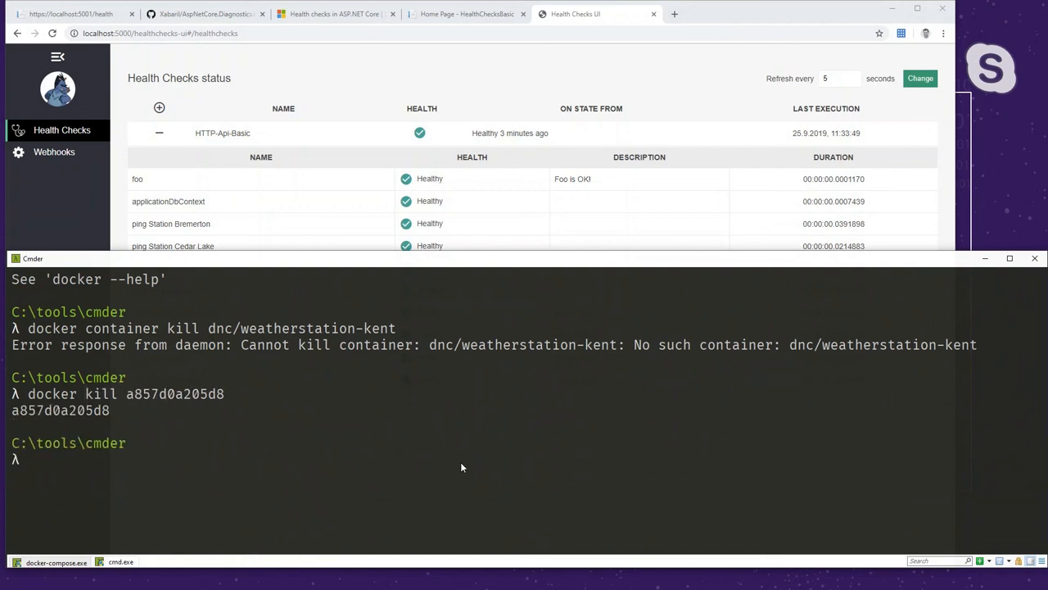
pyautogui.moveTo(816, 24)
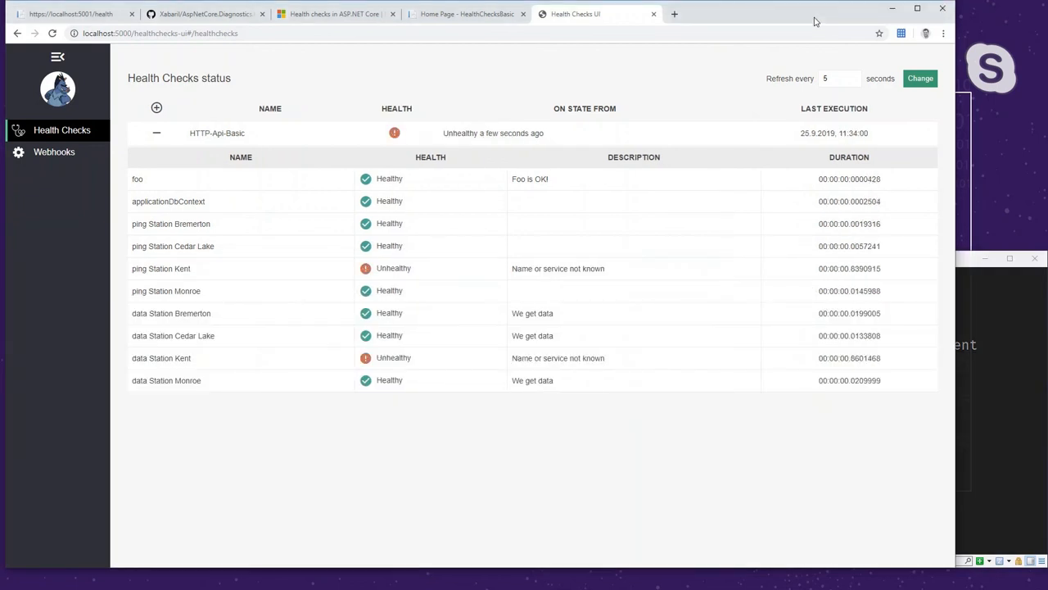
pyautogui.moveTo(509, 420)
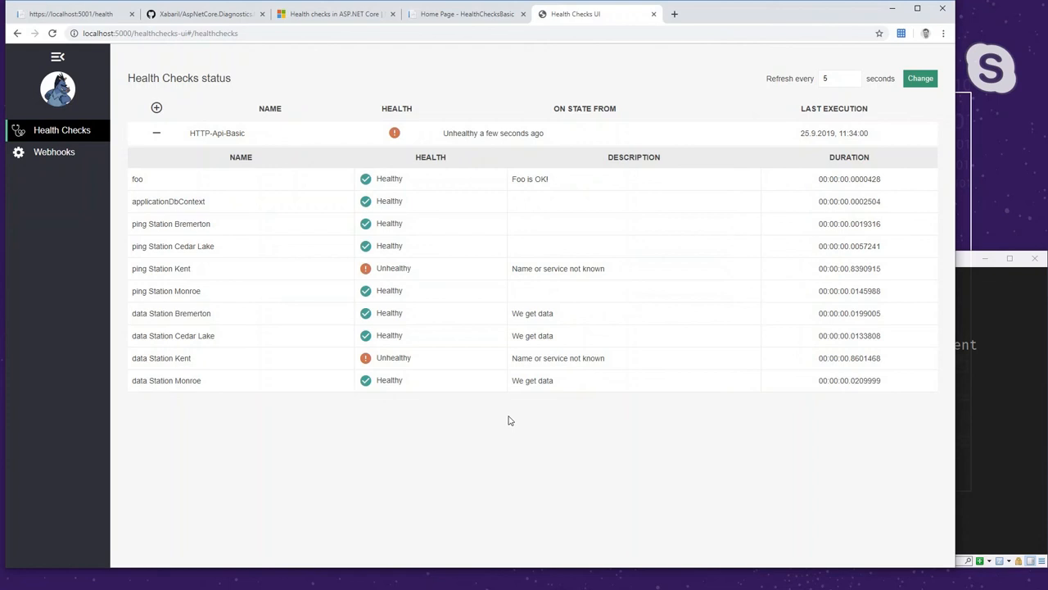
pyautogui.moveTo(512, 464)
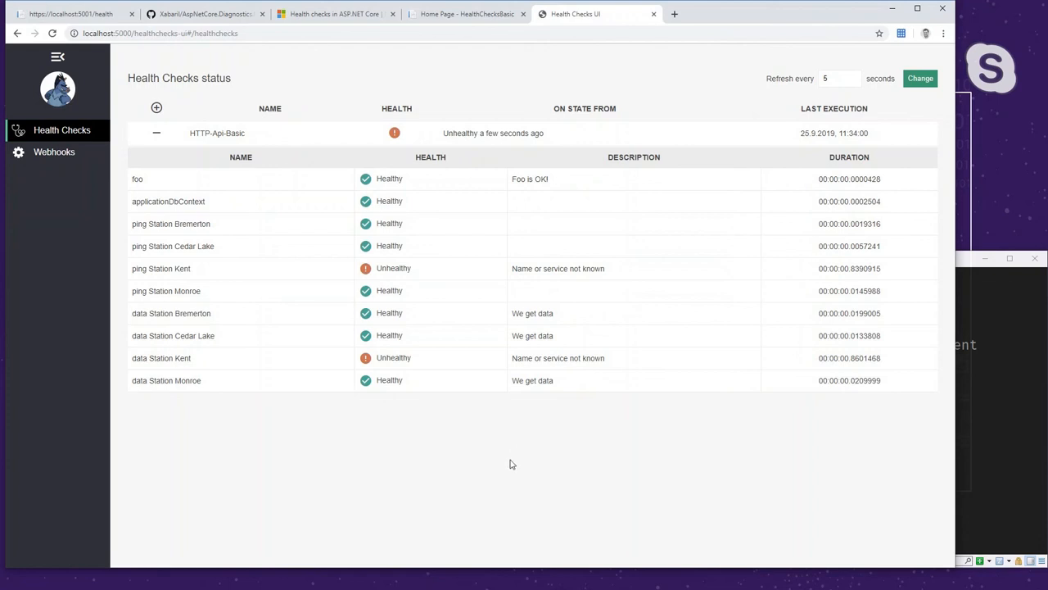
pyautogui.moveTo(146, 273)
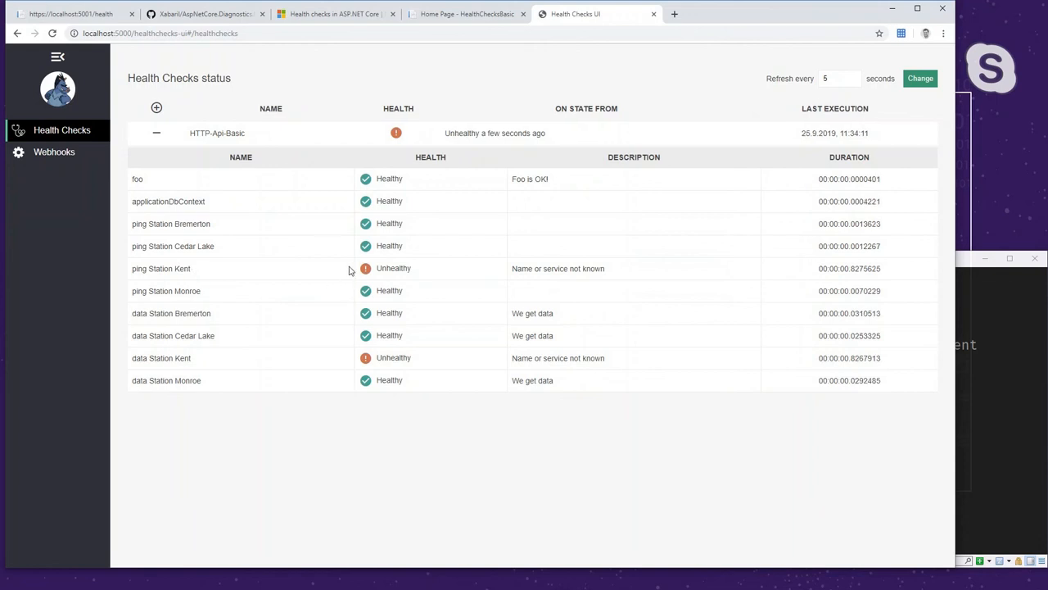
pyautogui.moveTo(489, 467)
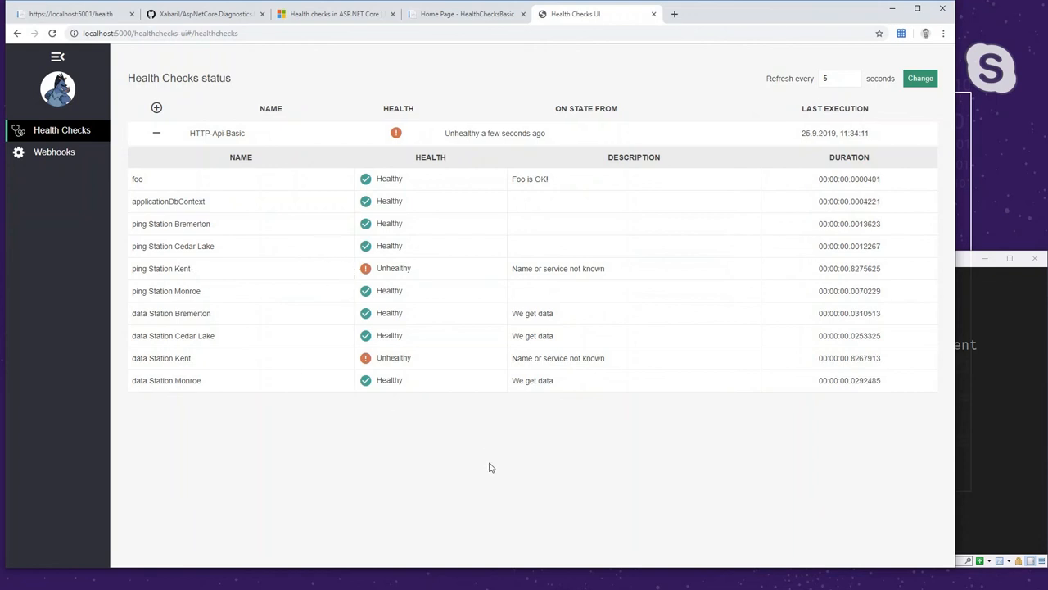
pyautogui.moveTo(437, 472)
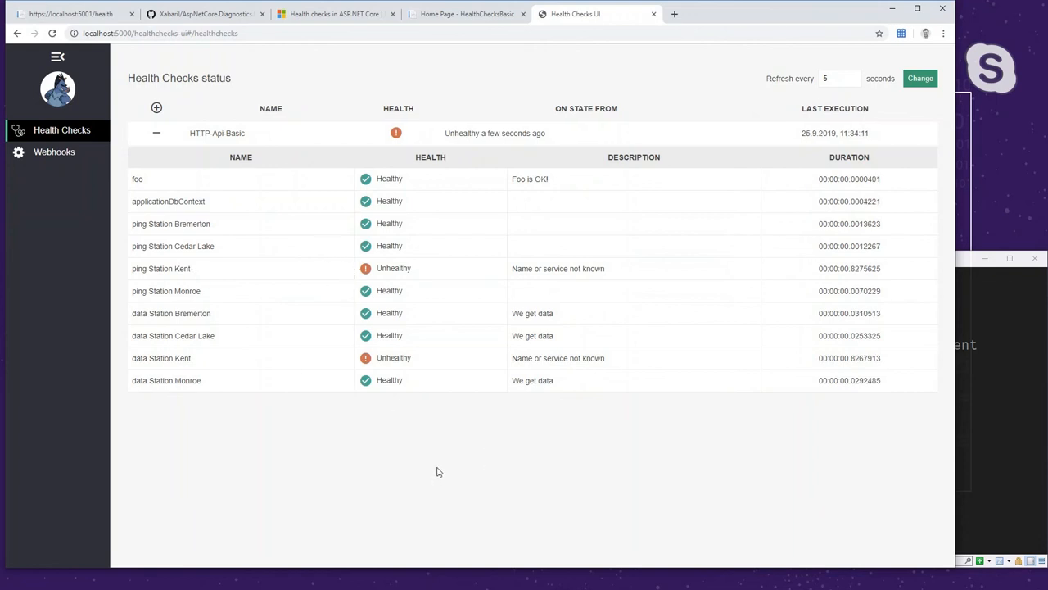
pyautogui.moveTo(326, 260)
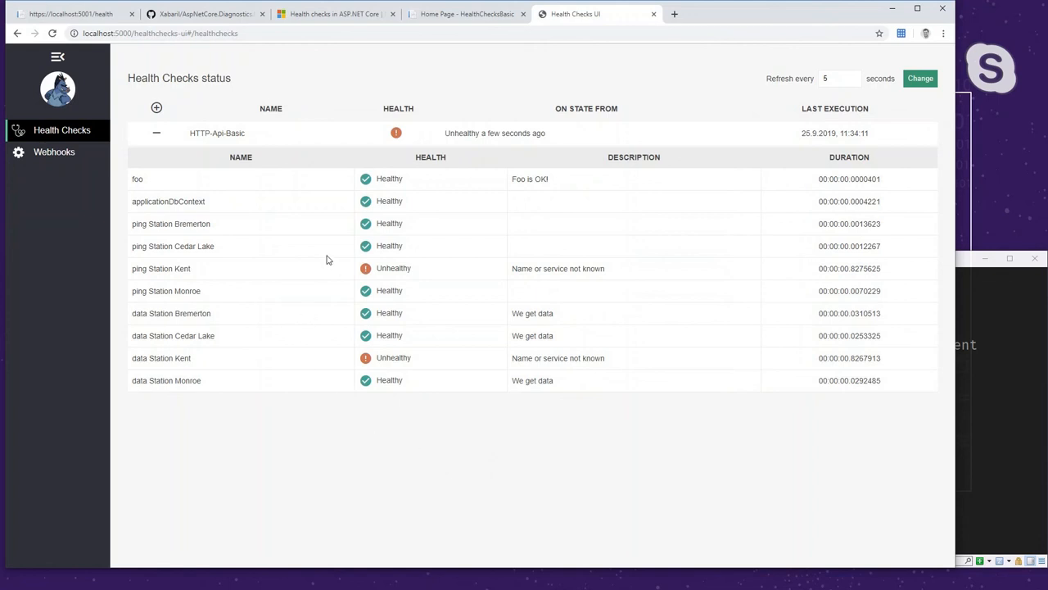
pyautogui.moveTo(991, 401)
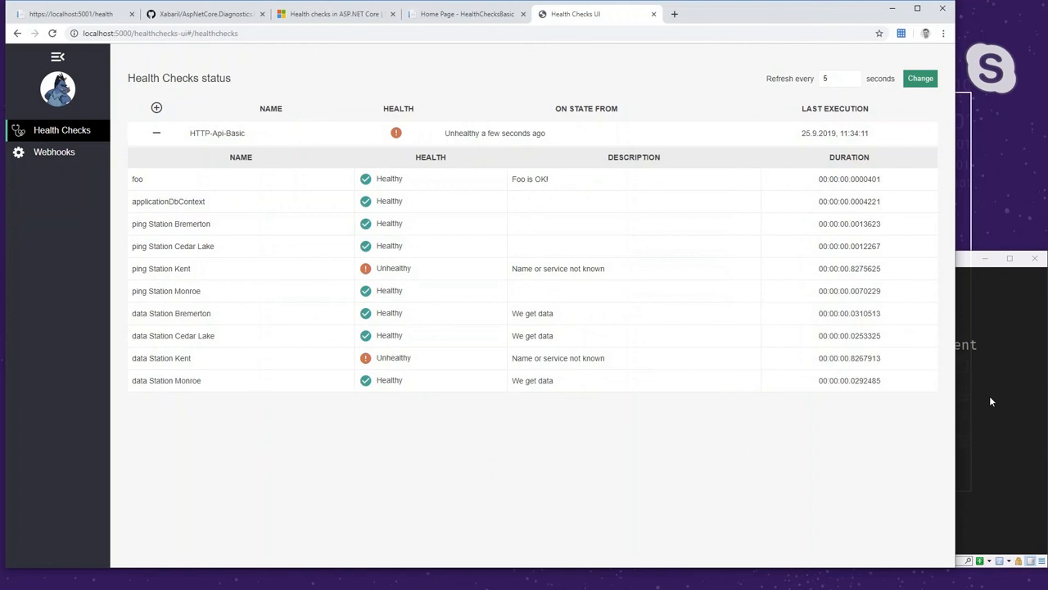